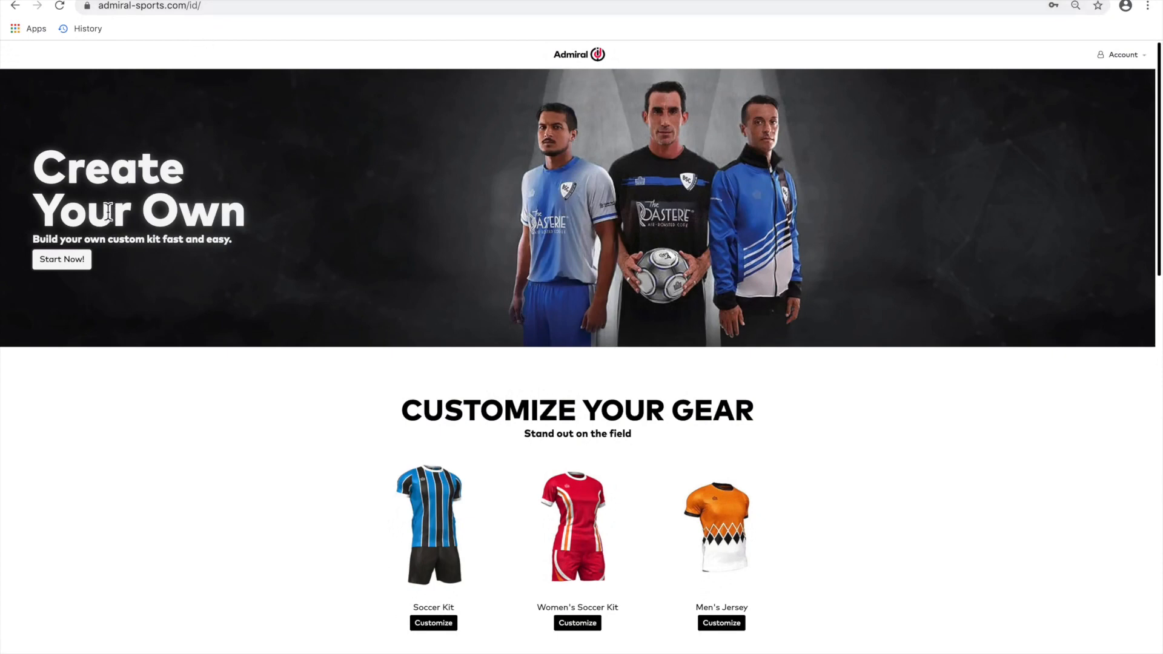
Scroll to the Soccer Kit and start customizing it in the designer.
{"action": "scroll", "scroll_direction": "down", "scroll_amount": 3}
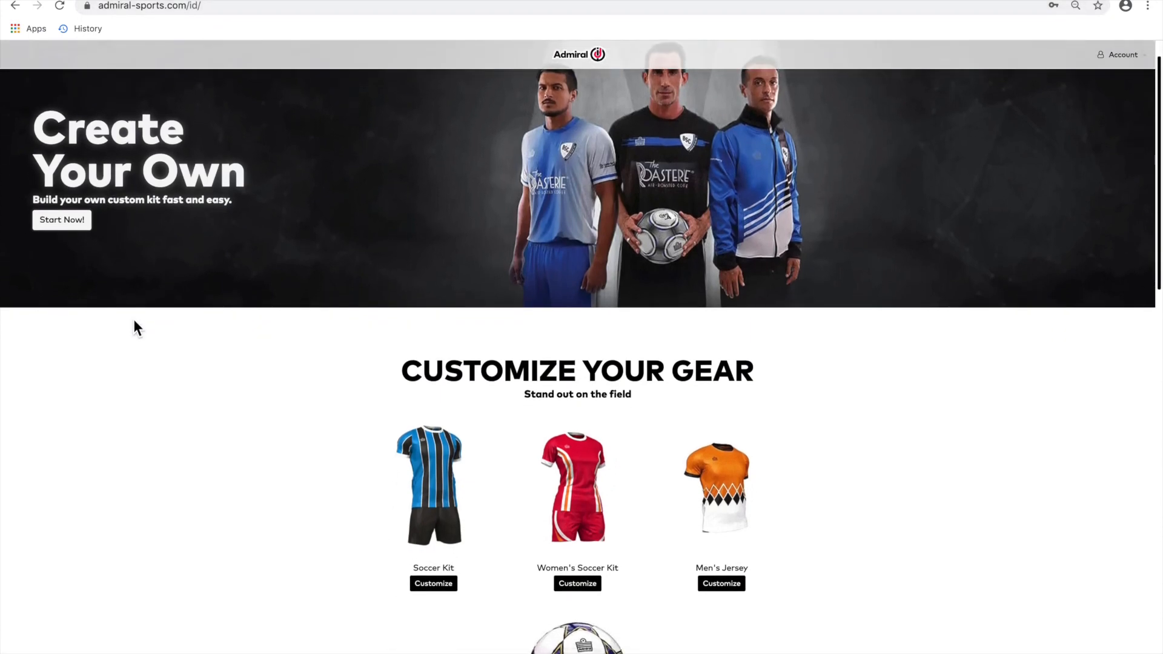
{"action": "scroll", "scroll_direction": "down", "scroll_amount": 3}
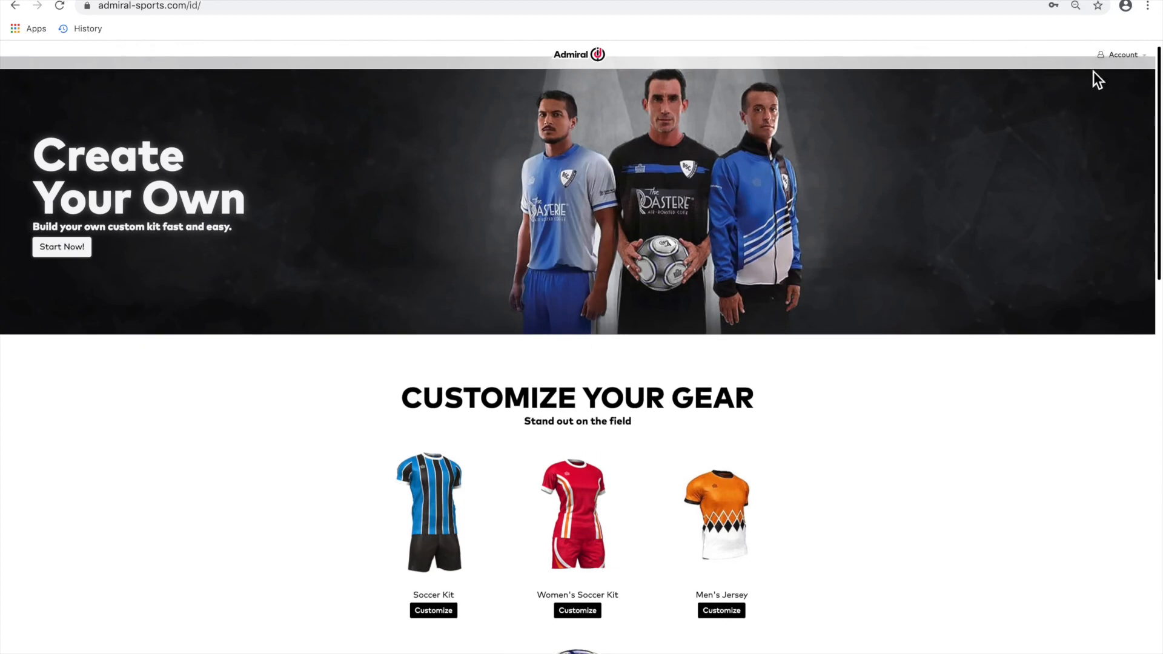
{"action": "mouse_move", "coordinate": [828, 281]}
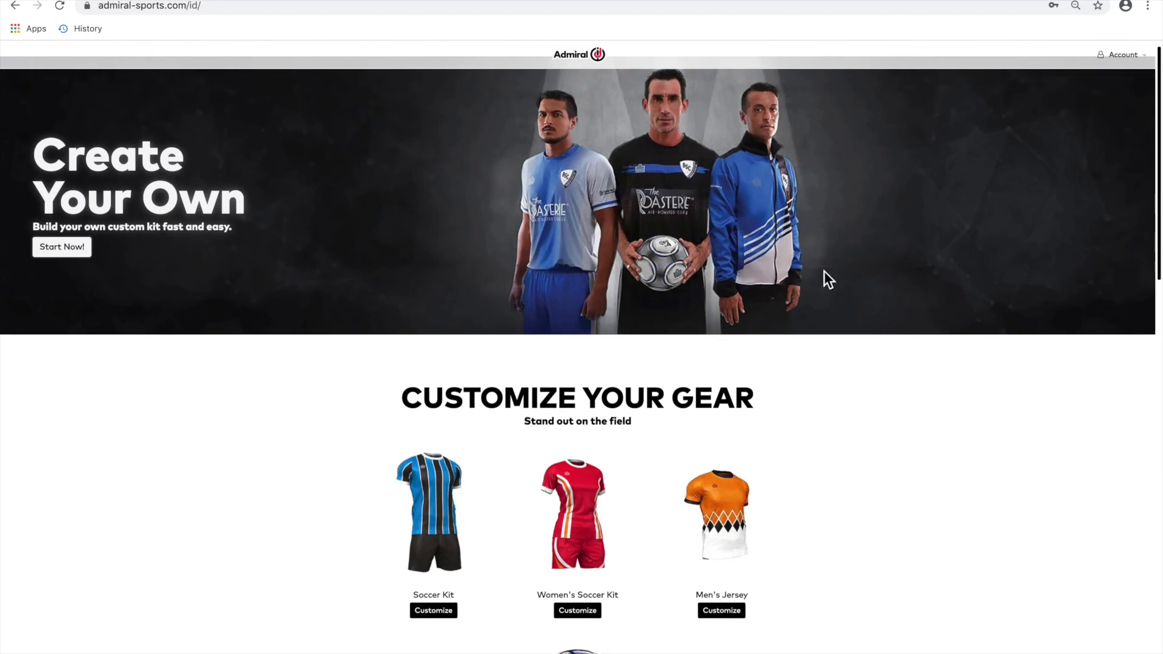
{"action": "scroll", "scroll_direction": "down", "scroll_amount": 3}
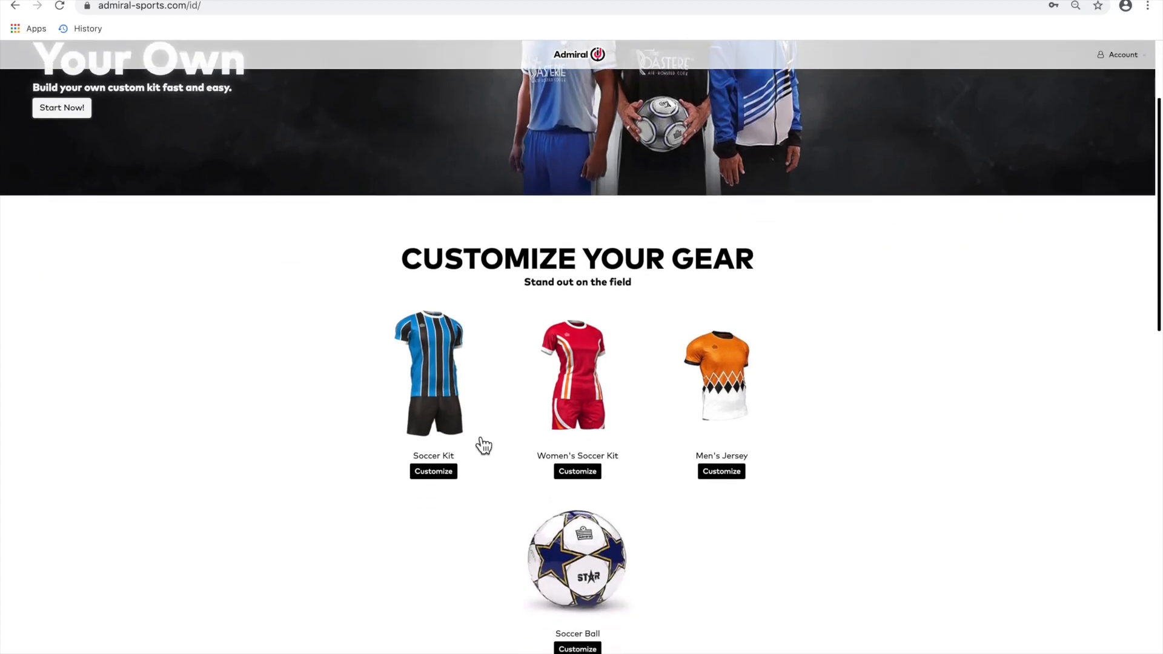
{"action": "mouse_move", "coordinate": [736, 412]}
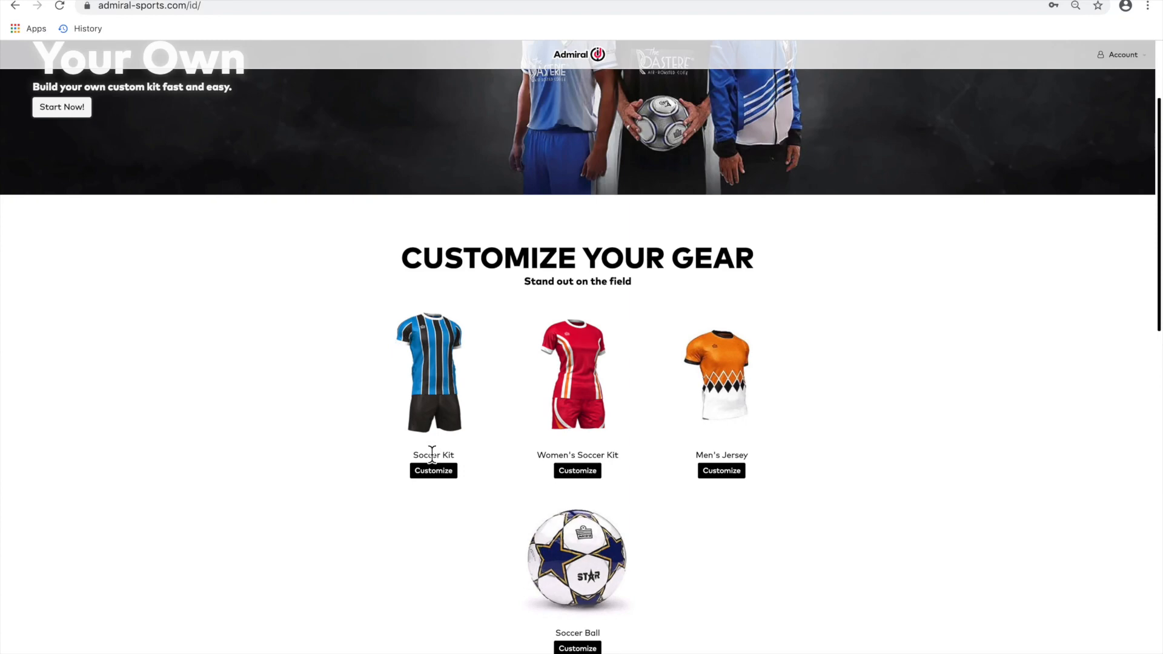
{"action": "mouse_move", "coordinate": [577, 470]}
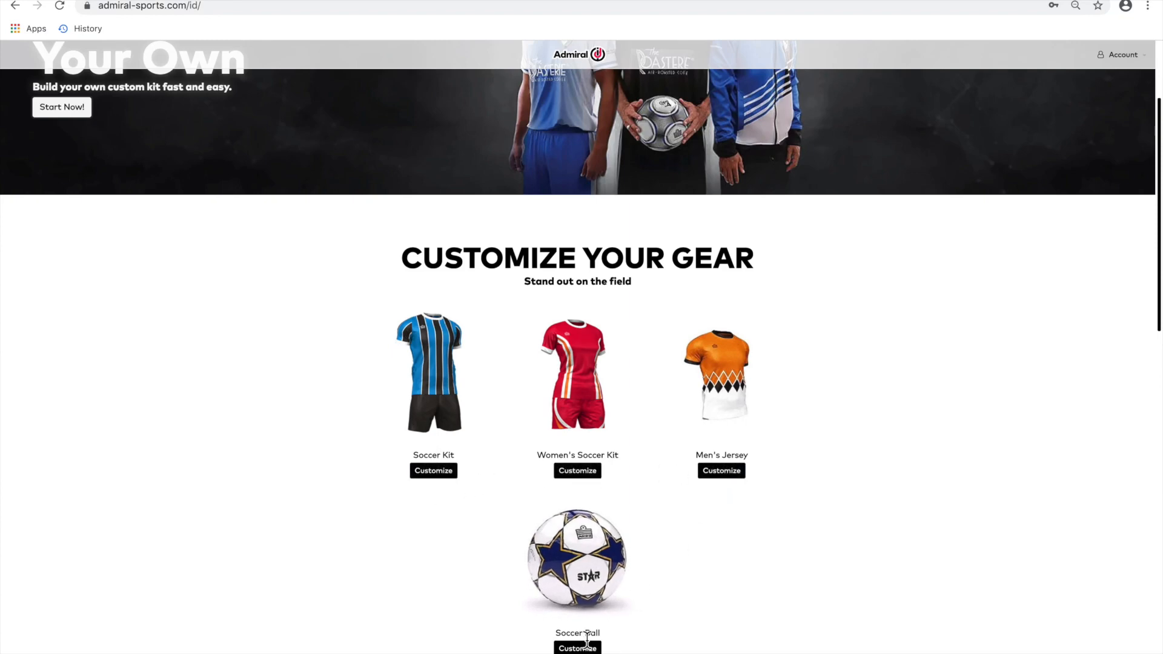
{"action": "scroll", "scroll_direction": "down", "scroll_amount": 3}
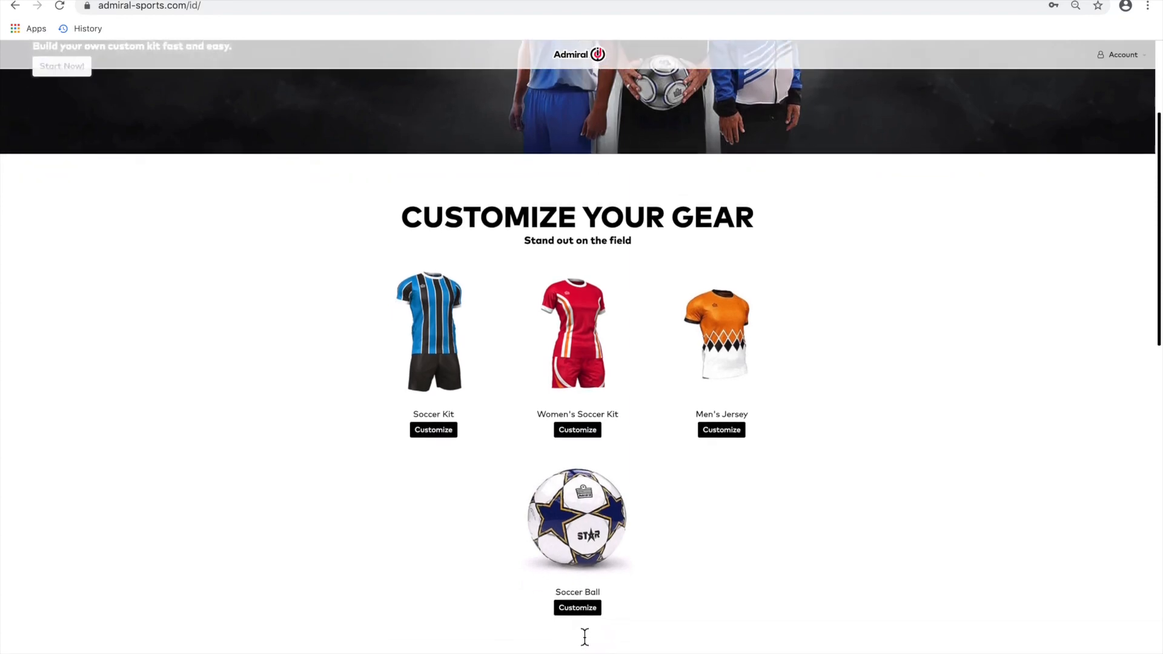
{"action": "scroll", "scroll_direction": "down", "scroll_amount": 3}
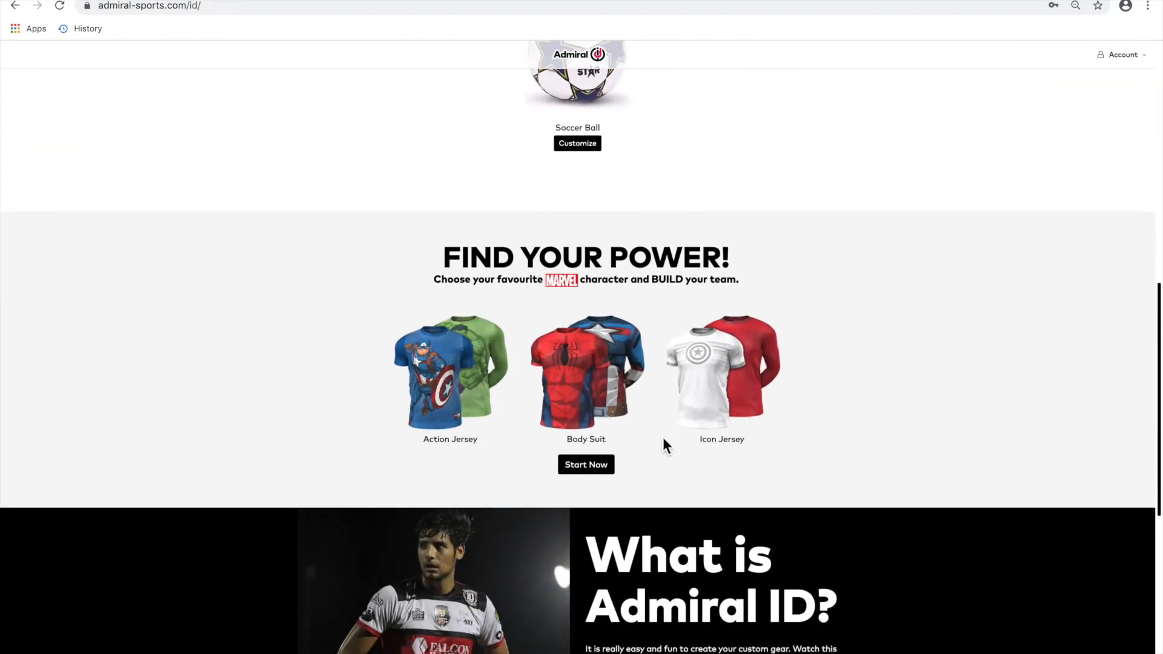
{"action": "scroll", "scroll_direction": "down", "scroll_amount": 3}
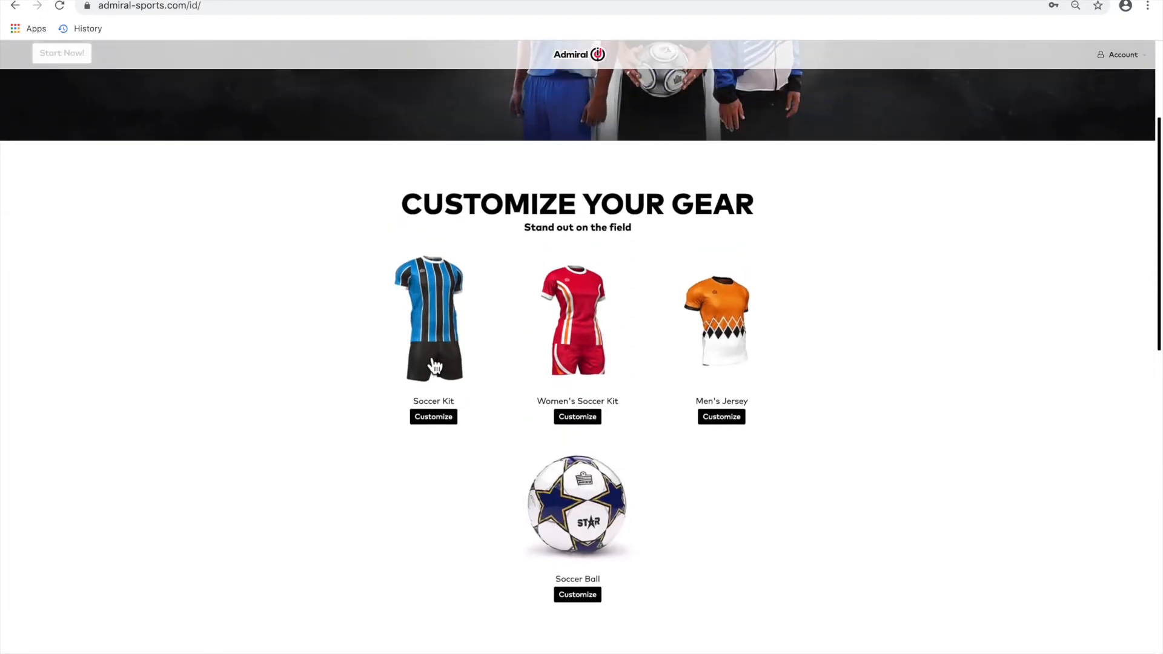
{"action": "left_click", "coordinate": [433, 416]}
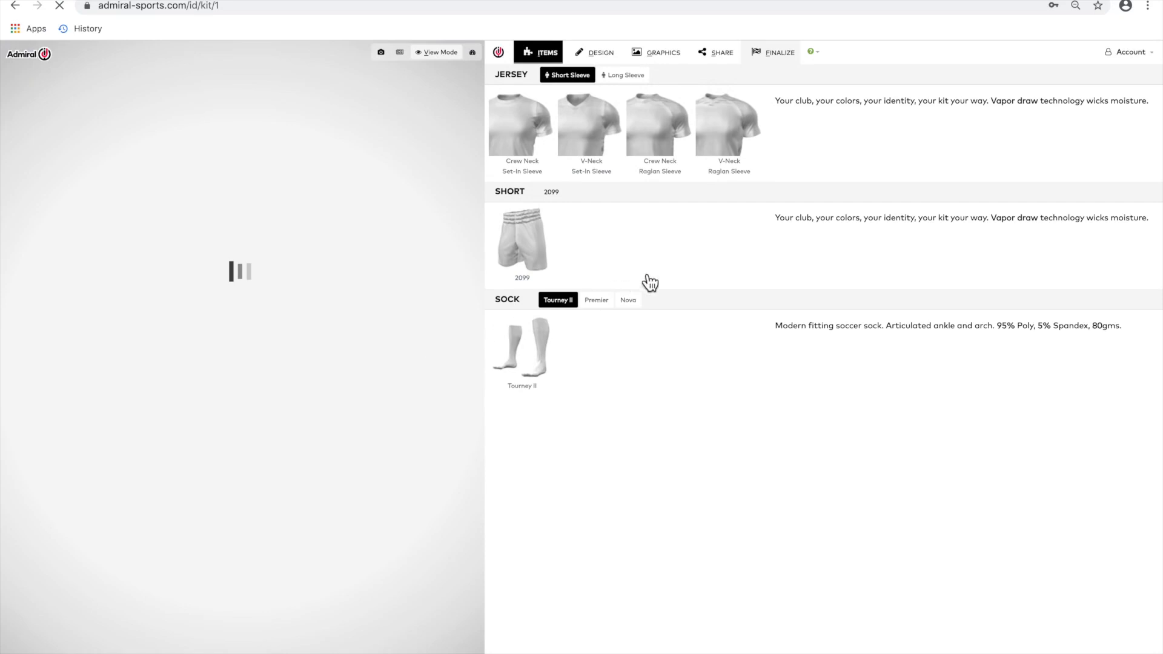
Log in to the Admiral ID account via Account > Log In with the saved credentials.
{"action": "left_click", "coordinate": [1130, 52]}
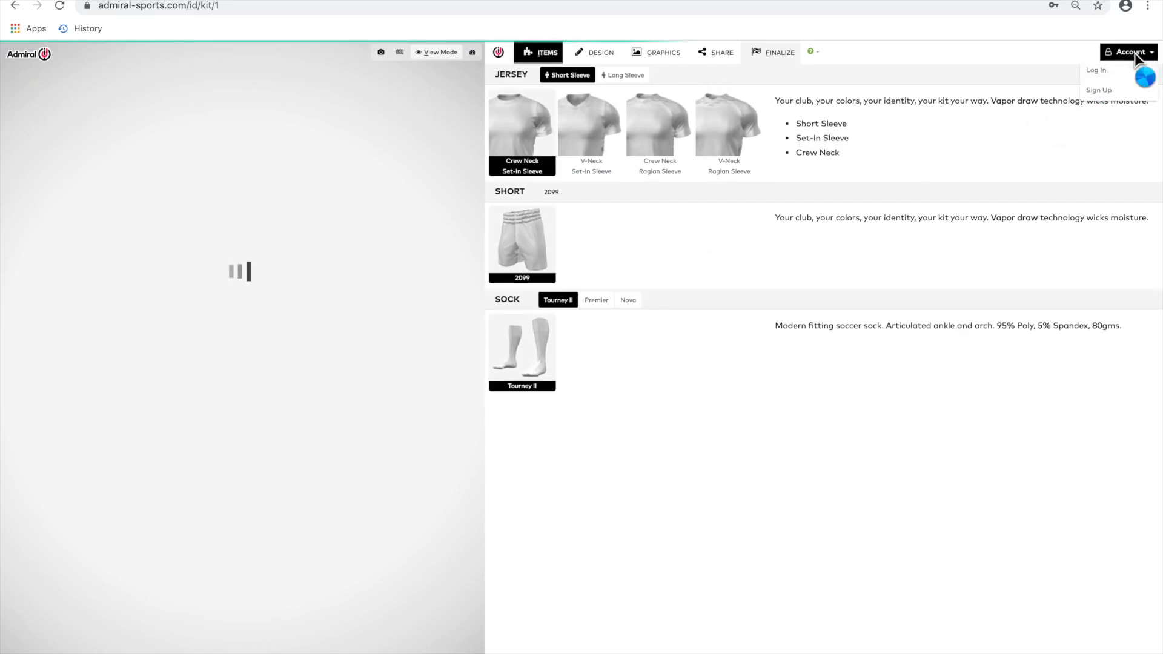
{"action": "left_click", "coordinate": [1097, 69]}
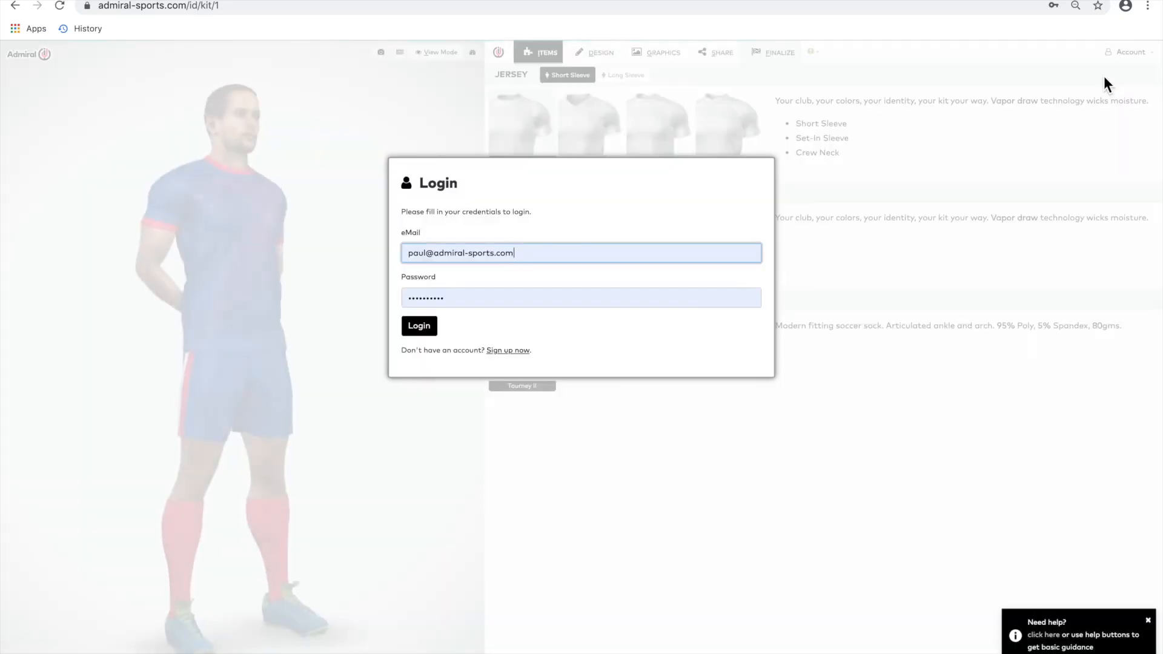
{"action": "left_click", "coordinate": [580, 253]}
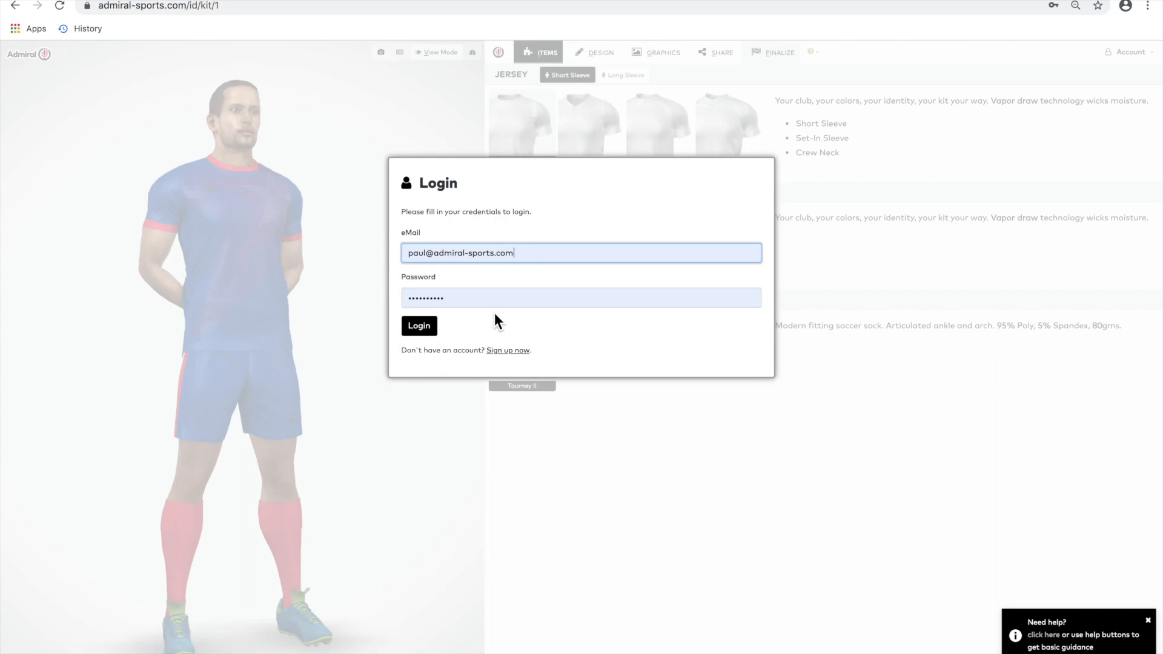
{"action": "mouse_move", "coordinate": [429, 274]}
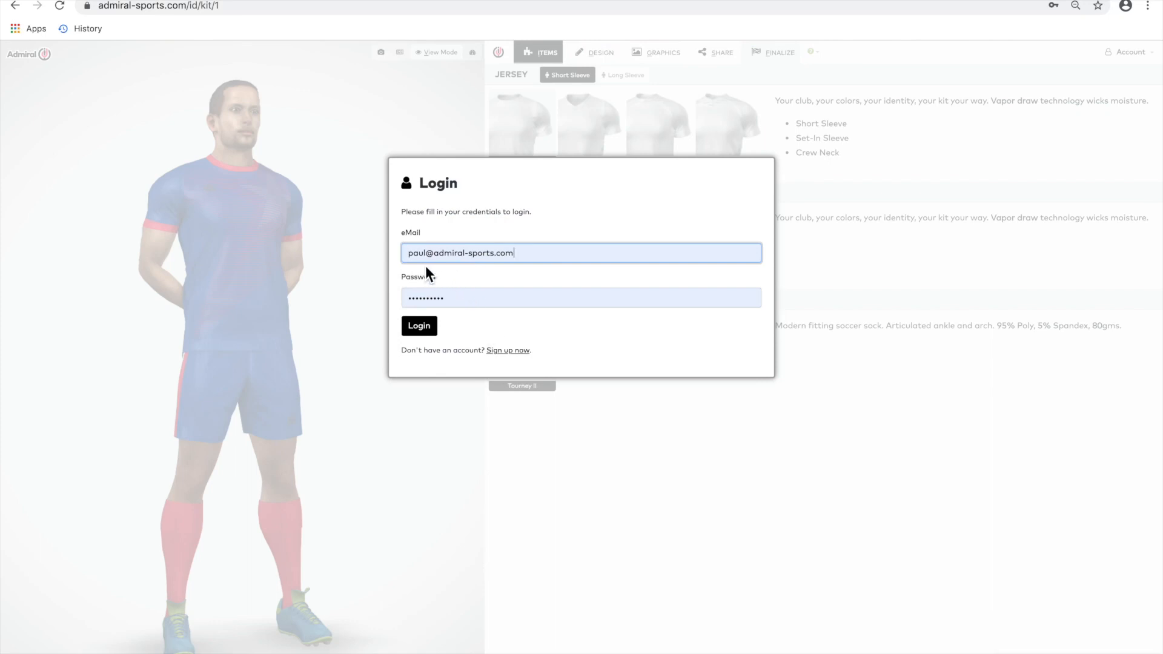
{"action": "mouse_move", "coordinate": [1144, 68]}
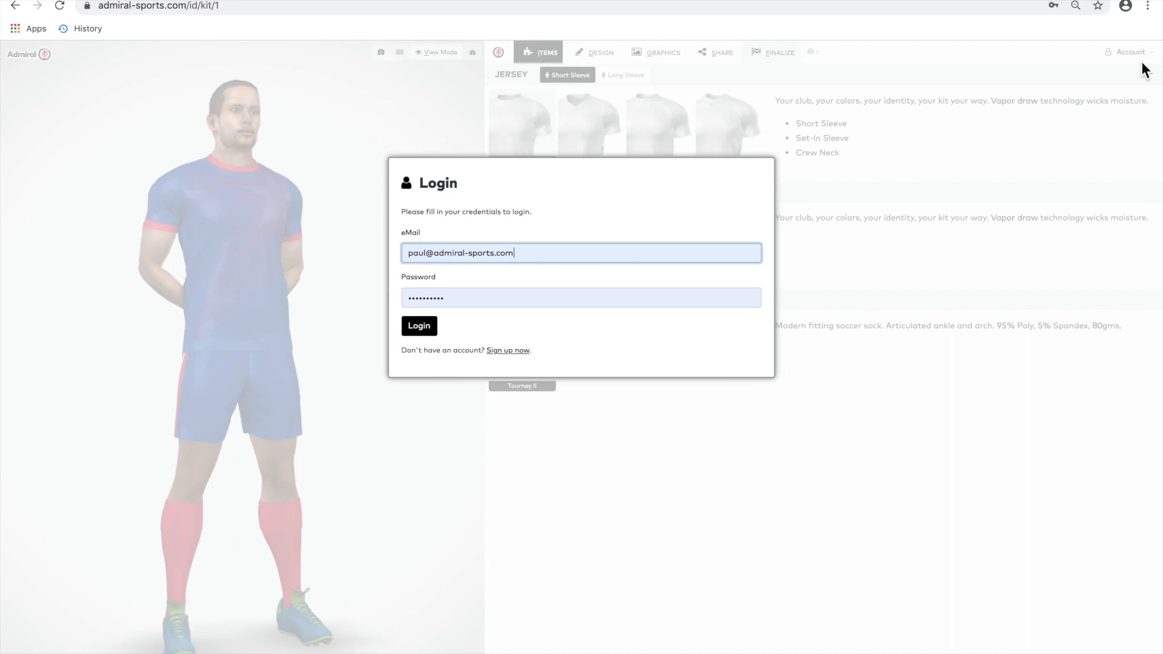
{"action": "mouse_move", "coordinate": [1061, 95]}
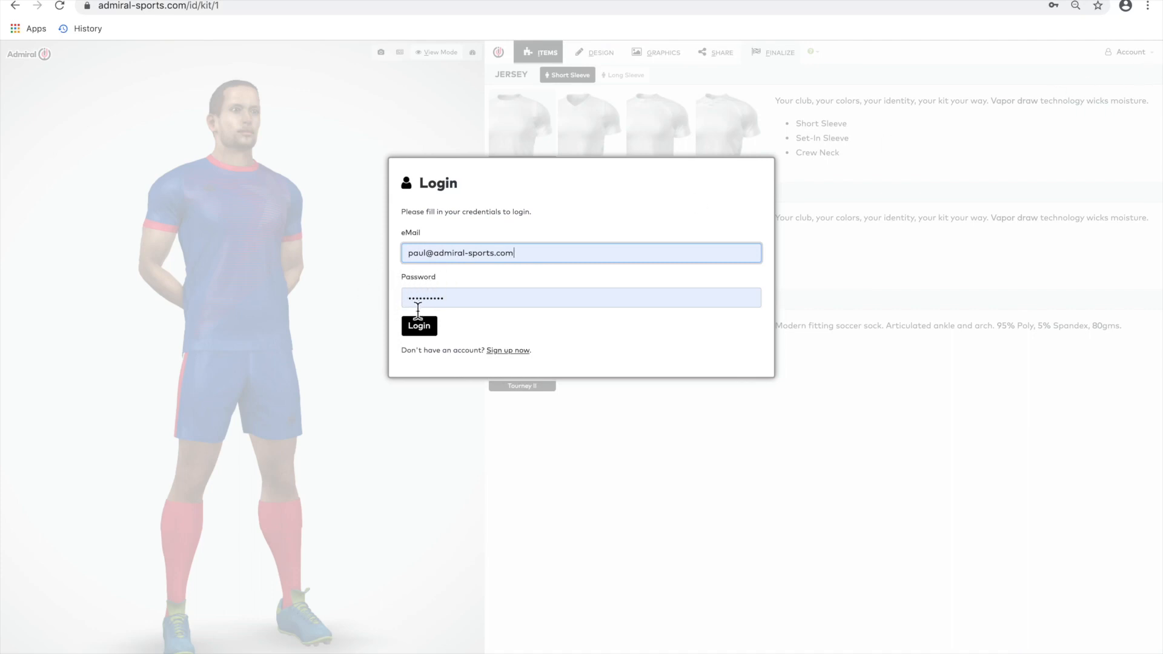
{"action": "left_click", "coordinate": [419, 327]}
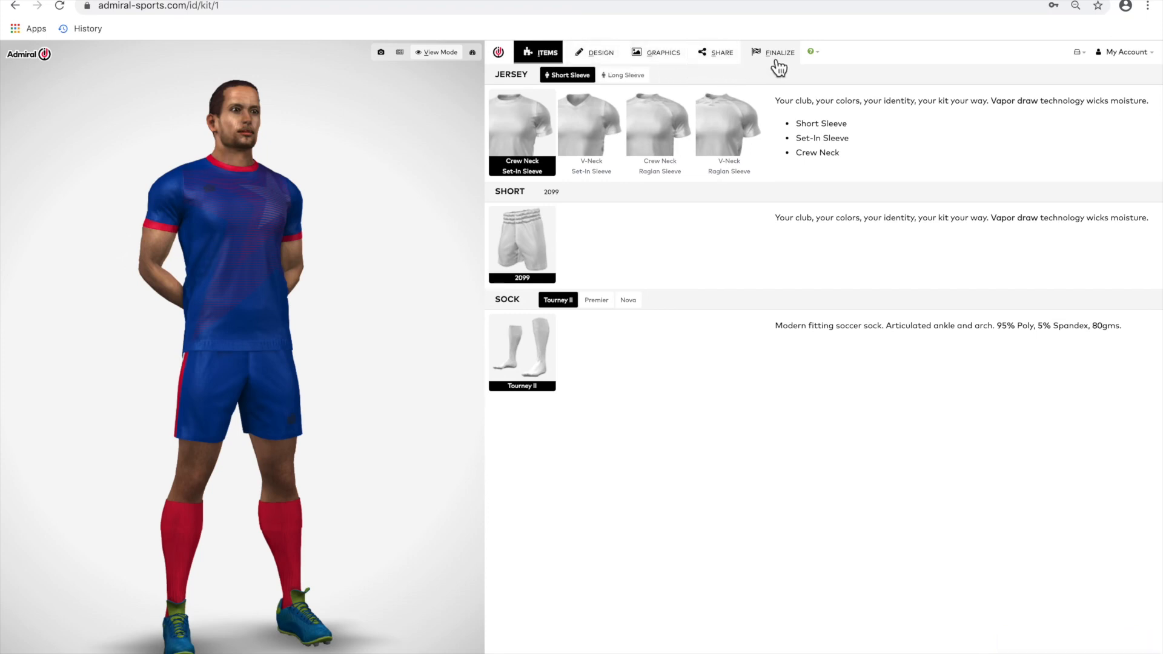
{"action": "mouse_move", "coordinate": [547, 53]}
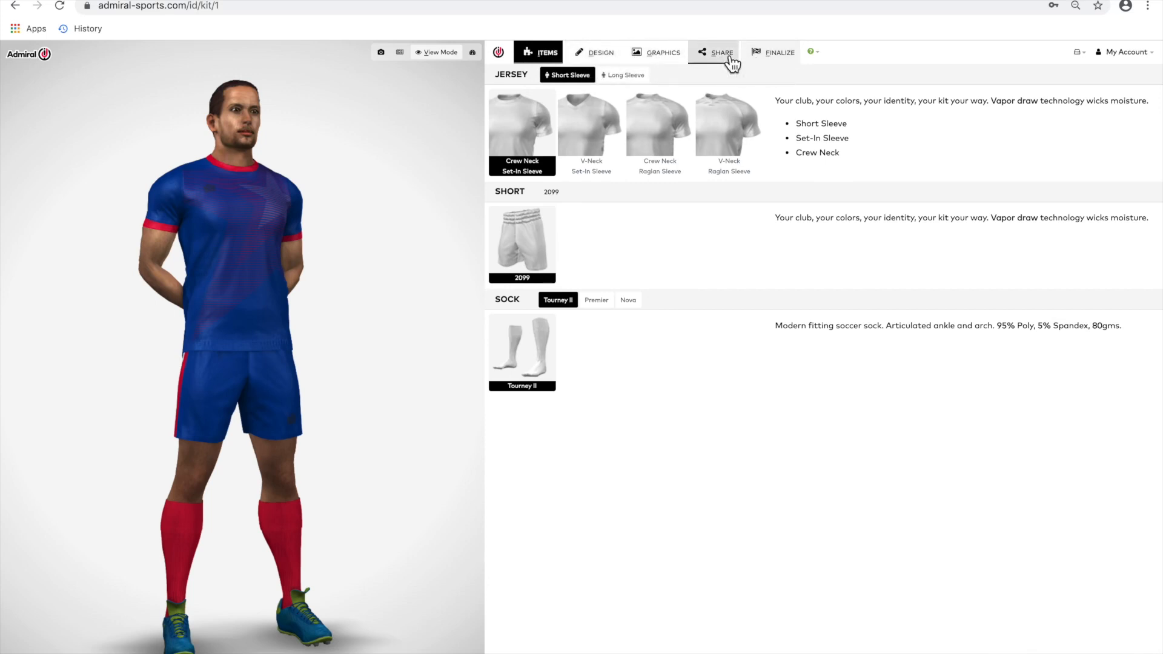
{"action": "mouse_move", "coordinate": [760, 56]}
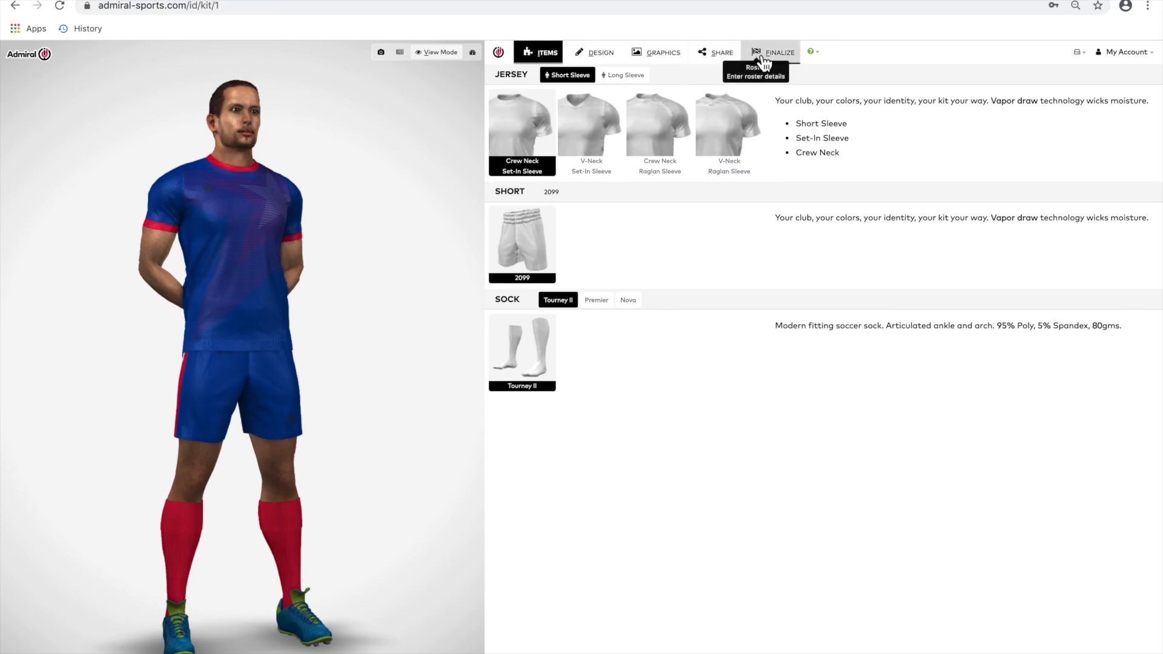
{"action": "mouse_move", "coordinate": [547, 61]}
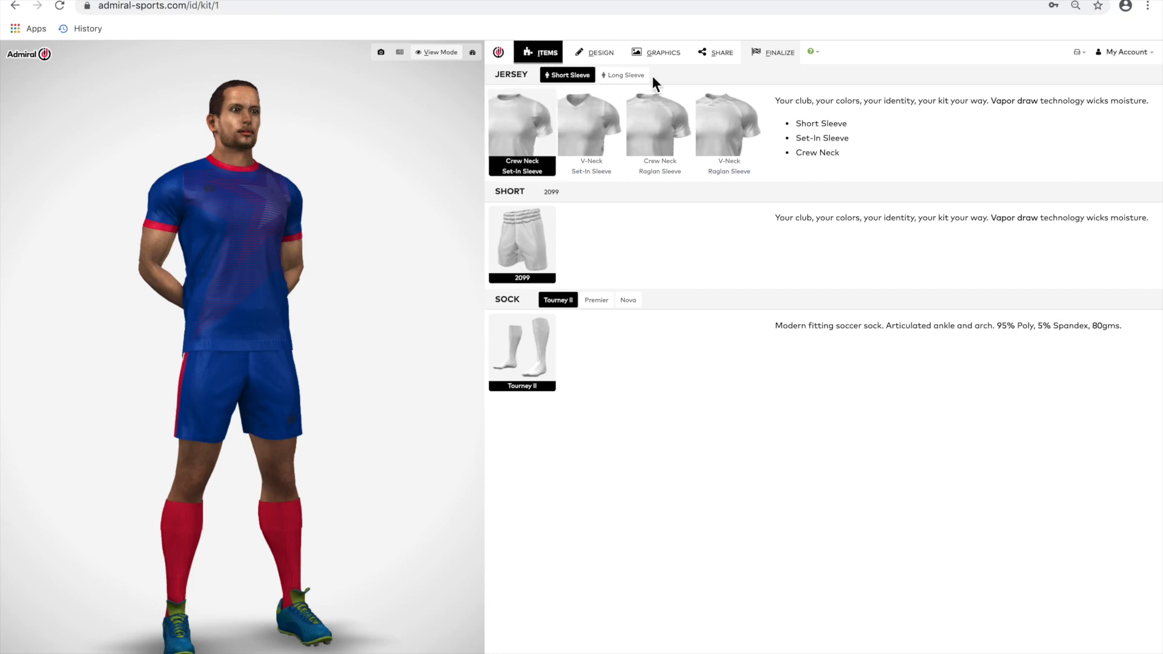
{"action": "left_click", "coordinate": [625, 75]}
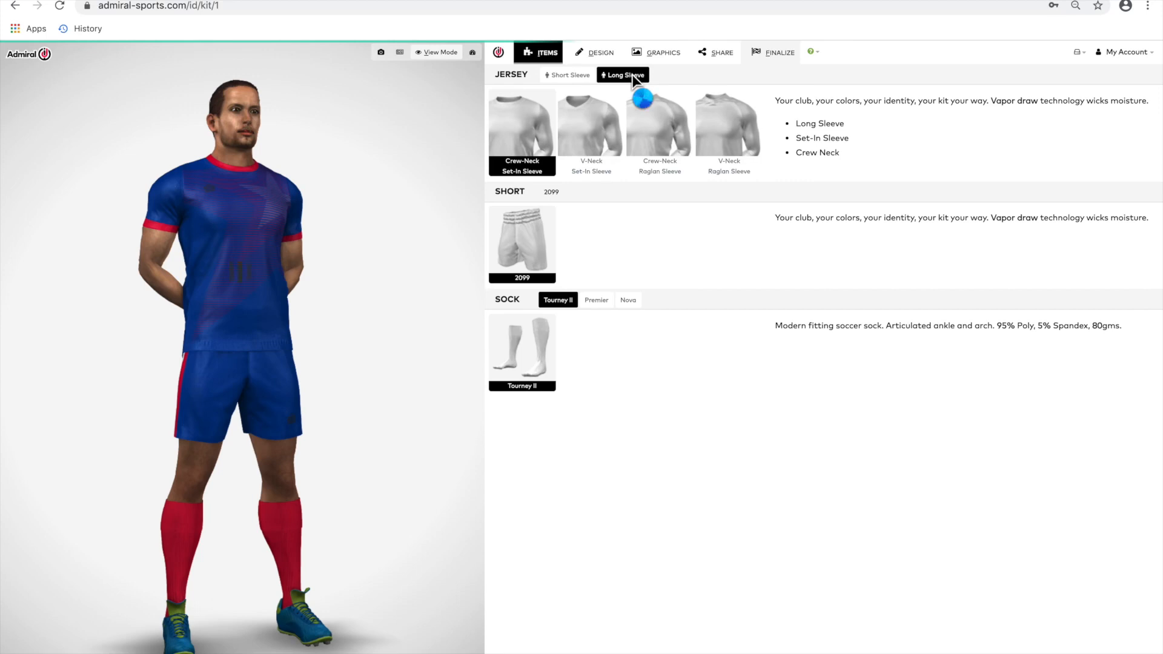
{"action": "left_click", "coordinate": [625, 74]}
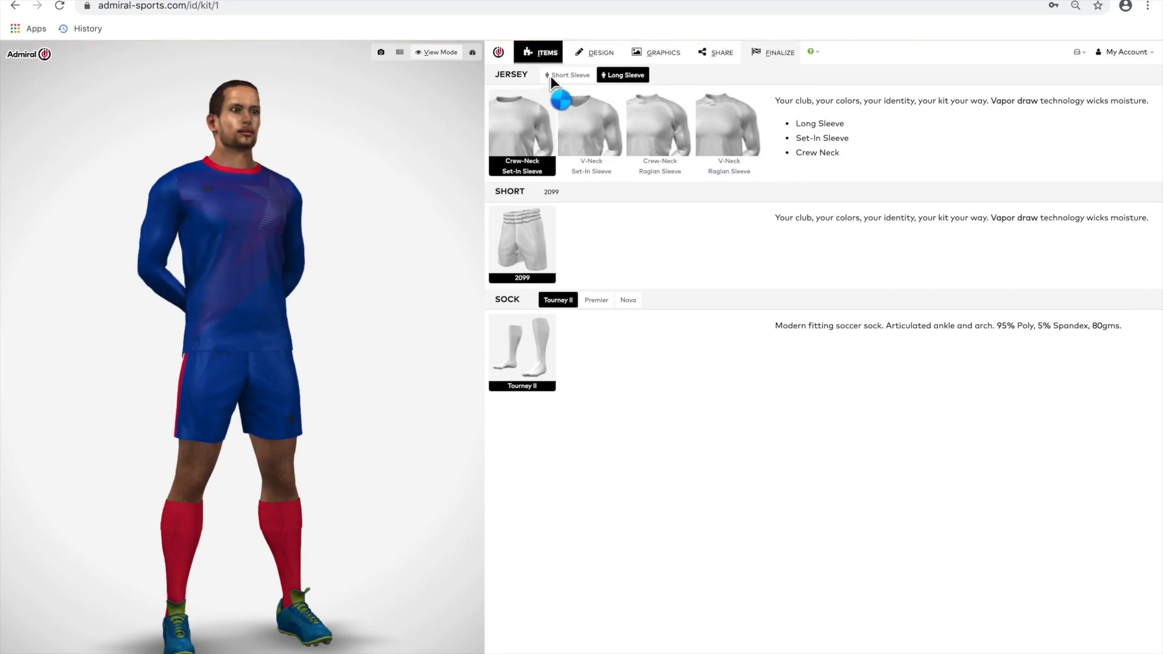
{"action": "left_click", "coordinate": [569, 75]}
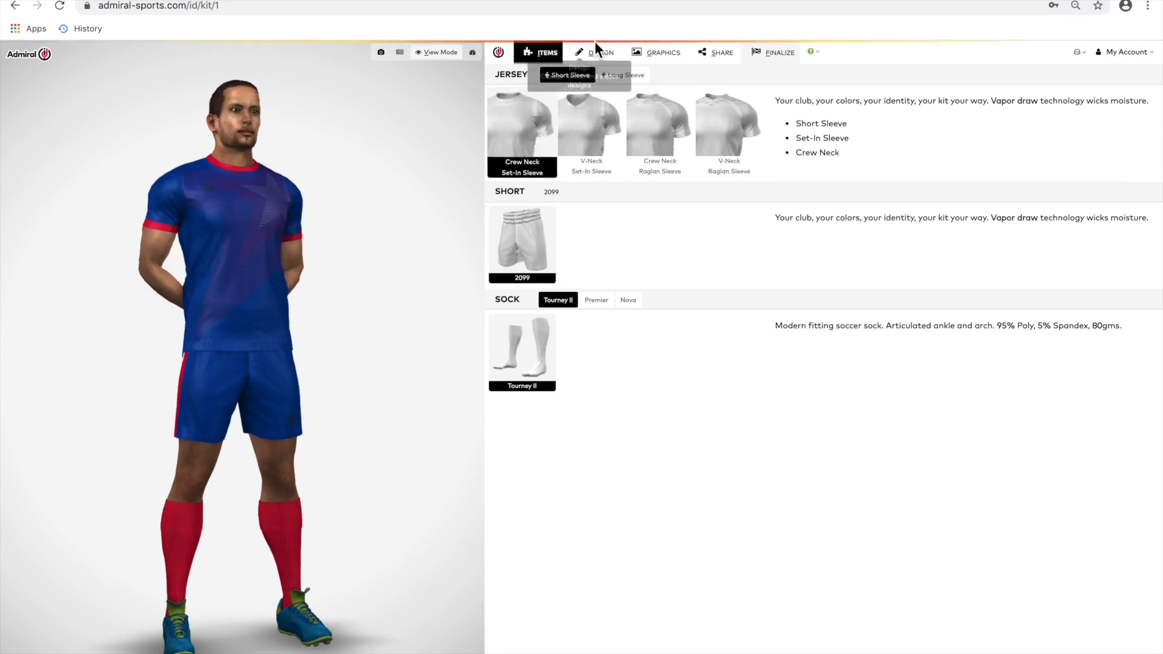
Show the Design catalogue listing every jersey and shorts pattern.
{"action": "left_click", "coordinate": [599, 52]}
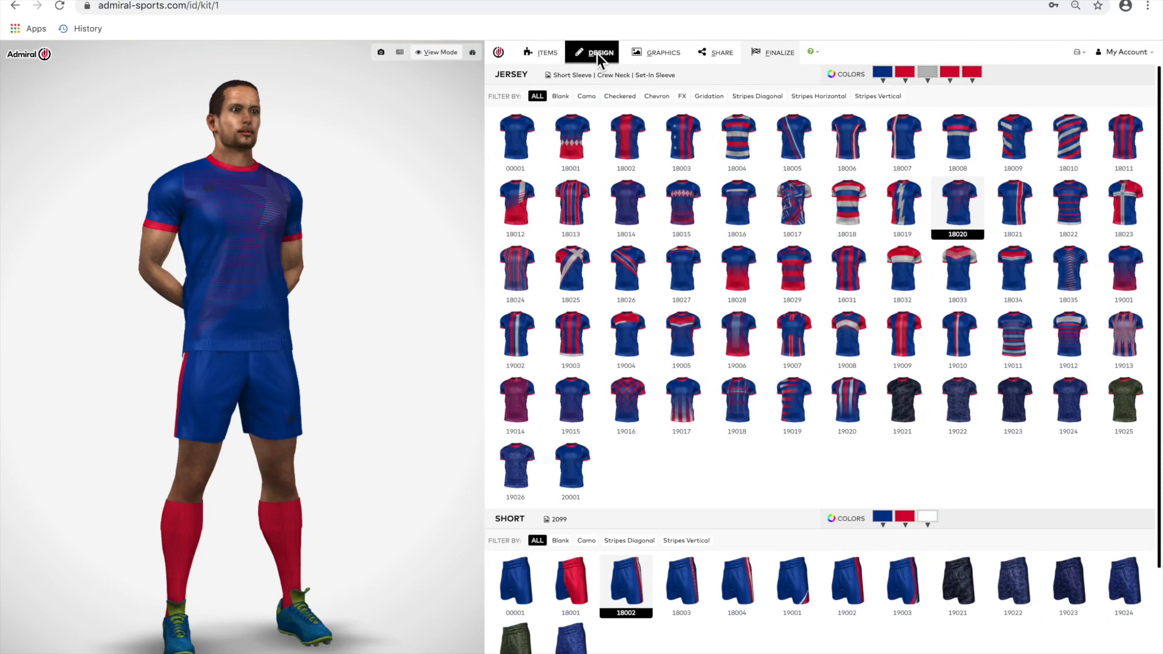
{"action": "mouse_move", "coordinate": [571, 141]}
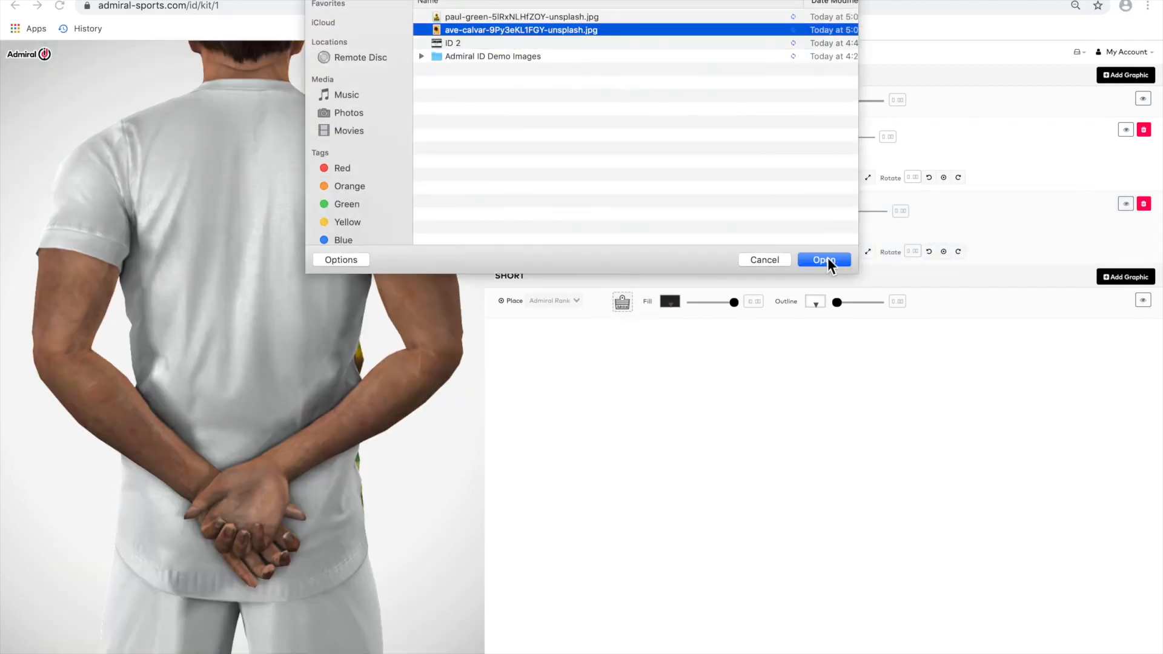
{"action": "left_click", "coordinate": [824, 260]}
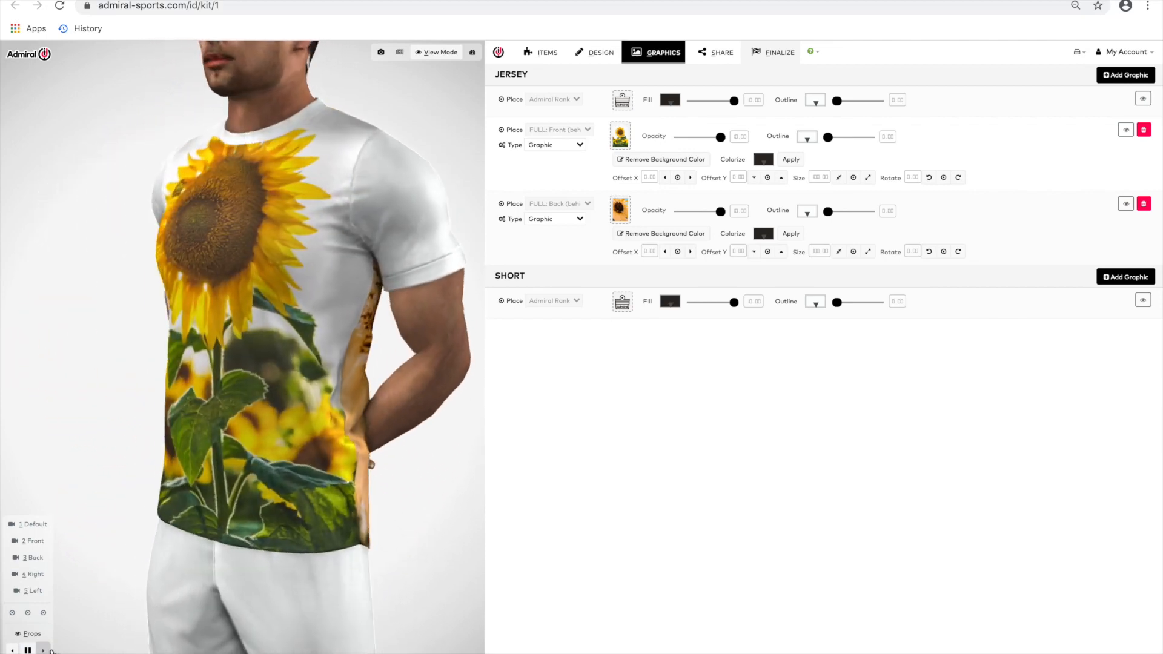
{"action": "left_click", "coordinate": [597, 52]}
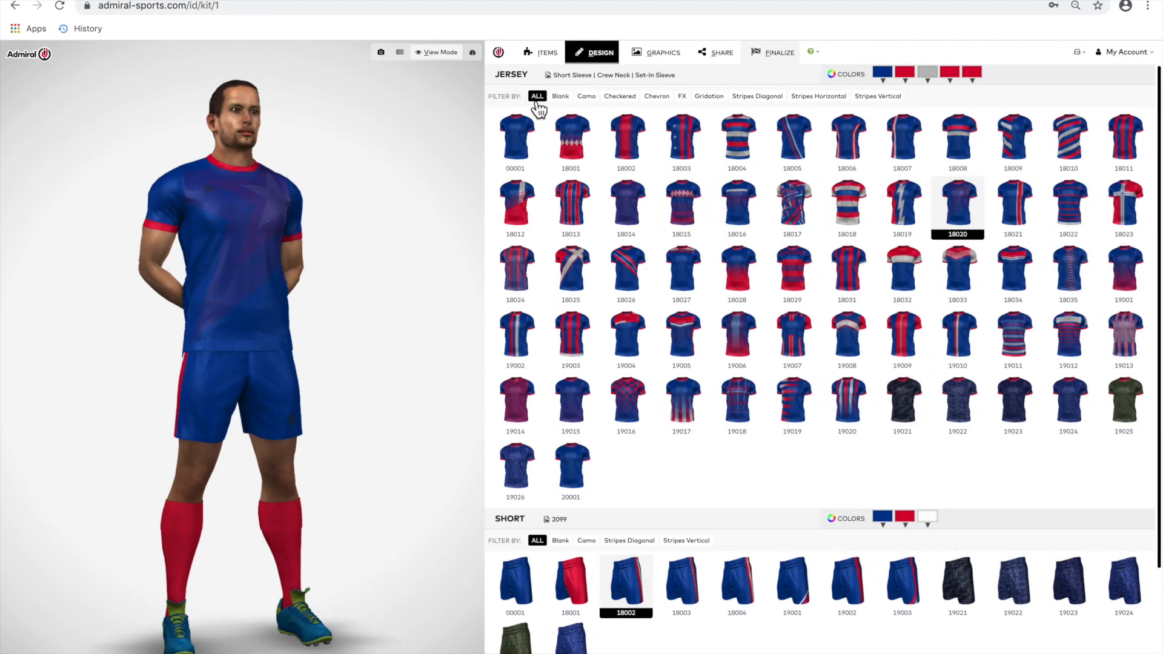
{"action": "mouse_move", "coordinate": [583, 109]}
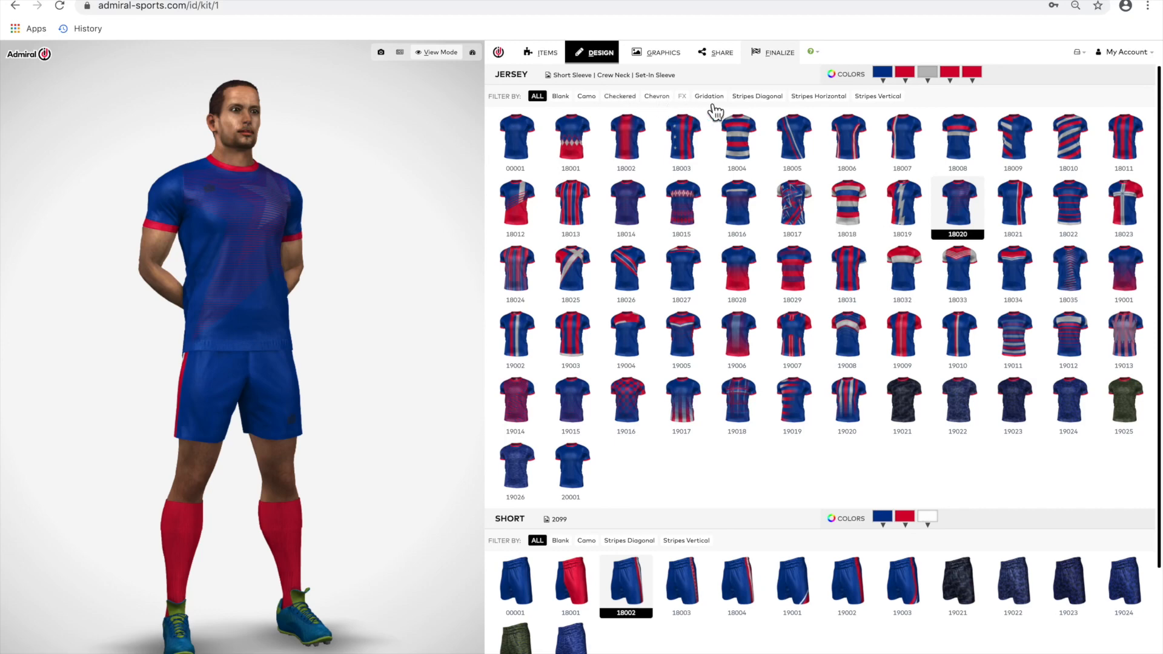
{"action": "mouse_move", "coordinate": [819, 95]}
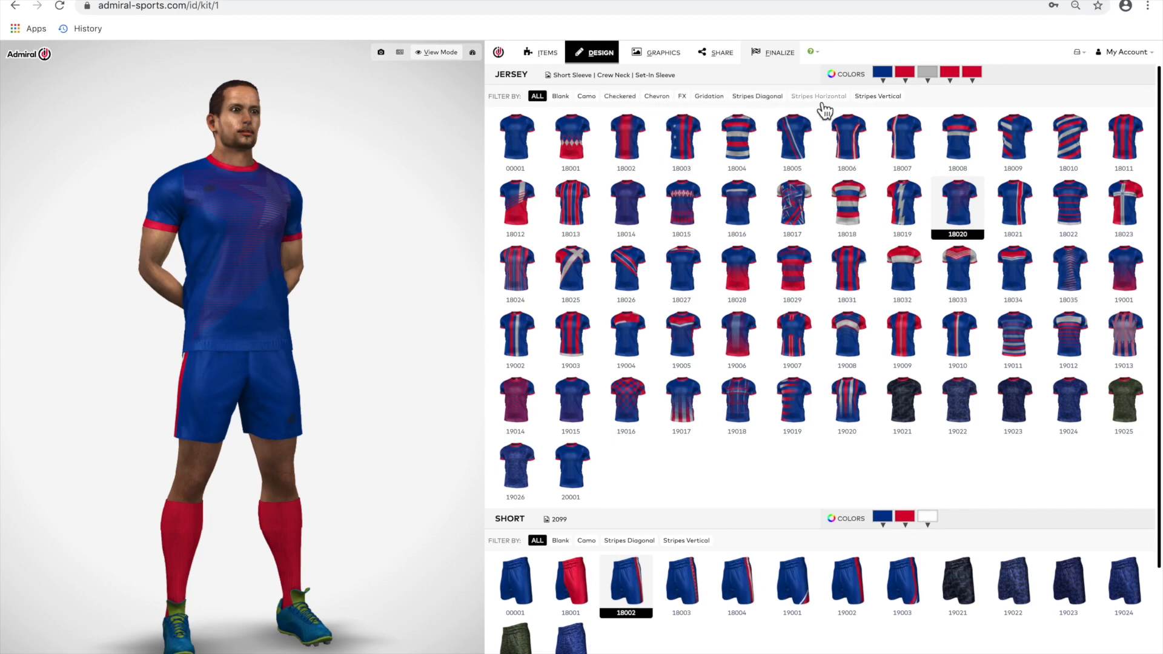
{"action": "left_click", "coordinate": [878, 96]}
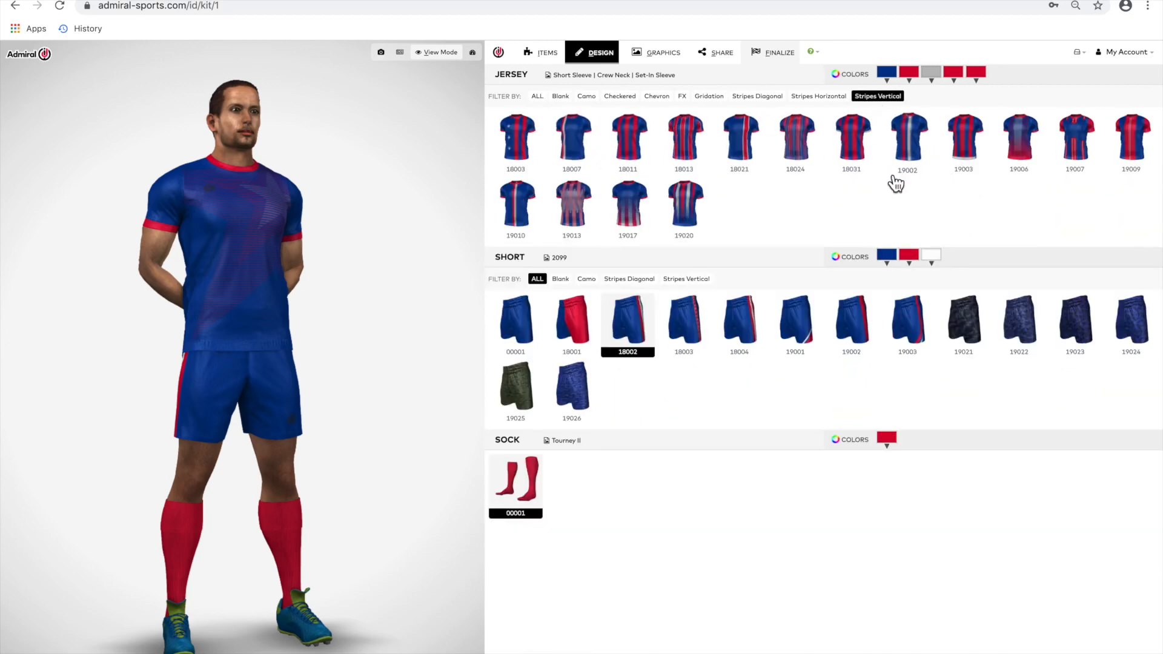
{"action": "mouse_move", "coordinate": [628, 141]}
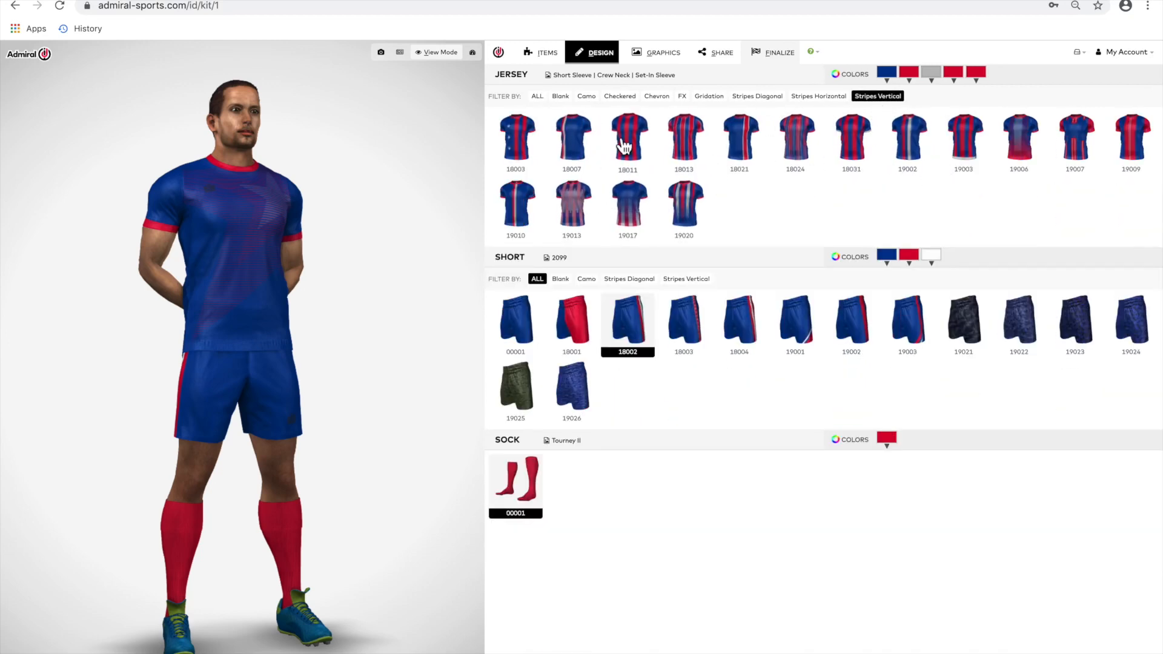
{"action": "left_click", "coordinate": [537, 95]}
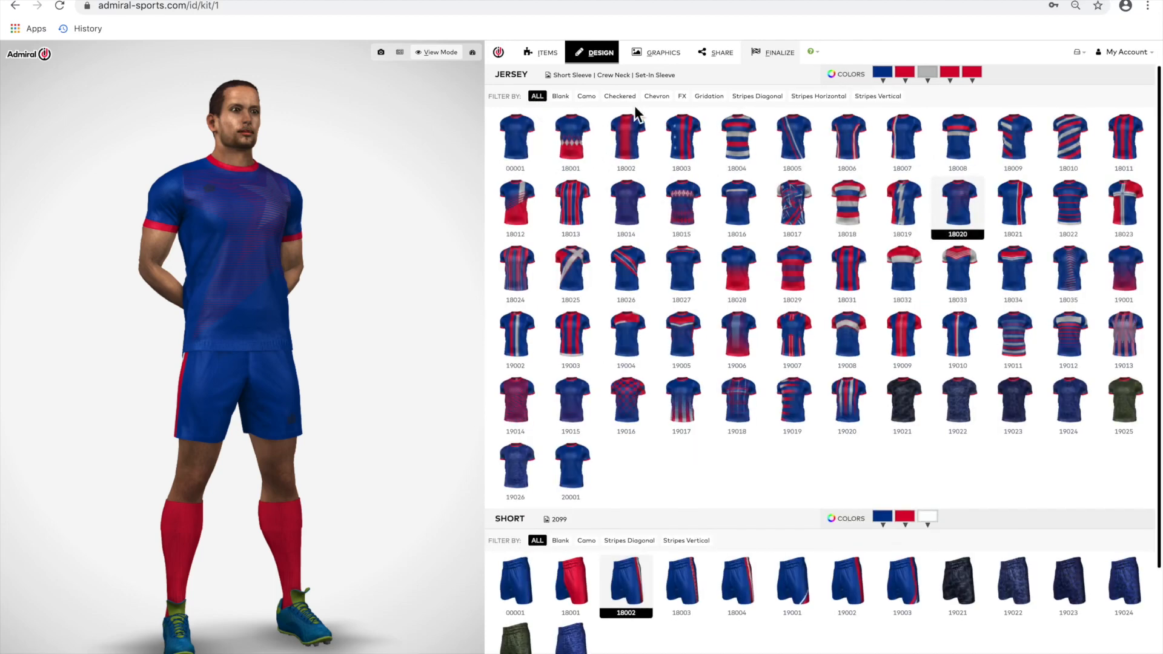
{"action": "left_click", "coordinate": [883, 74]}
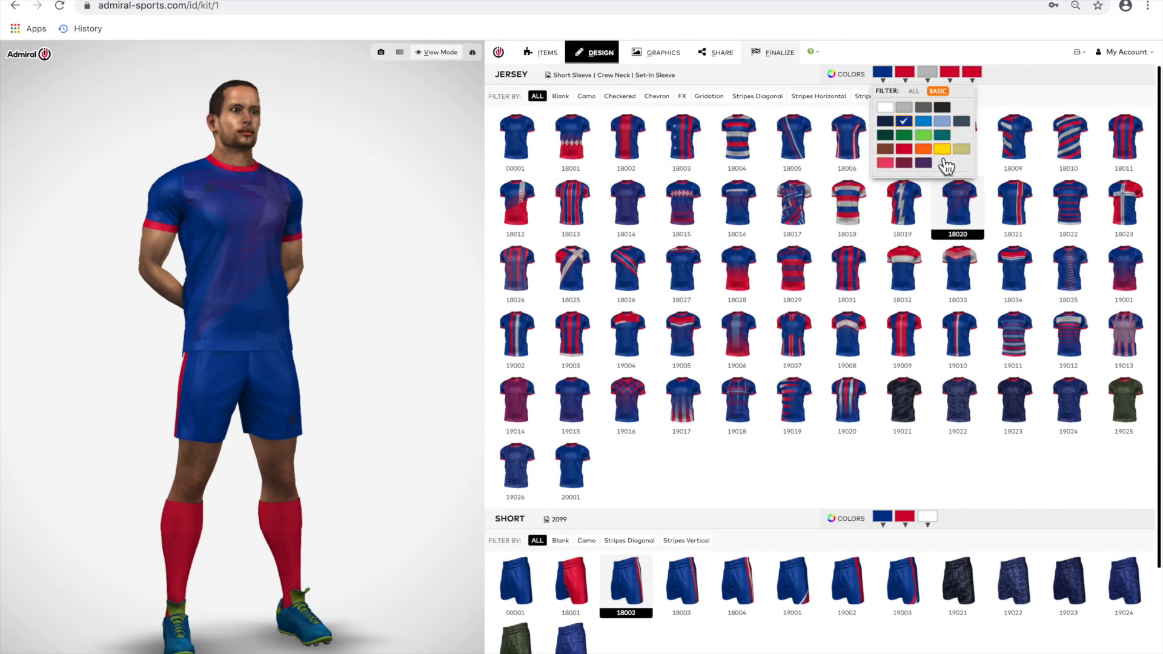
{"action": "left_click", "coordinate": [914, 90]}
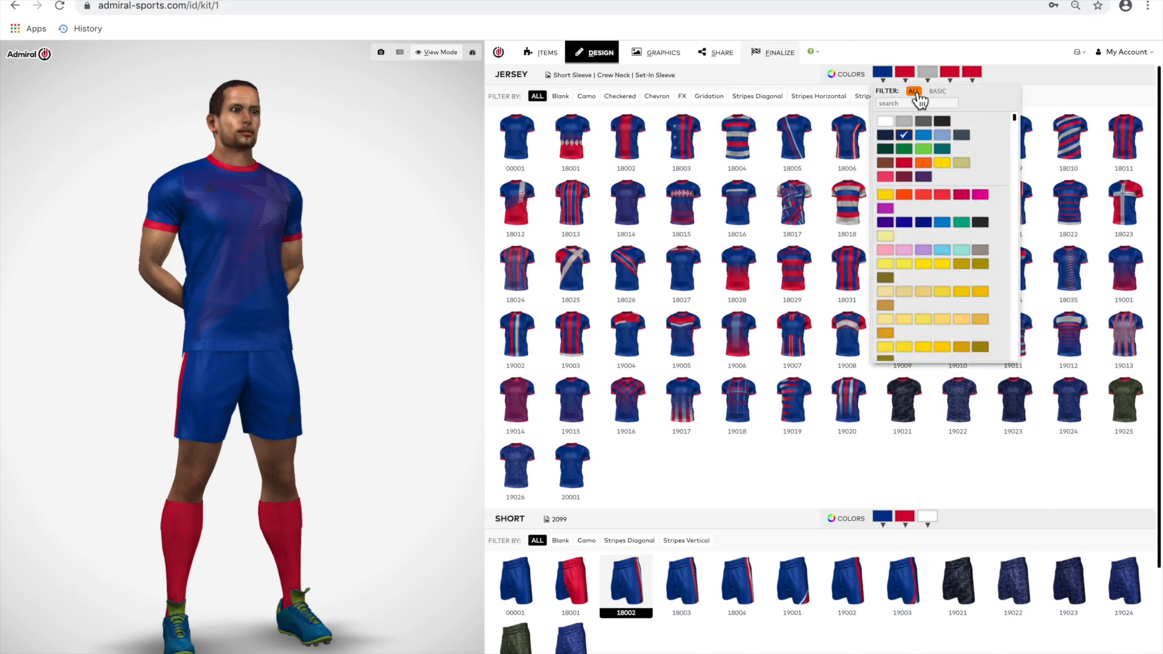
{"action": "scroll", "scroll_direction": "down", "scroll_amount": 3}
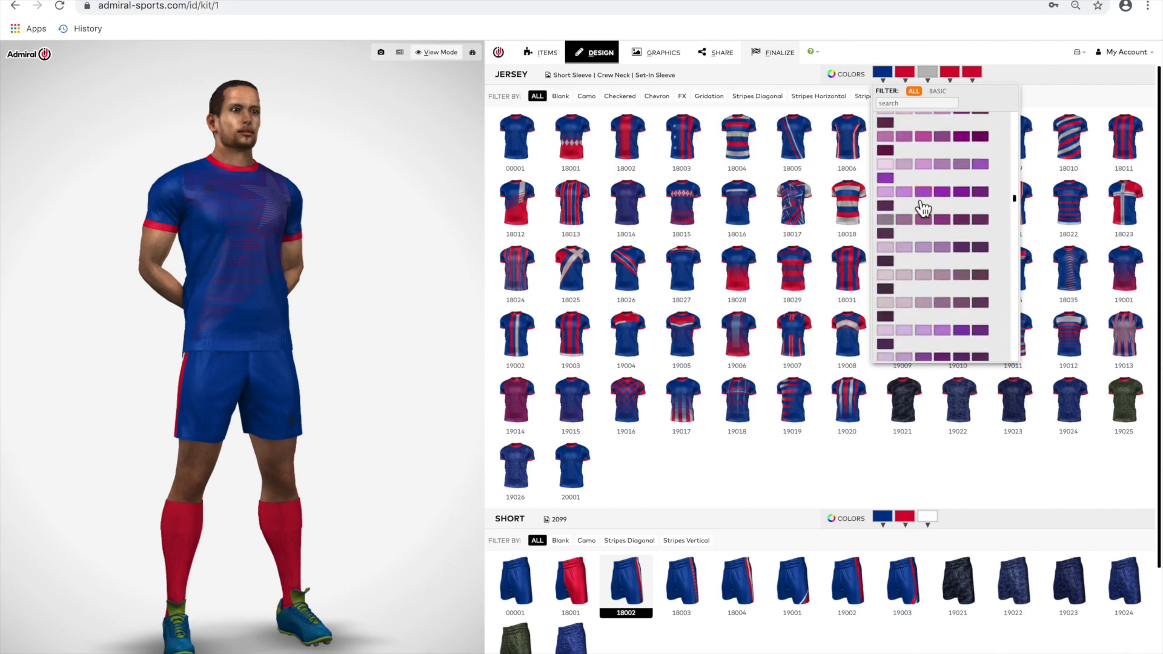
{"action": "left_click", "coordinate": [937, 90]}
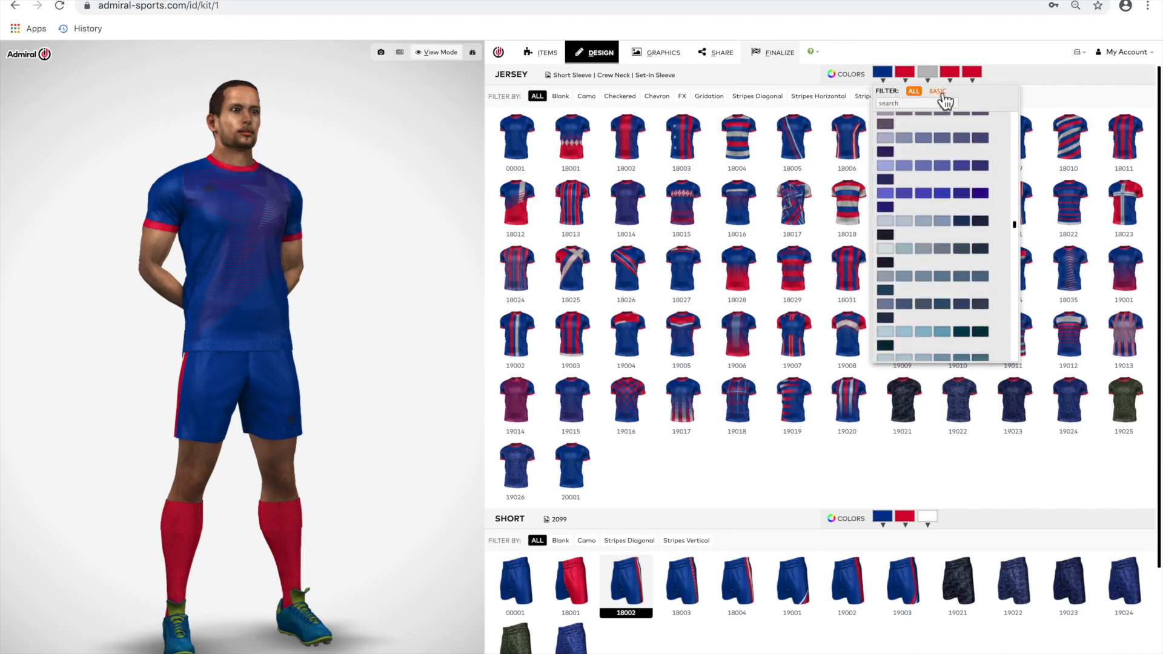
{"action": "left_click", "coordinate": [937, 91]}
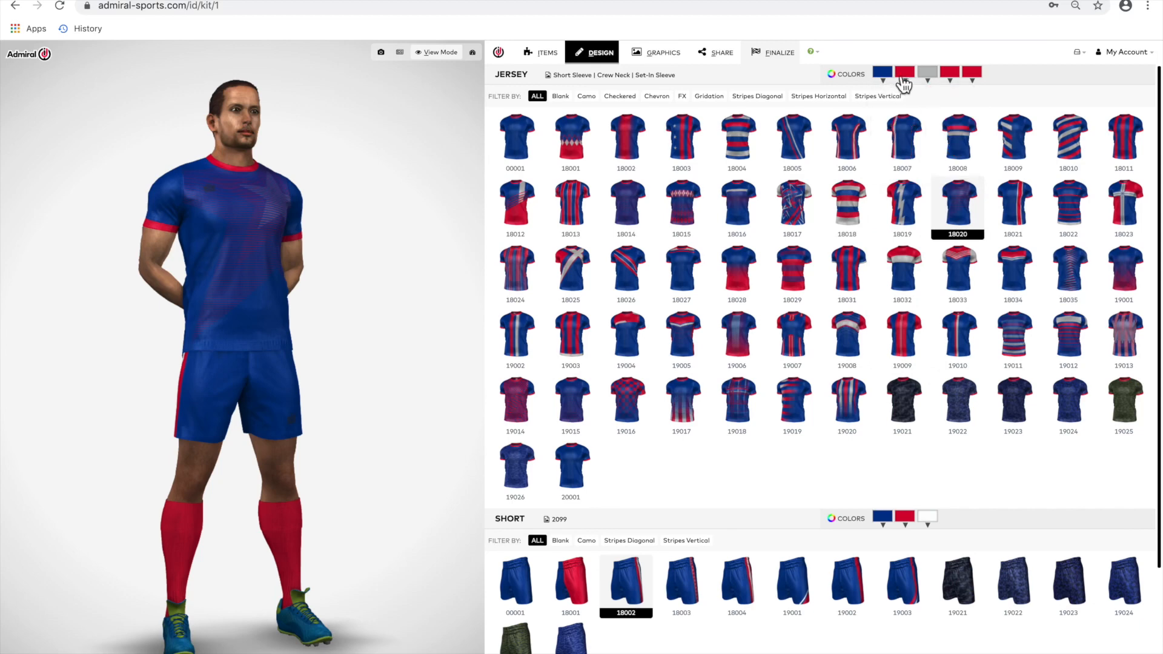
{"action": "mouse_move", "coordinate": [936, 87]}
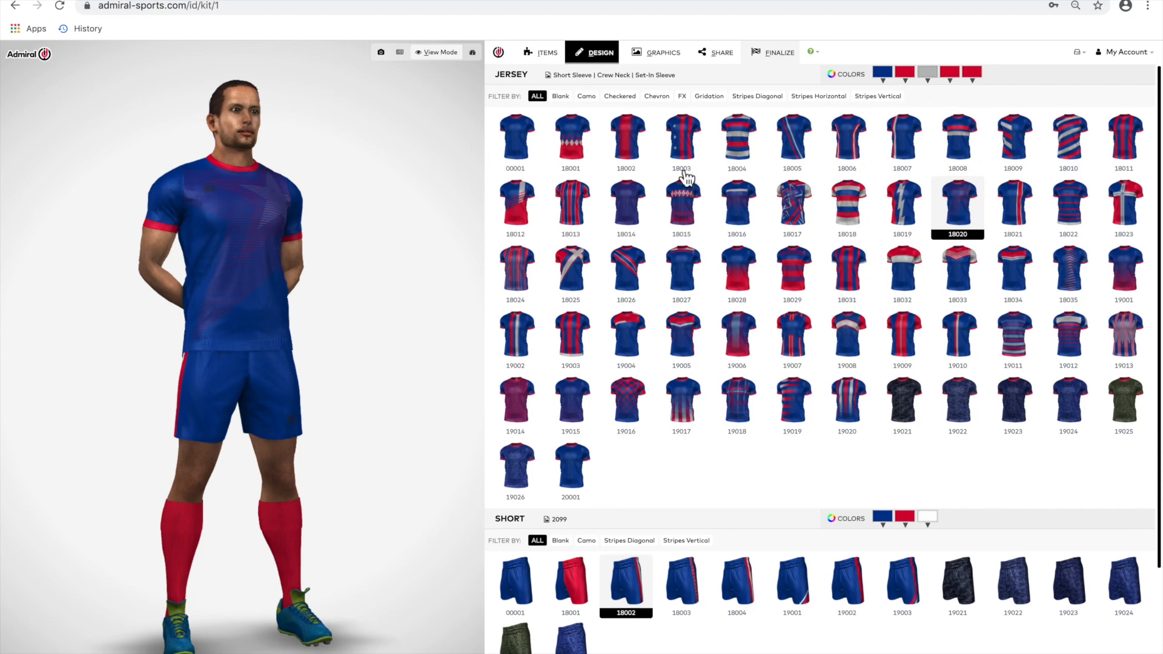
{"action": "left_click", "coordinate": [681, 141]}
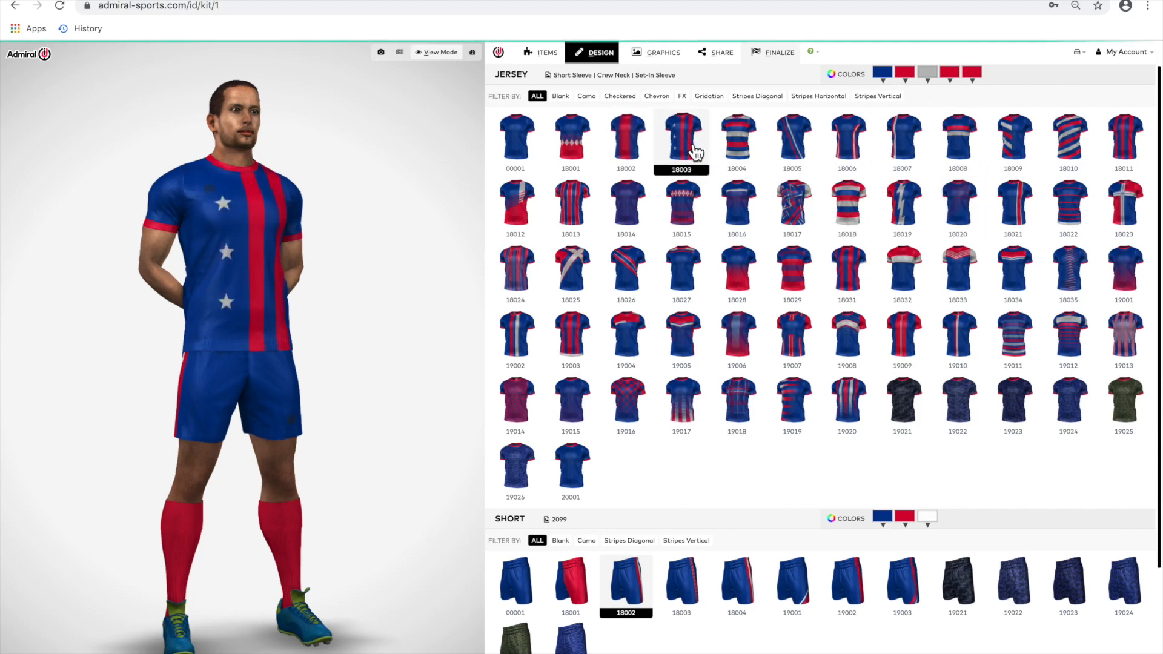
{"action": "left_click", "coordinate": [737, 139]}
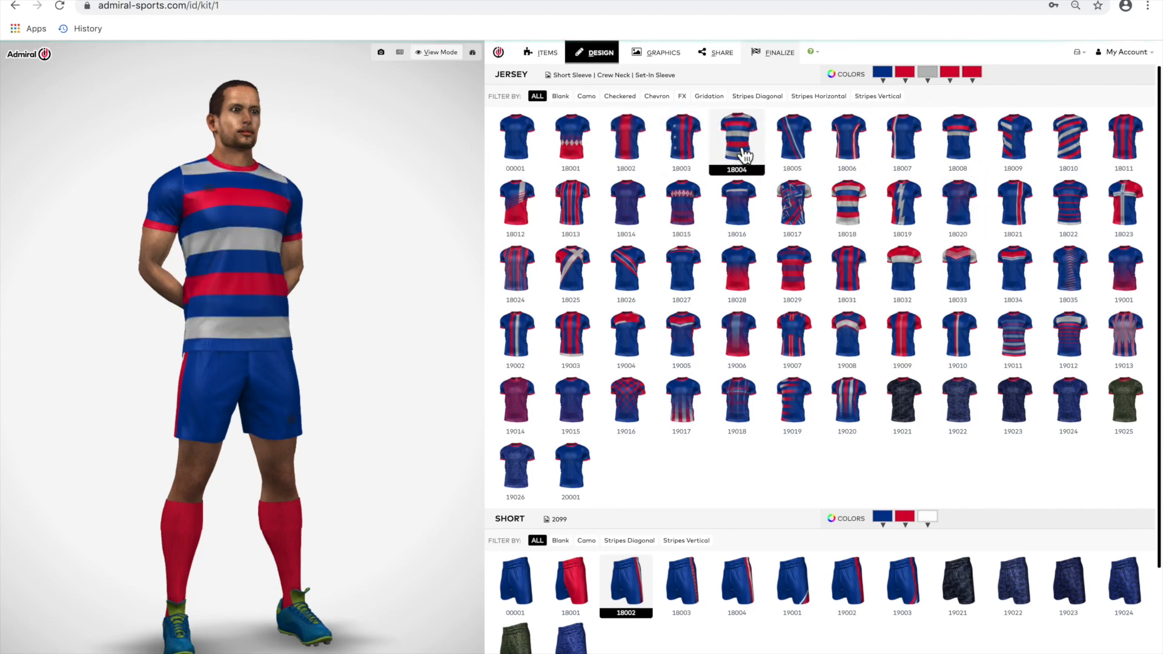
{"action": "left_click", "coordinate": [626, 271]}
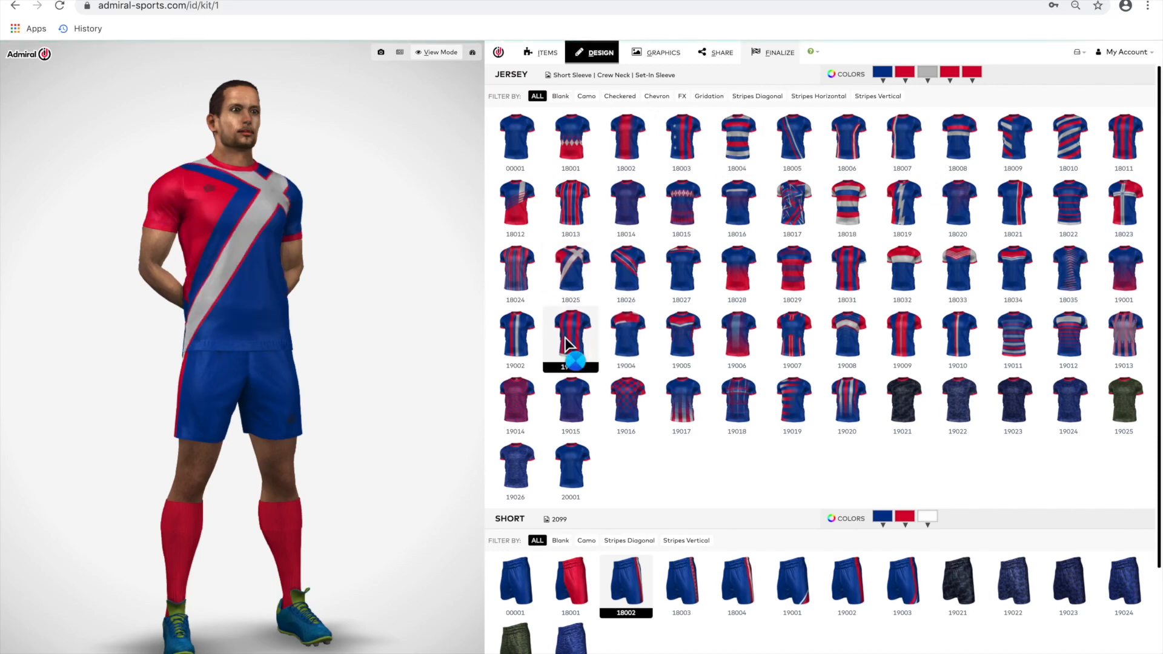
{"action": "left_click", "coordinate": [626, 141]}
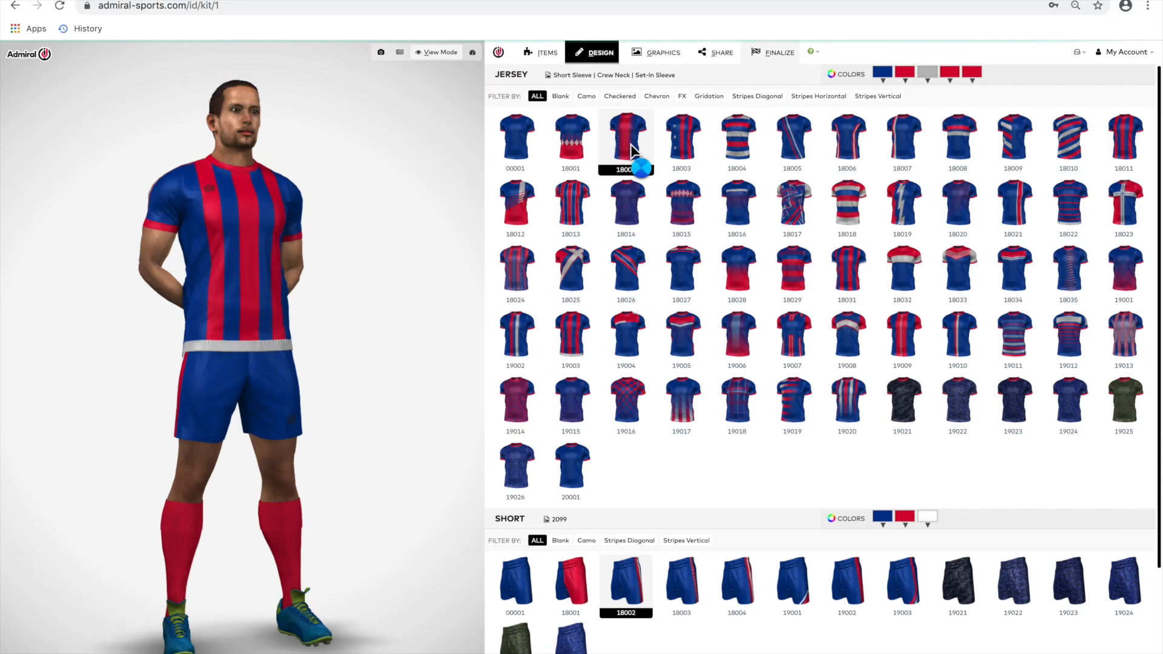
{"action": "left_click", "coordinate": [626, 142]}
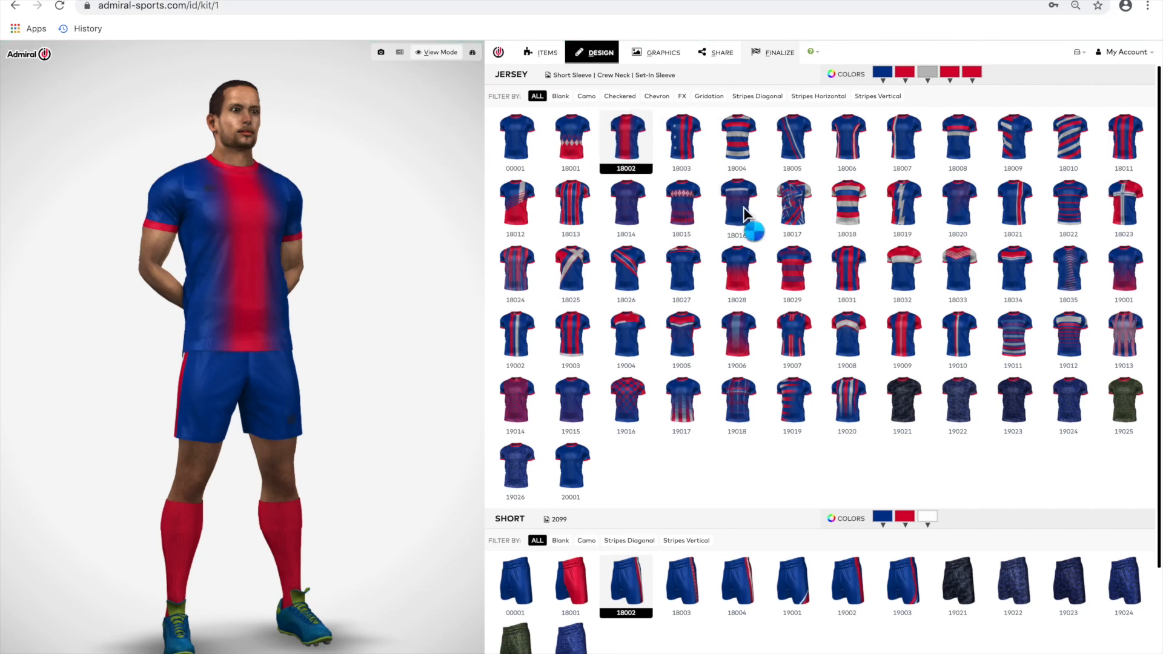
{"action": "left_click", "coordinate": [737, 208]}
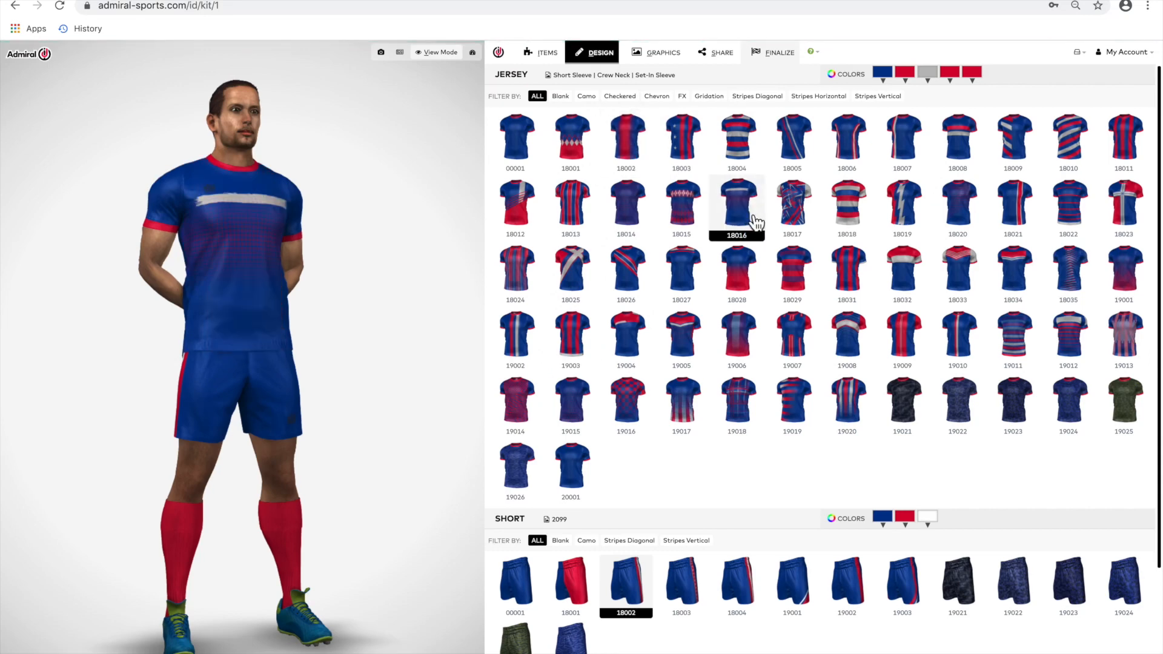
{"action": "left_click", "coordinate": [626, 205]}
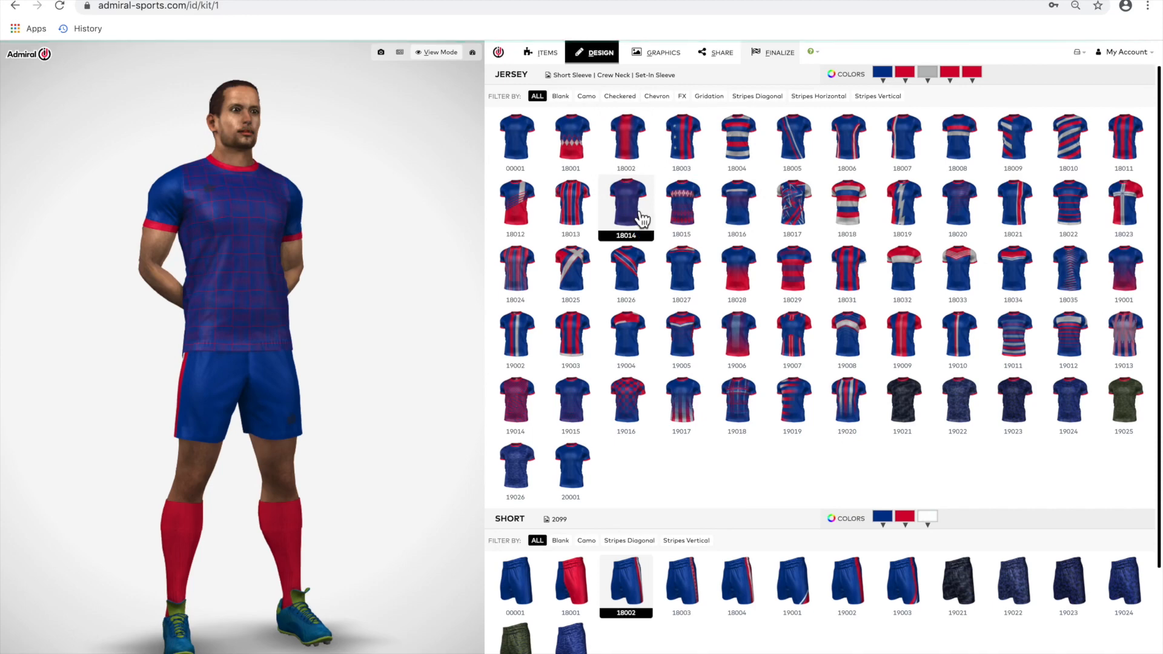
{"action": "mouse_move", "coordinate": [958, 208]}
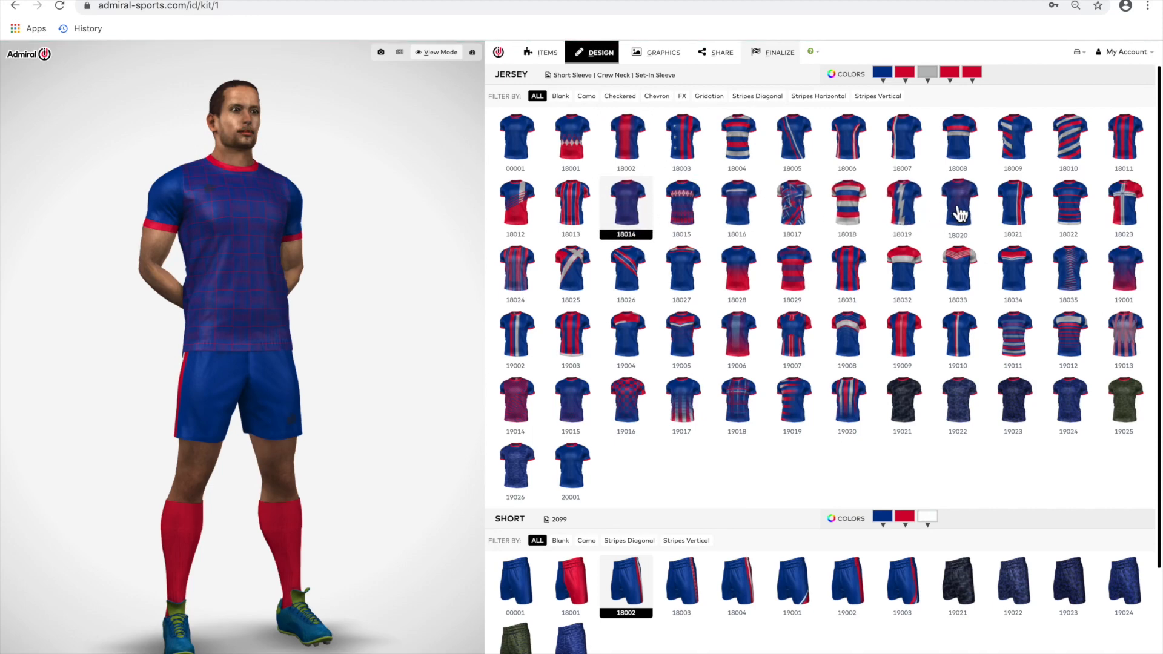
{"action": "left_click", "coordinate": [957, 206]}
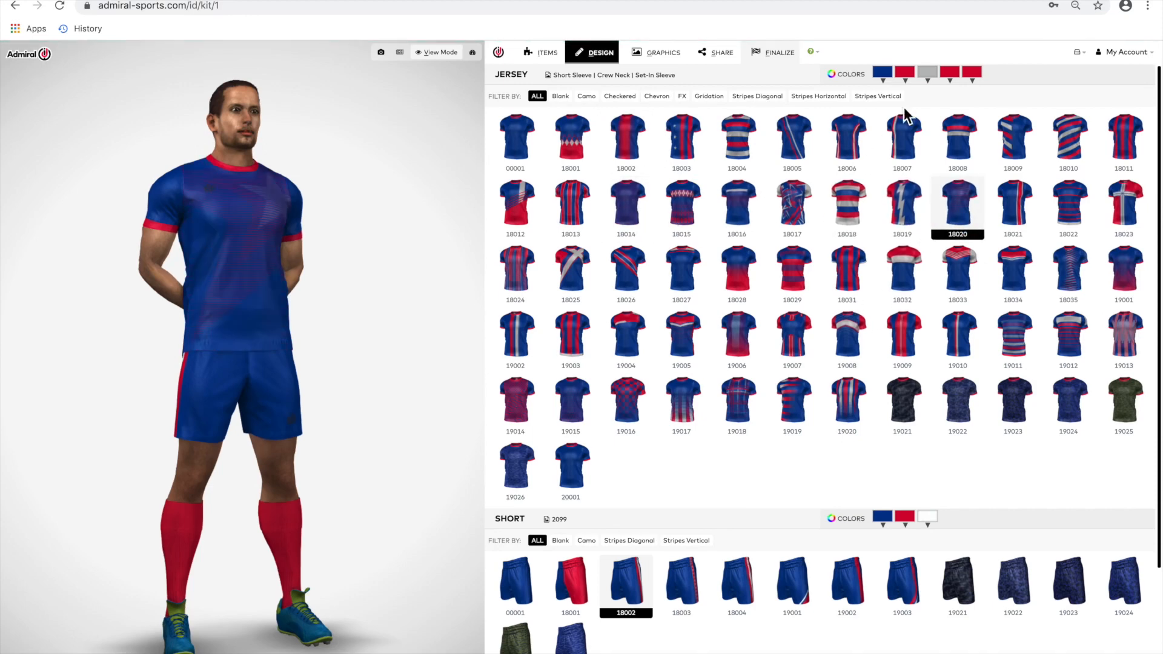
Add a new jersey graphic slot under Graphics and list its placement options.
{"action": "left_click", "coordinate": [661, 52]}
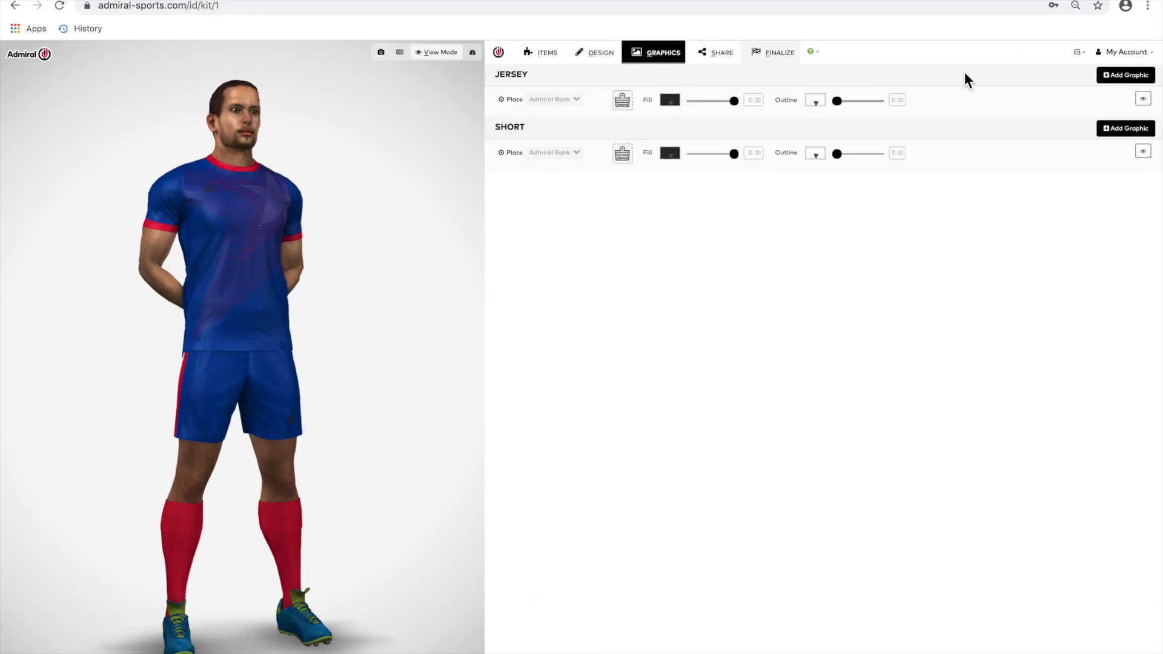
{"action": "mouse_move", "coordinate": [1124, 75]}
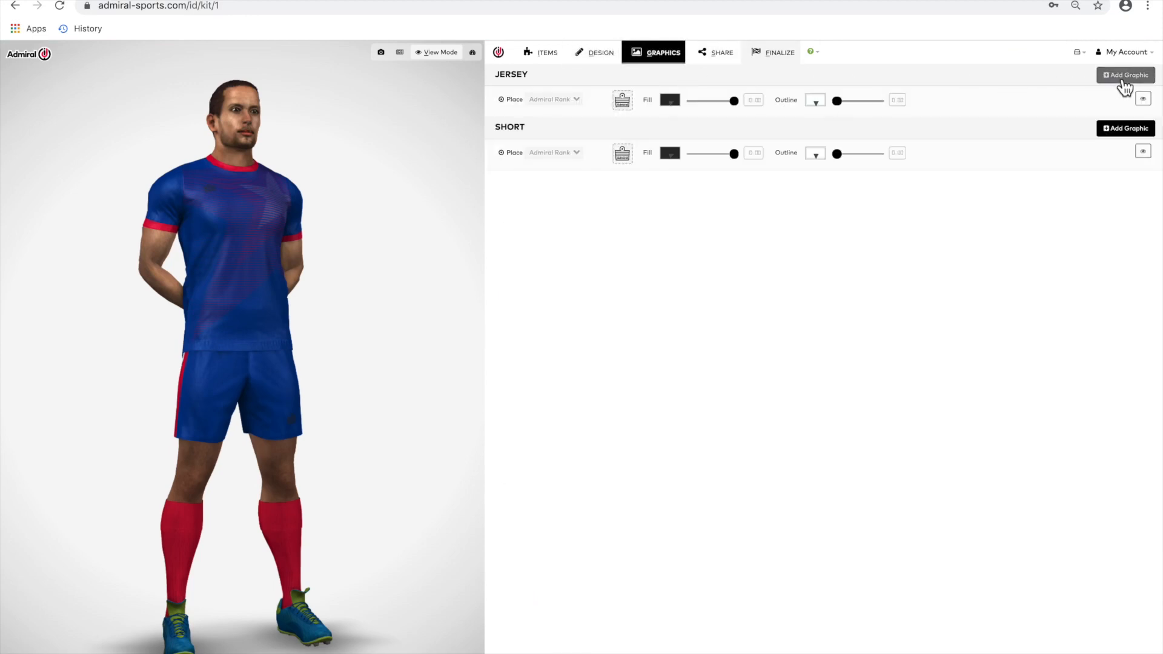
{"action": "left_click", "coordinate": [1125, 74]}
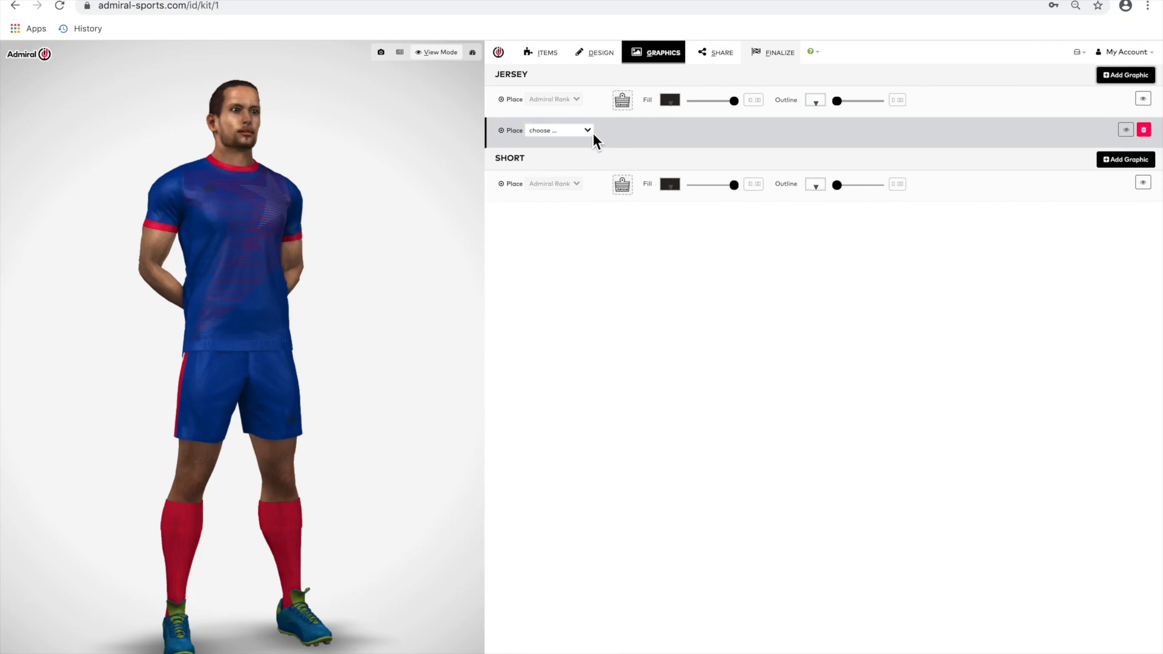
{"action": "left_click", "coordinate": [558, 130]}
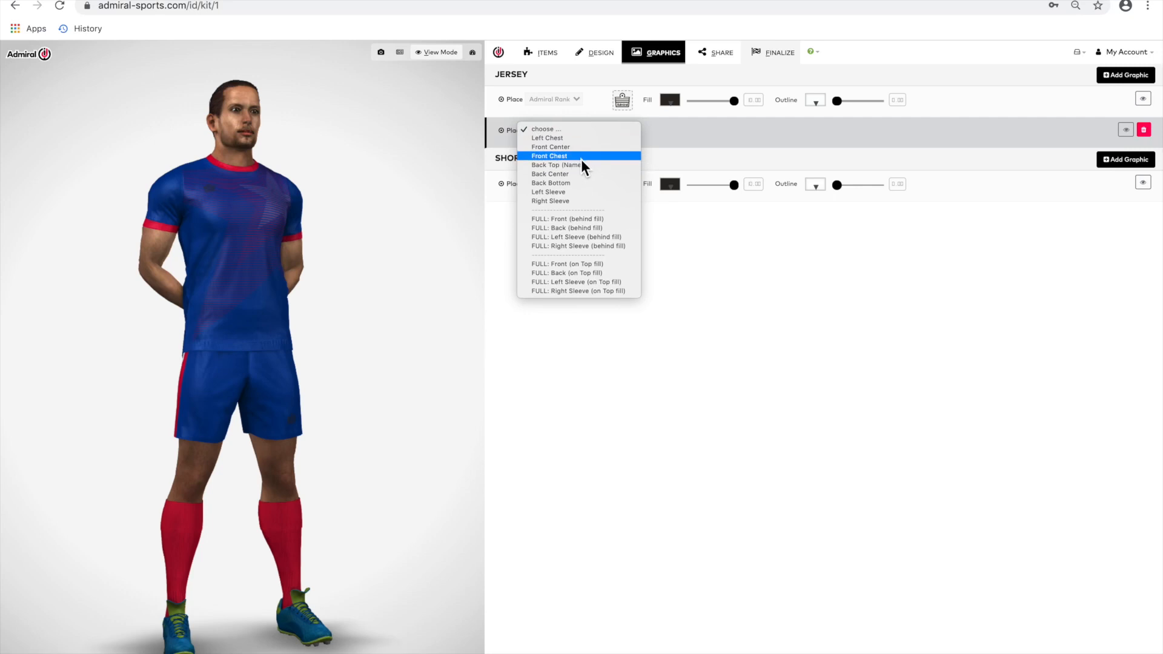
{"action": "mouse_move", "coordinate": [580, 165]}
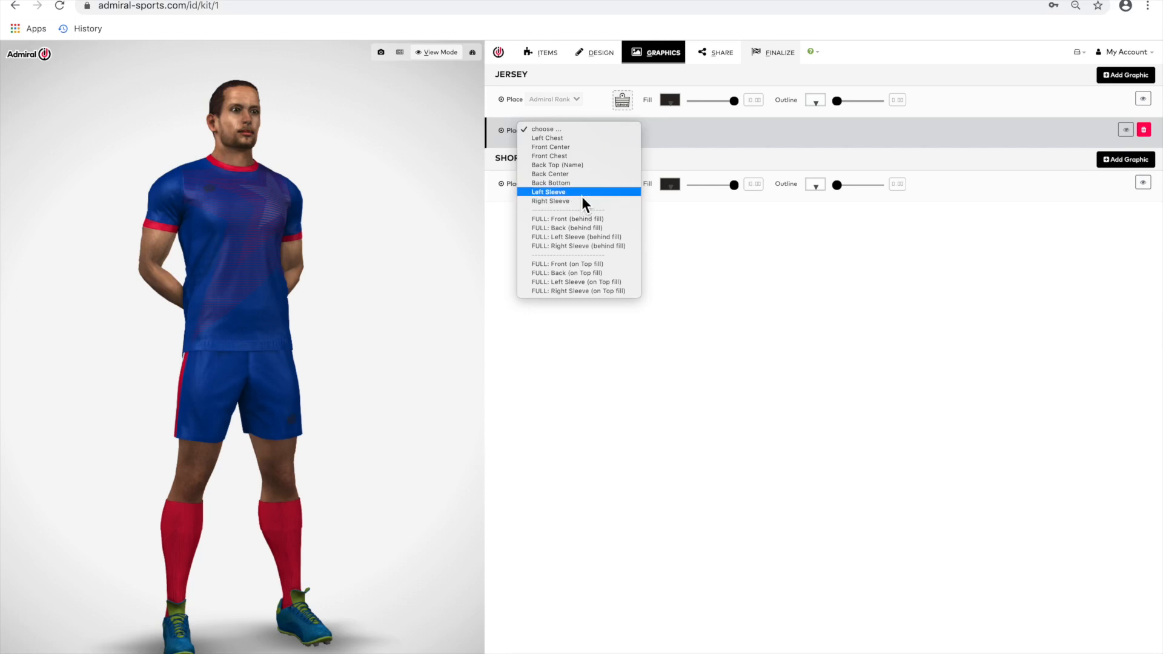
{"action": "mouse_move", "coordinate": [550, 202]}
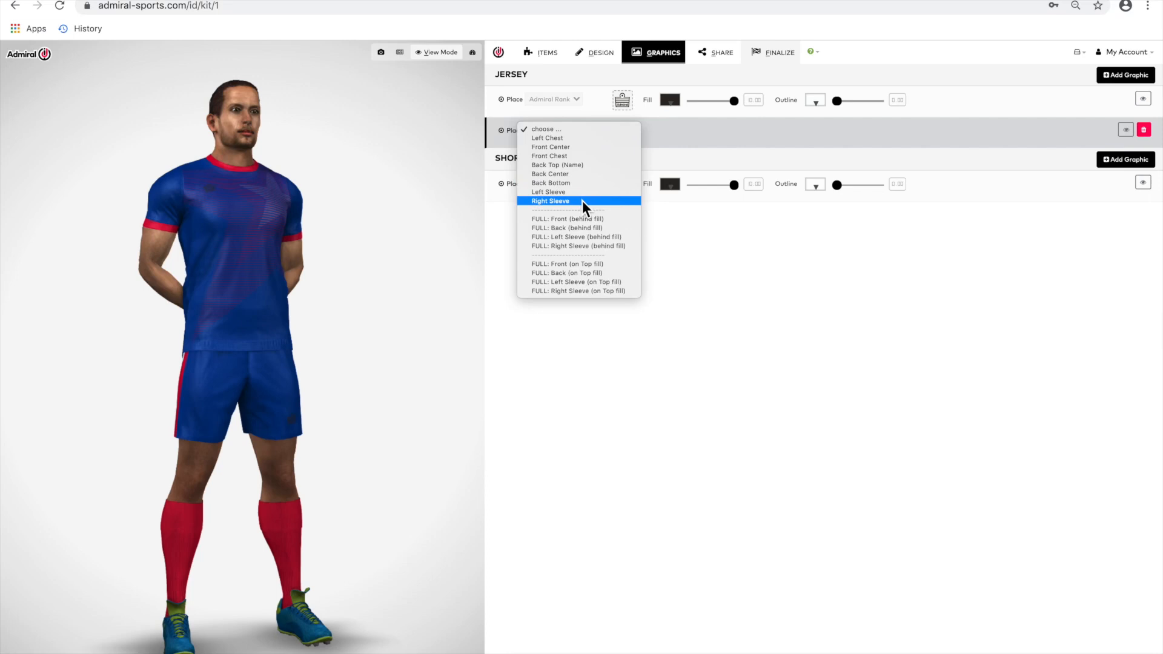
{"action": "mouse_move", "coordinate": [575, 174]}
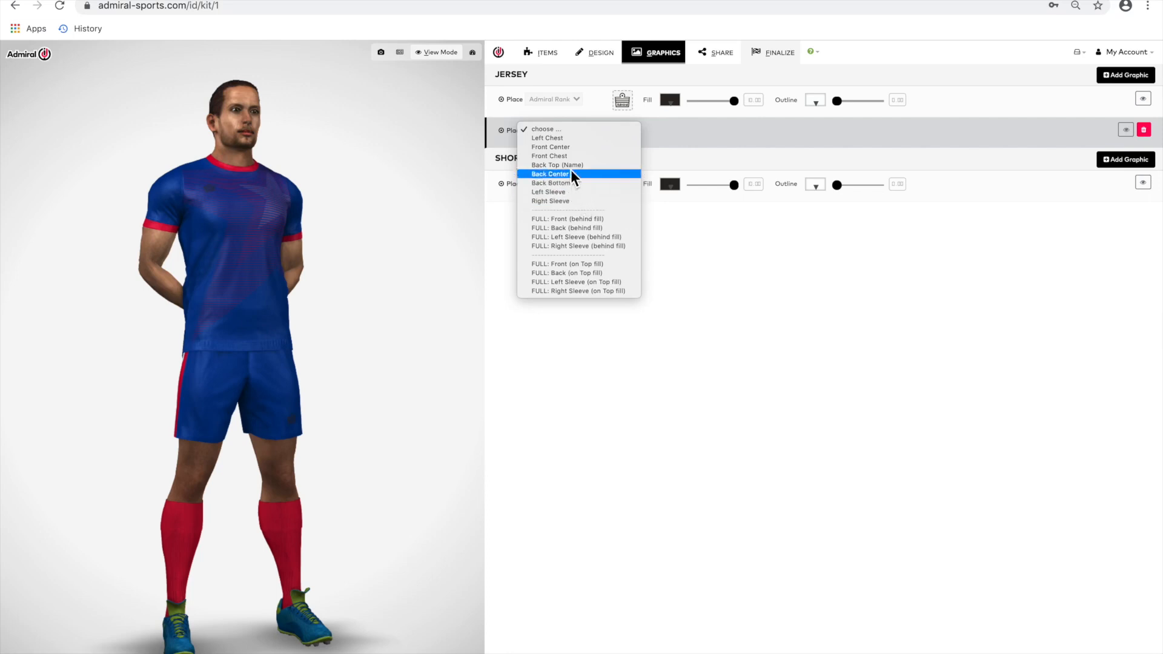
Place the white Admiral Athletic logo on the Left Chest with its background colour removed.
{"action": "left_click", "coordinate": [546, 138]}
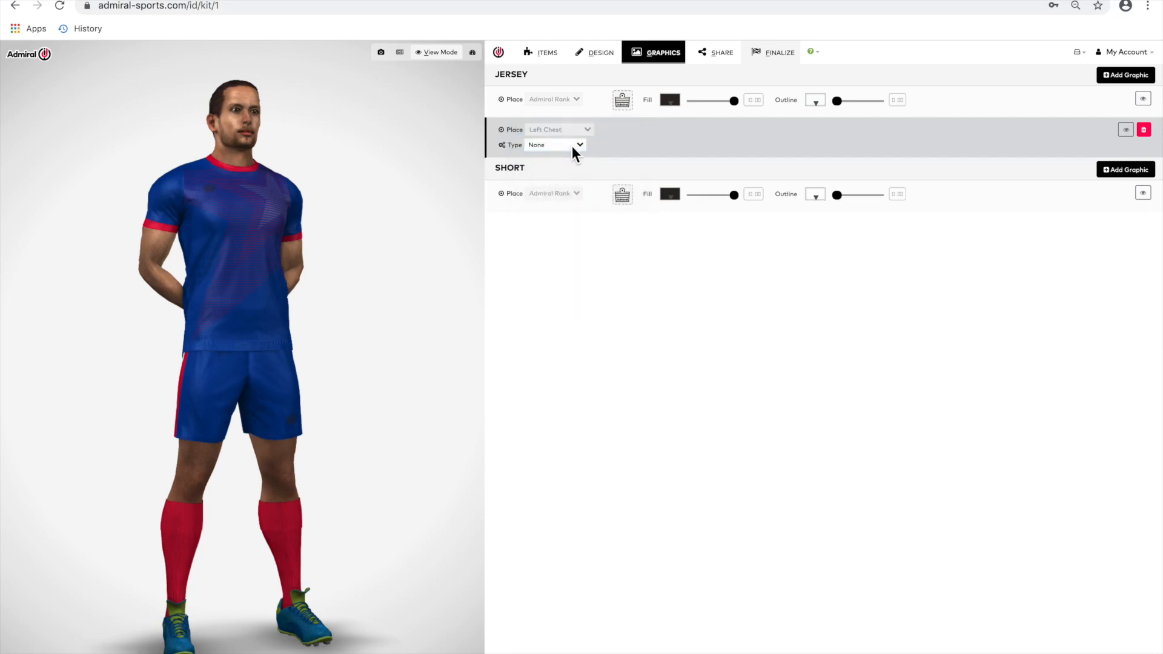
{"action": "left_click", "coordinate": [554, 145]}
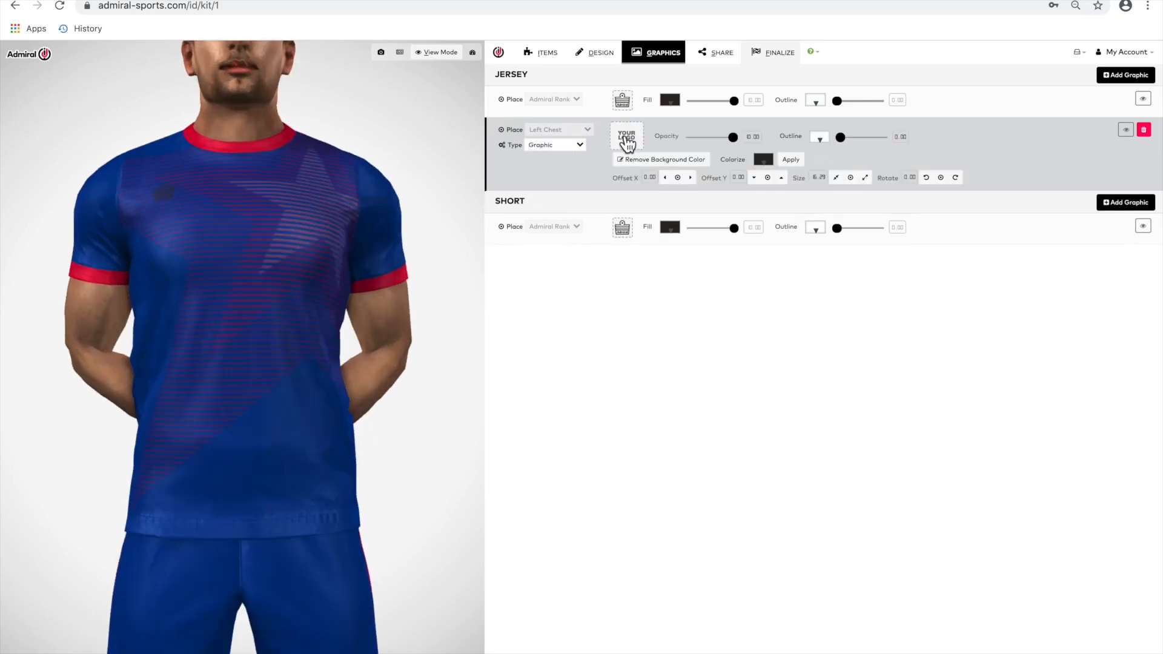
{"action": "left_click", "coordinate": [626, 139]}
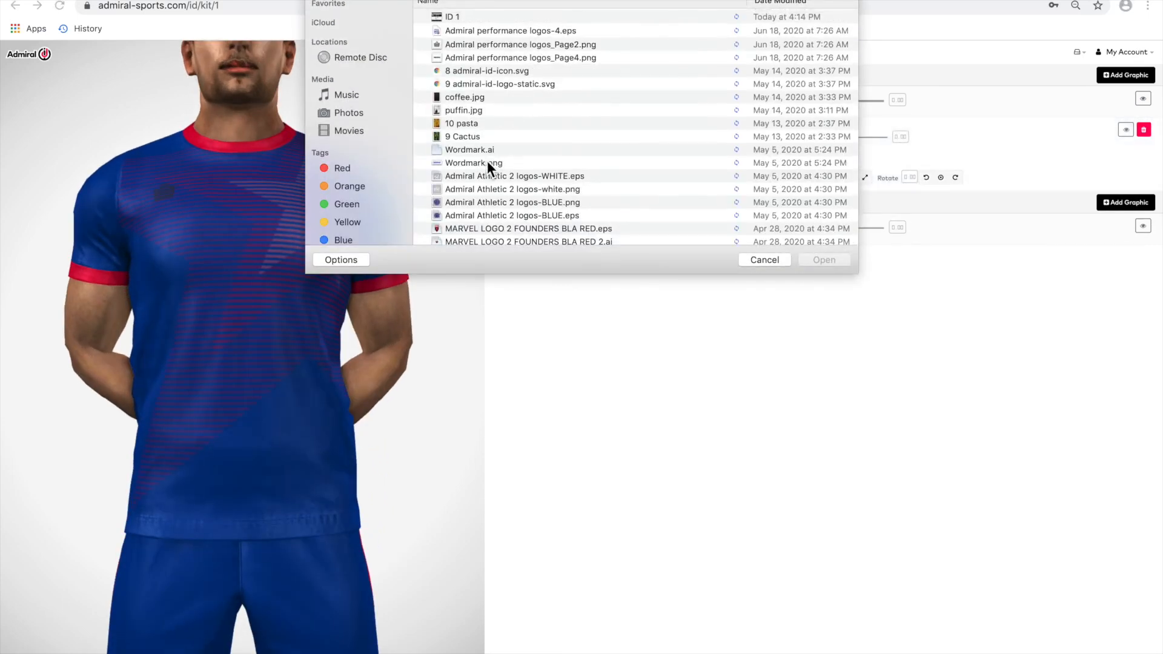
{"action": "left_click", "coordinate": [512, 189]}
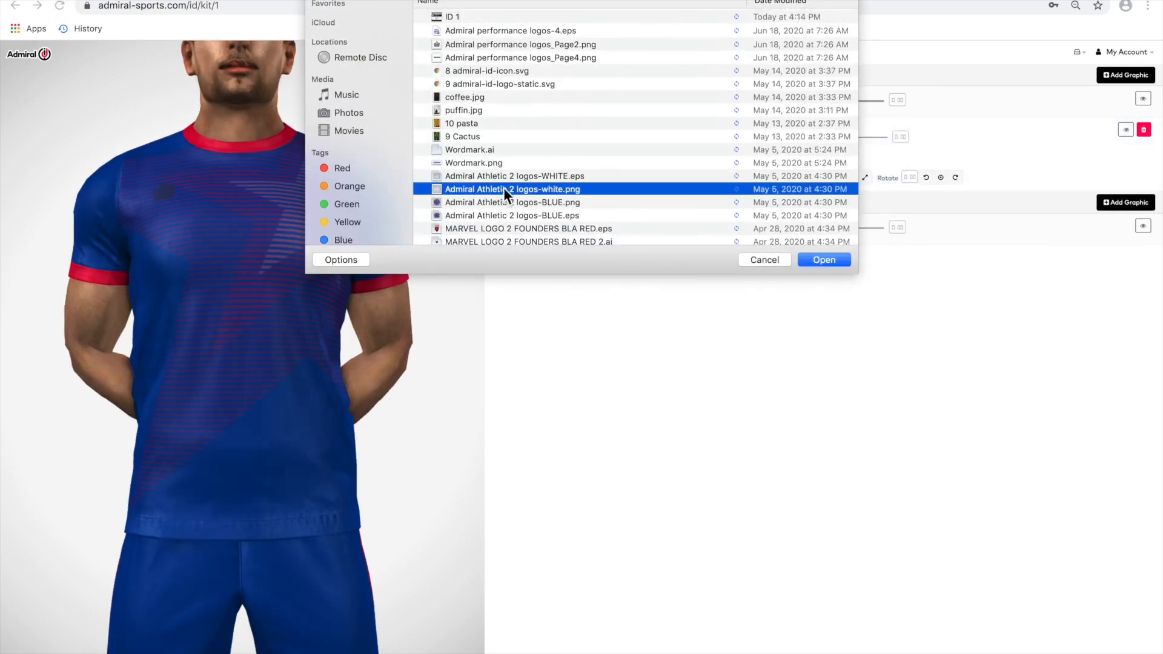
{"action": "left_click", "coordinate": [823, 260]}
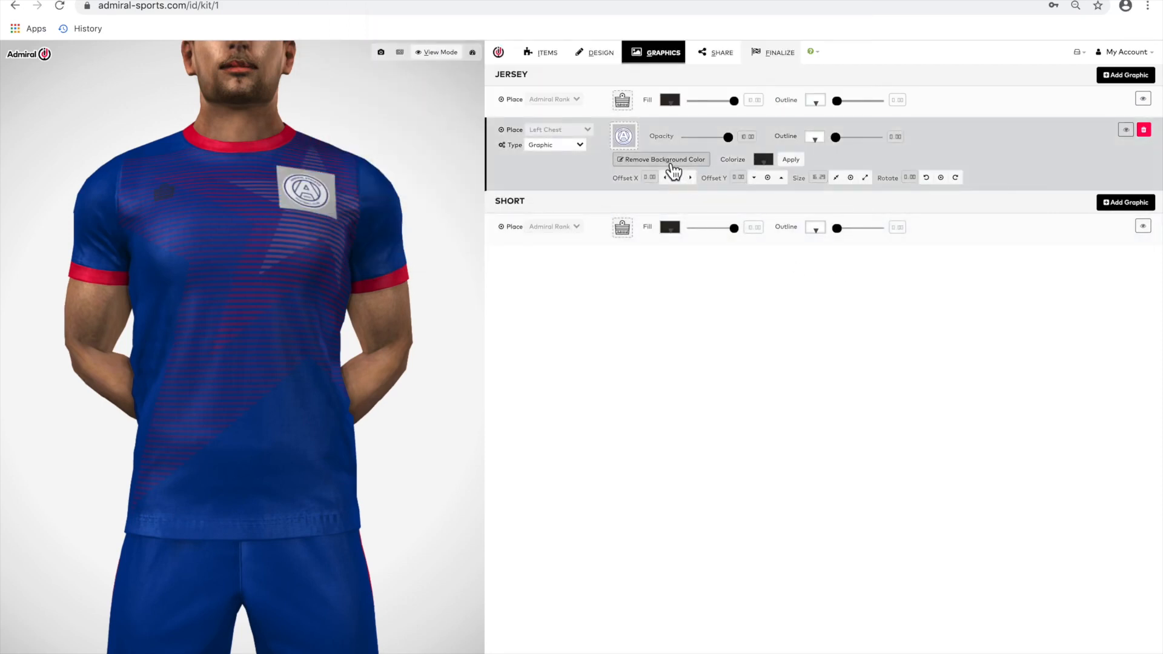
{"action": "left_click", "coordinate": [660, 159]}
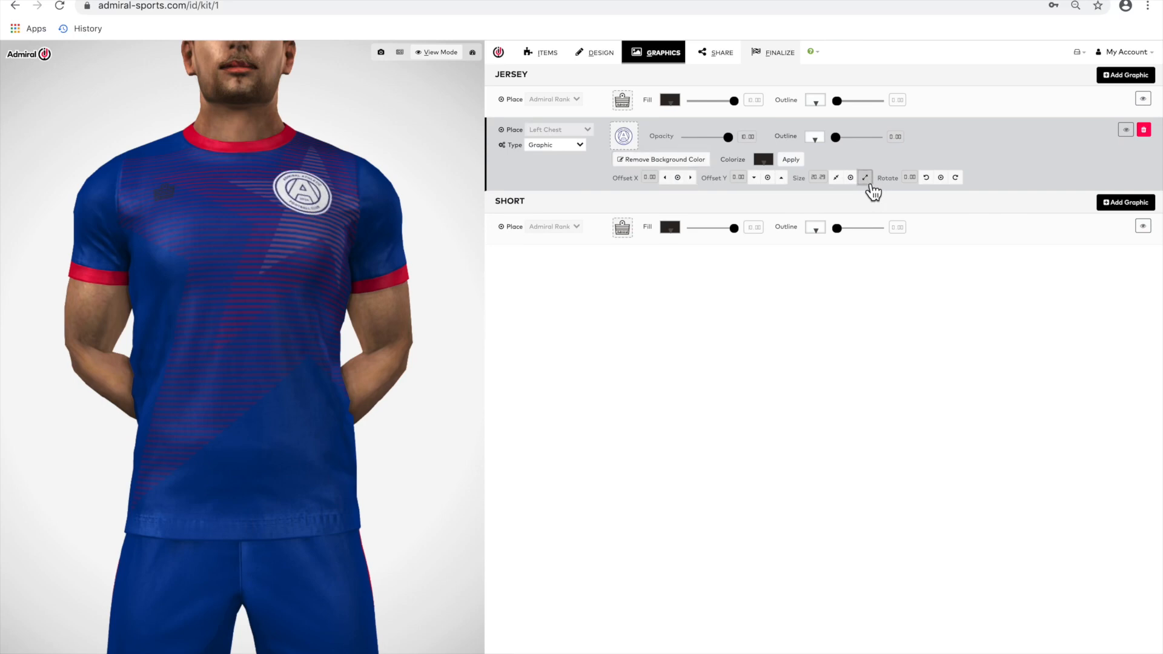
Enlarge the crest, nudge its X/Y offset, tilt it slightly and add another graphic slot.
{"action": "left_click", "coordinate": [865, 177]}
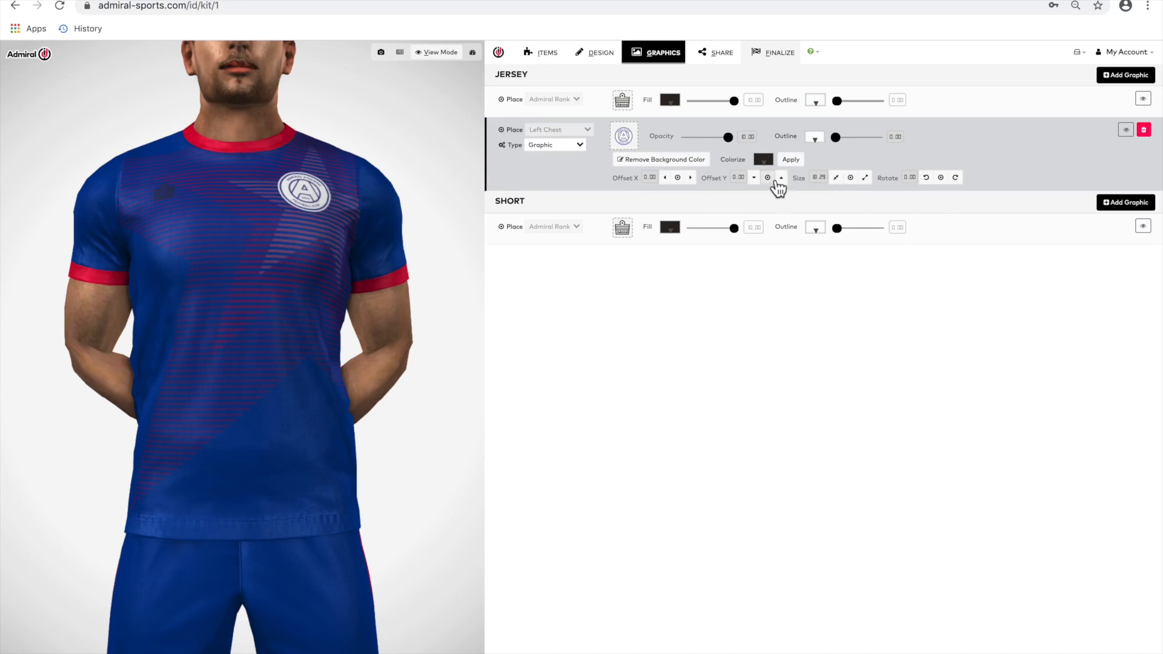
{"action": "left_click", "coordinate": [769, 177]}
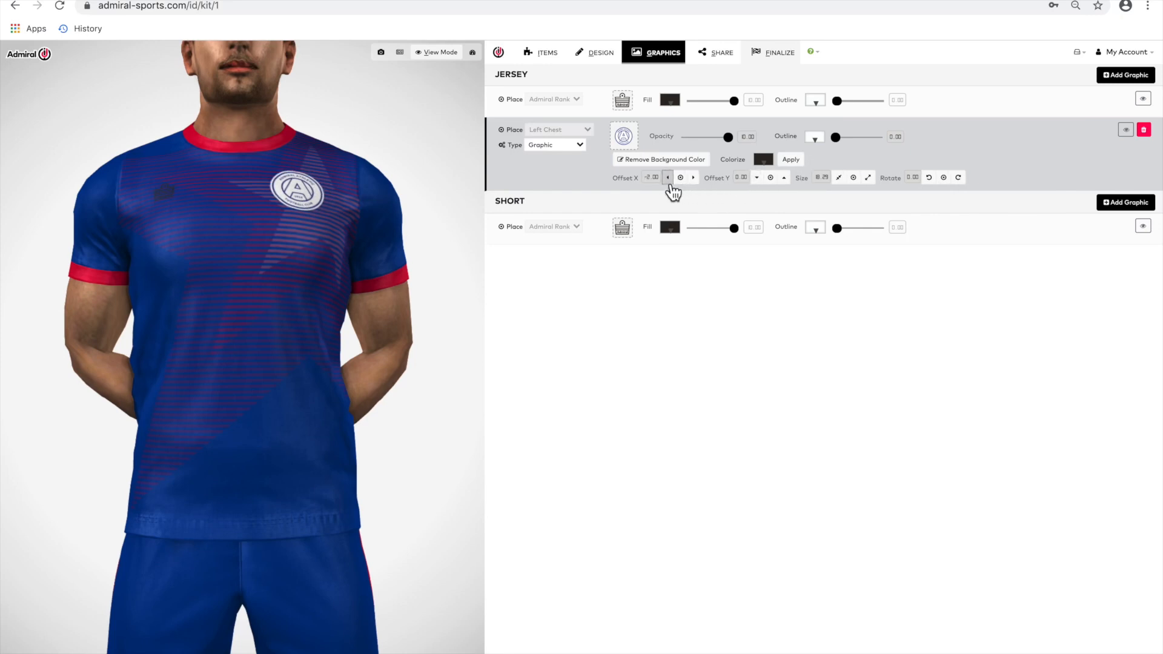
{"action": "left_click", "coordinate": [694, 177]}
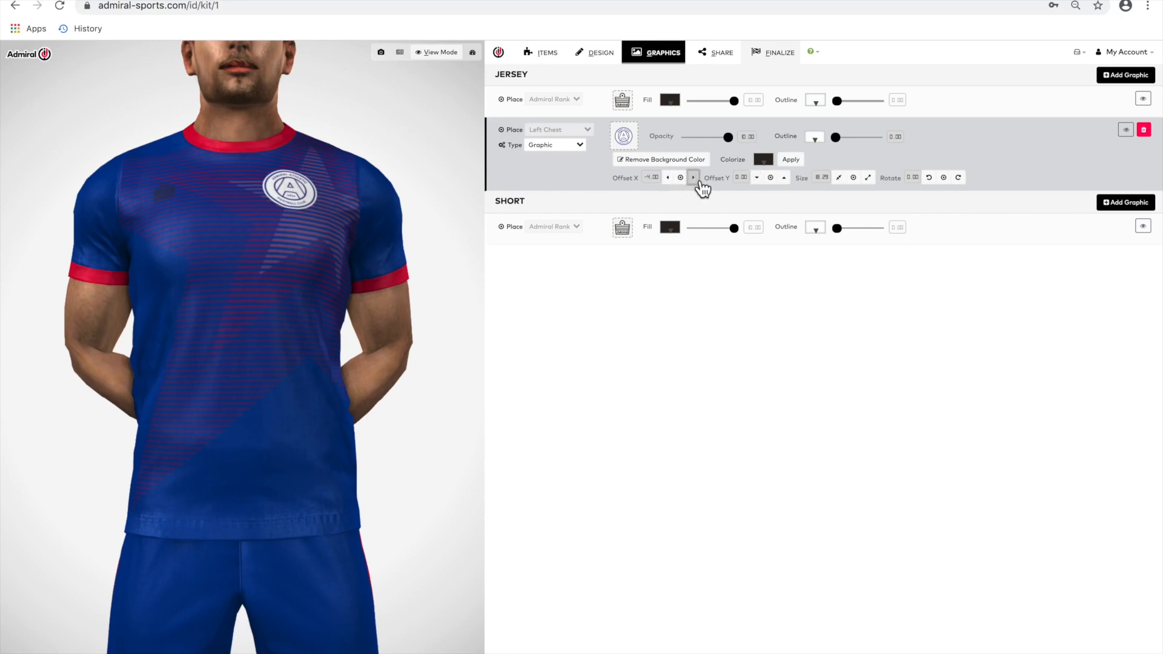
{"action": "left_click", "coordinate": [690, 177]}
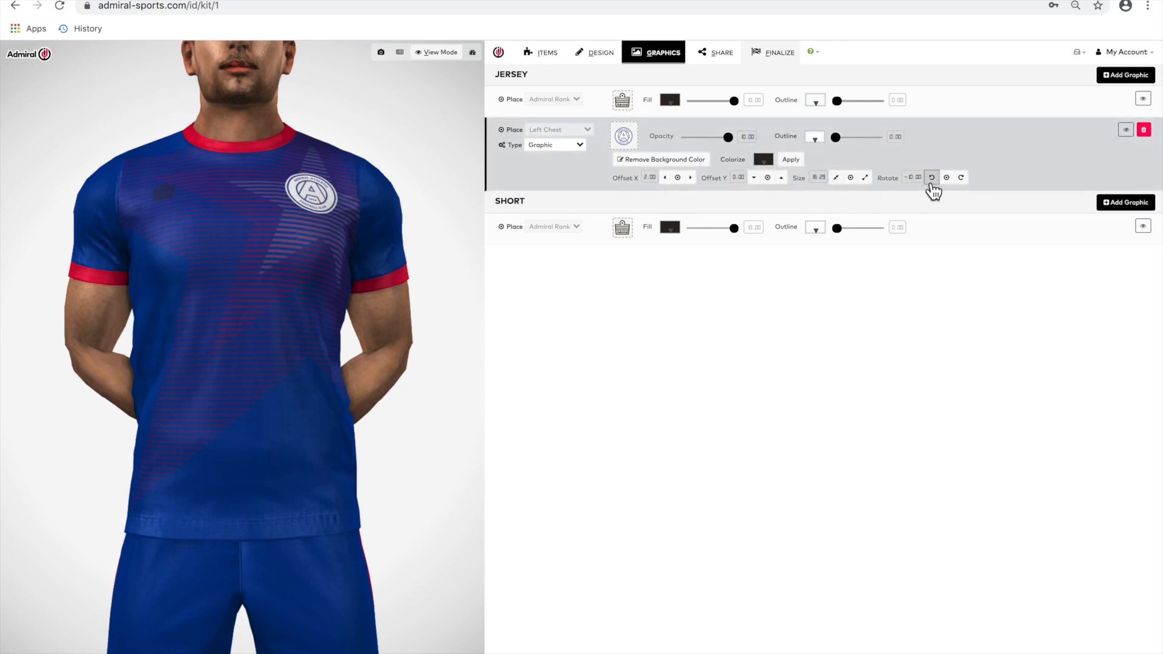
{"action": "left_click", "coordinate": [931, 177]}
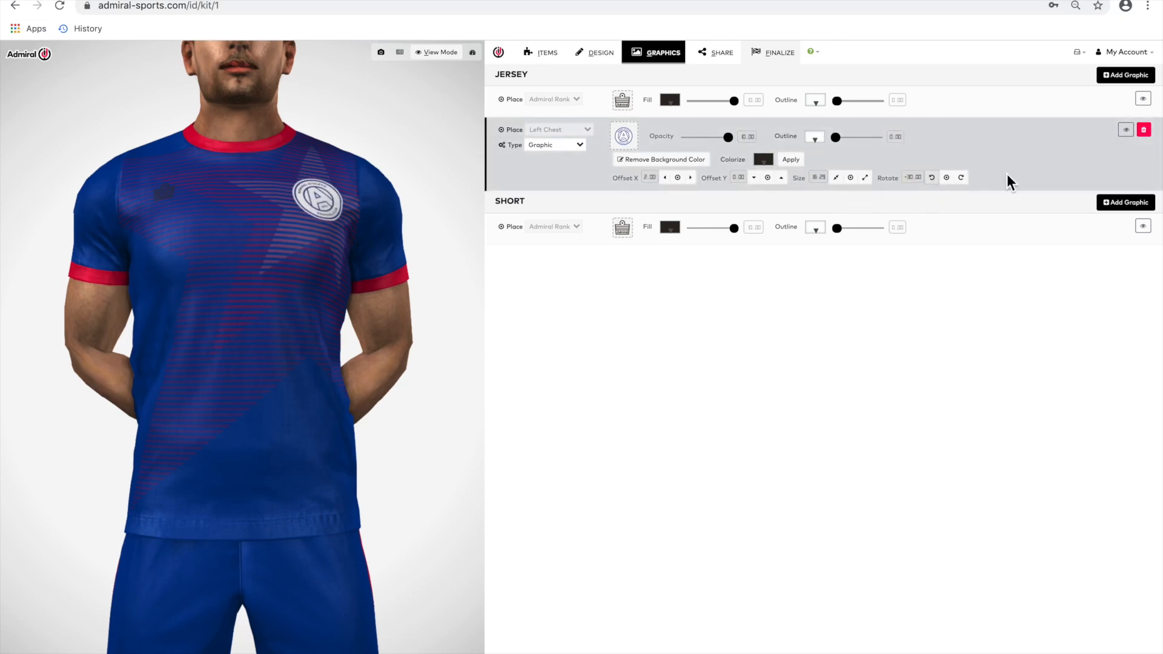
{"action": "left_click", "coordinate": [961, 177]}
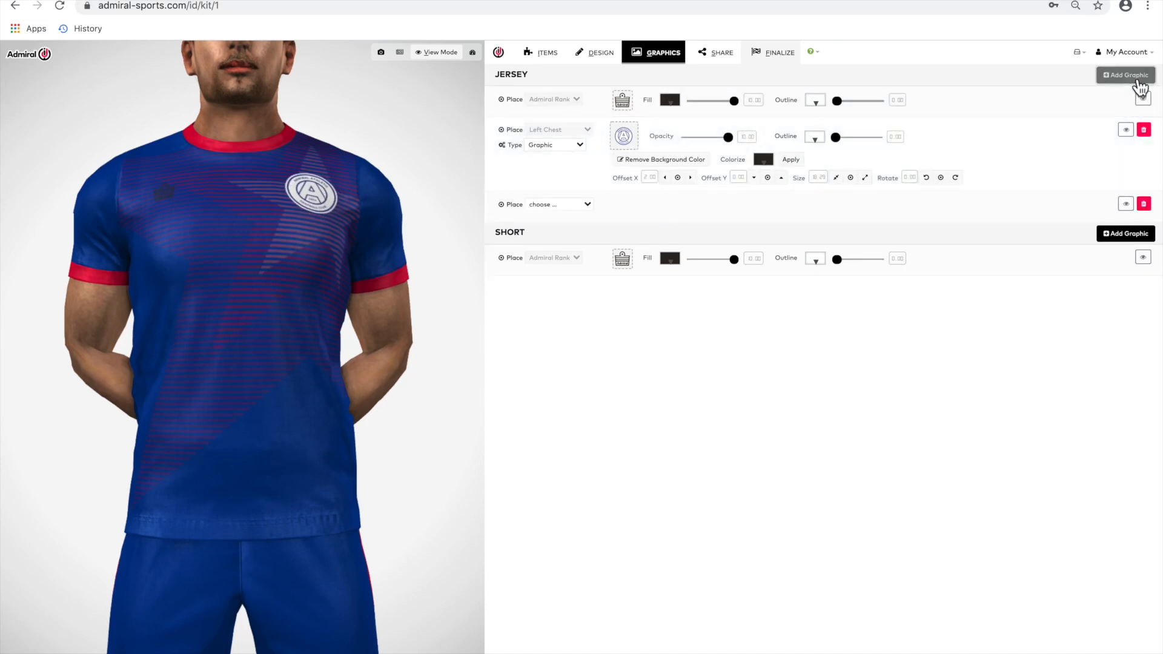
Put the Admiral wordmark across the Front Chest and add a further graphic slot.
{"action": "left_click", "coordinate": [559, 204]}
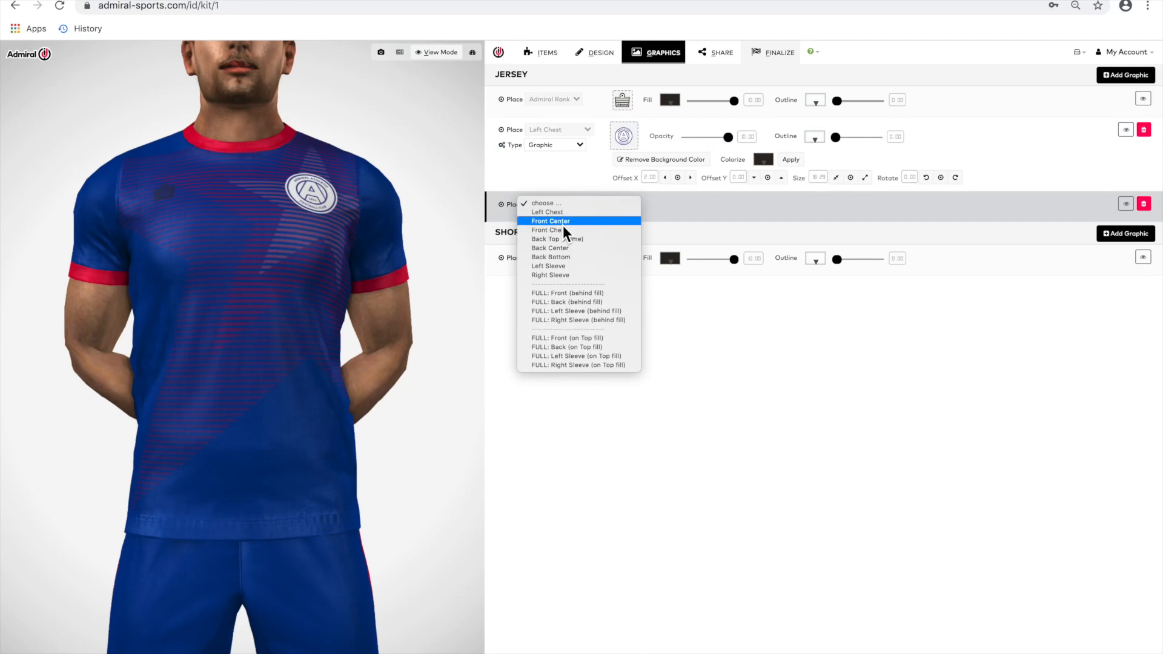
{"action": "left_click", "coordinate": [550, 220]}
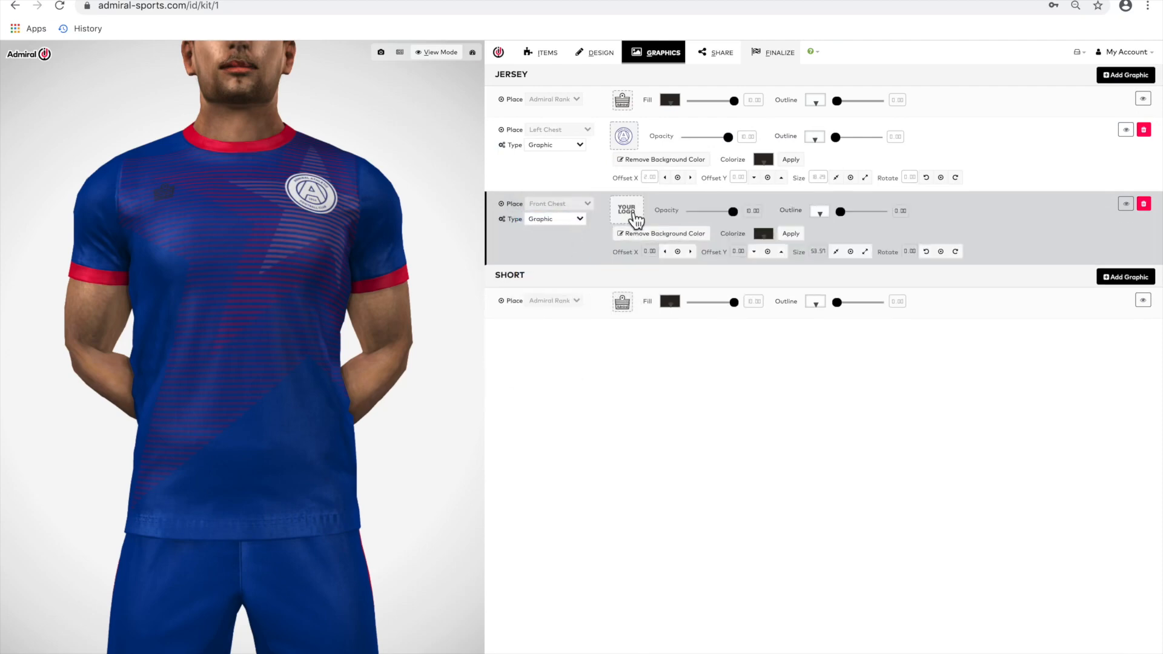
{"action": "left_click", "coordinate": [625, 210]}
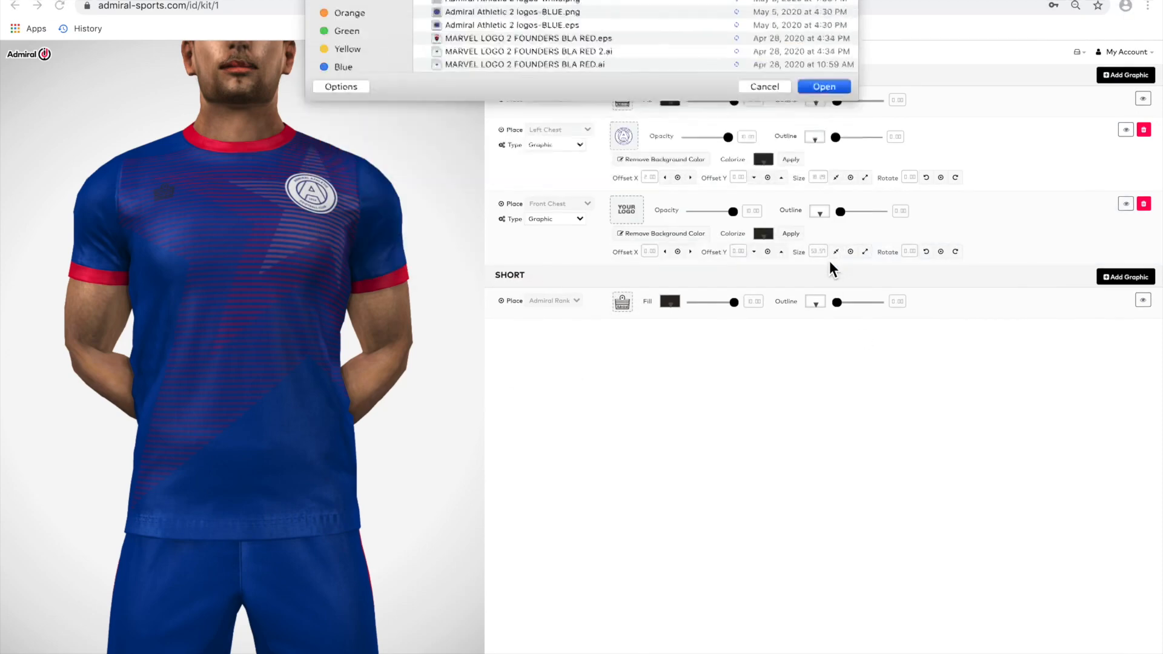
{"action": "left_click", "coordinate": [823, 86]}
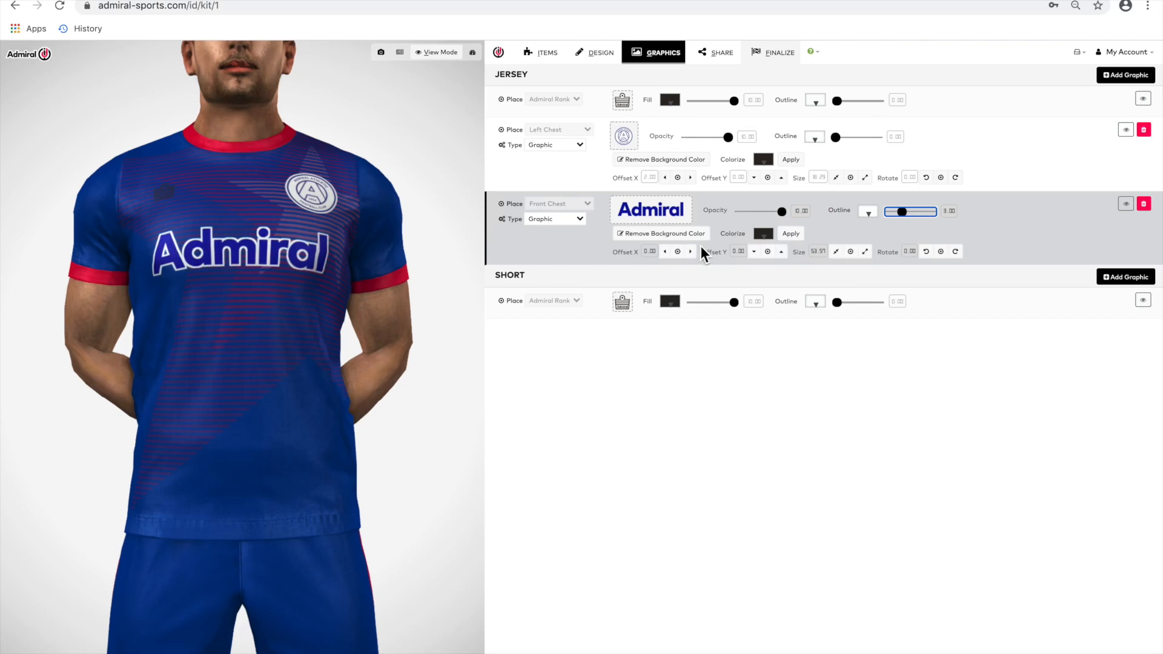
{"action": "left_click", "coordinate": [1126, 75]}
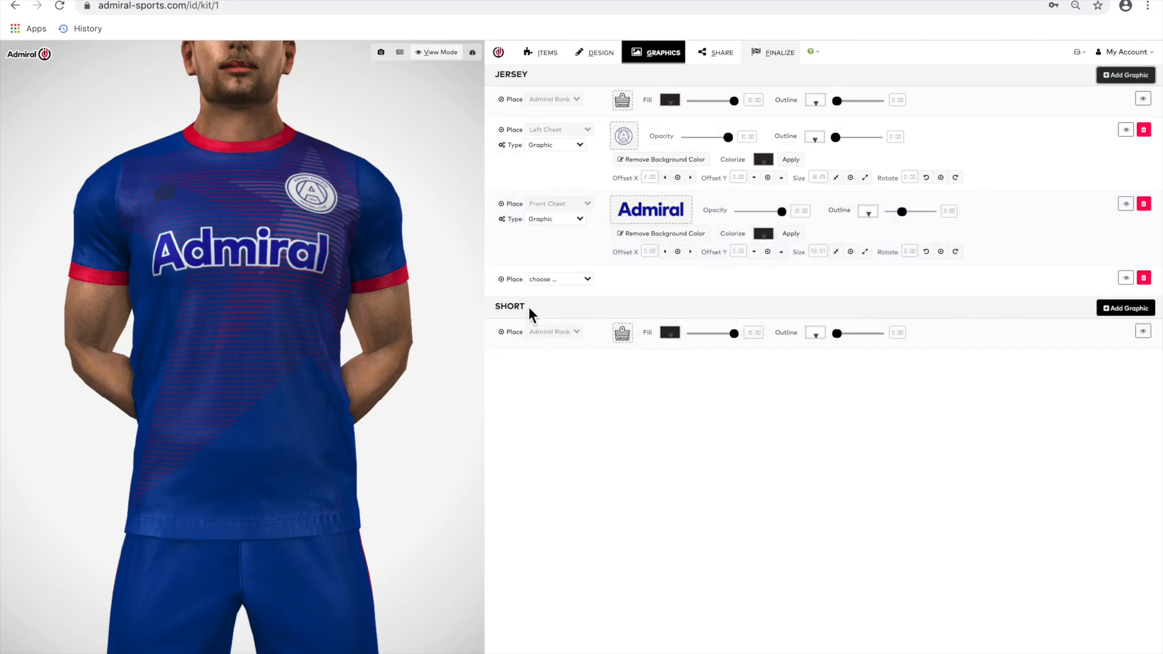
Add a Back Top (Name) slot with a red outline.
{"action": "left_click", "coordinate": [559, 279]}
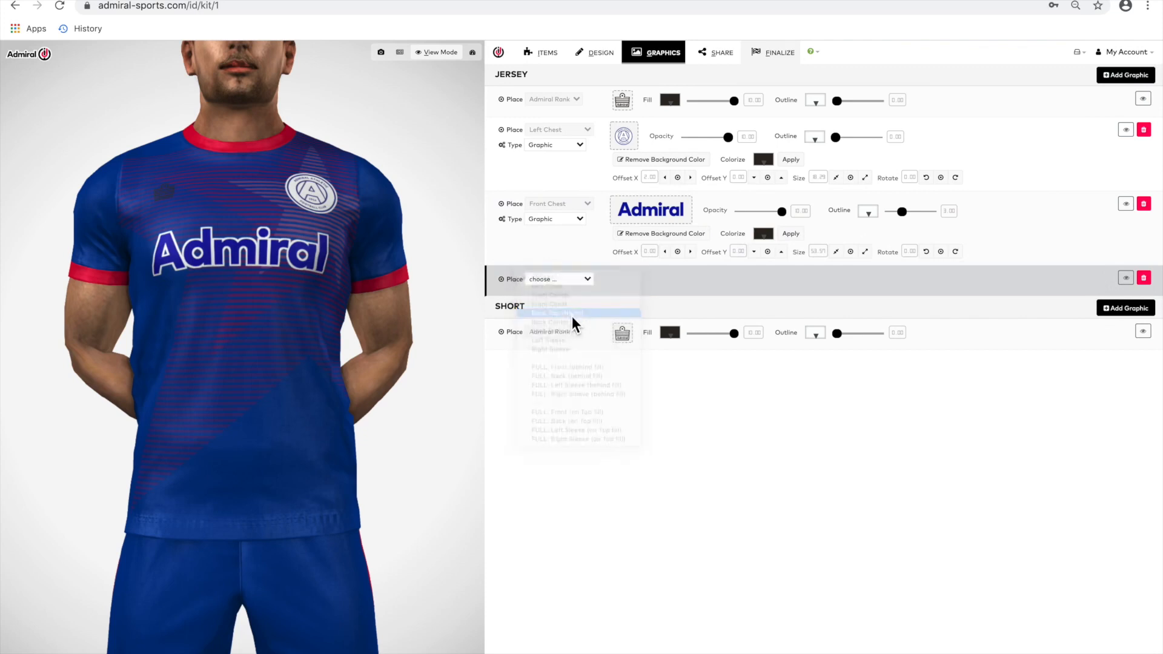
{"action": "left_click", "coordinate": [549, 312]}
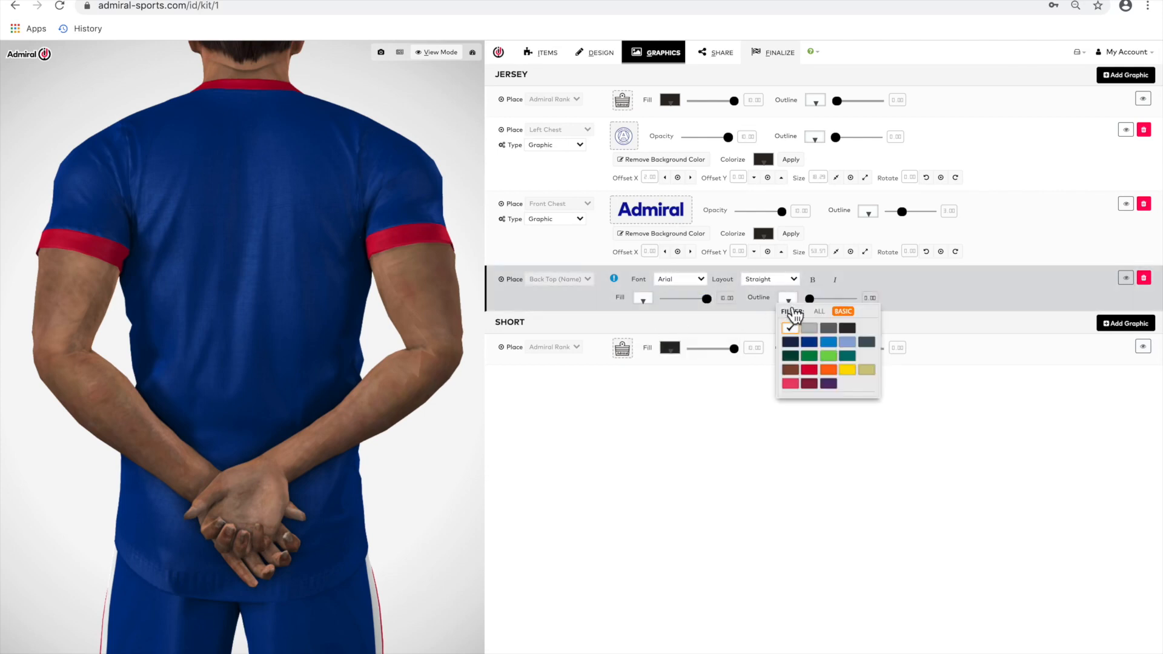
{"action": "left_click", "coordinate": [789, 370]}
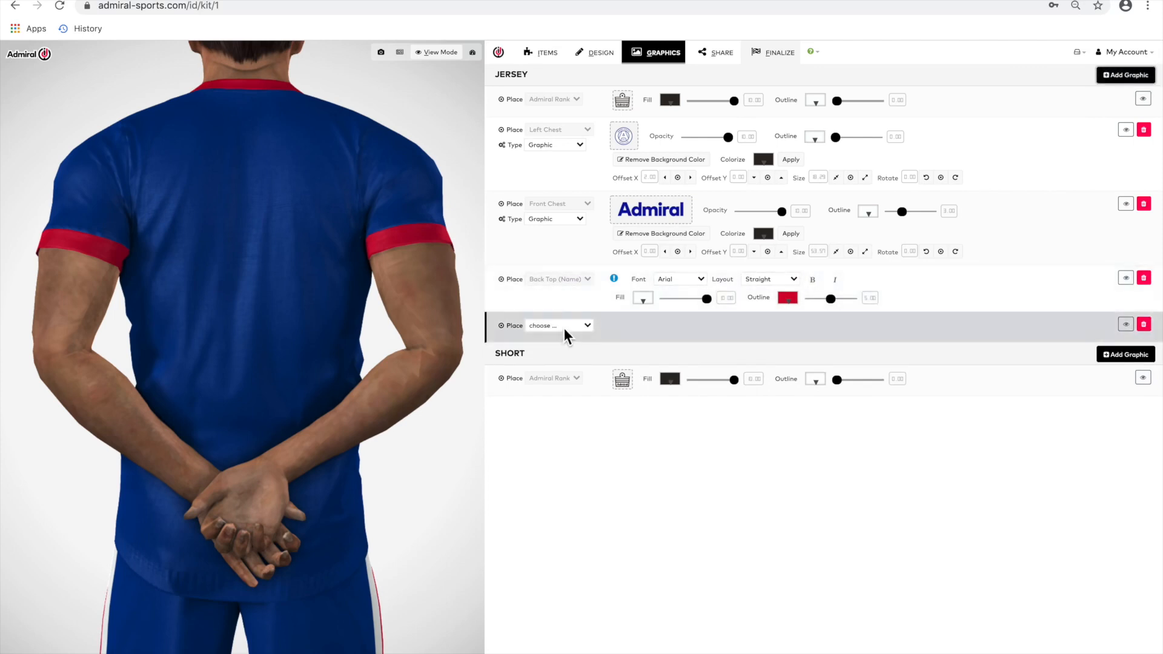
Add a Back Center player number with a loaded logo and adjust its vertical offset.
{"action": "left_click", "coordinate": [558, 325]}
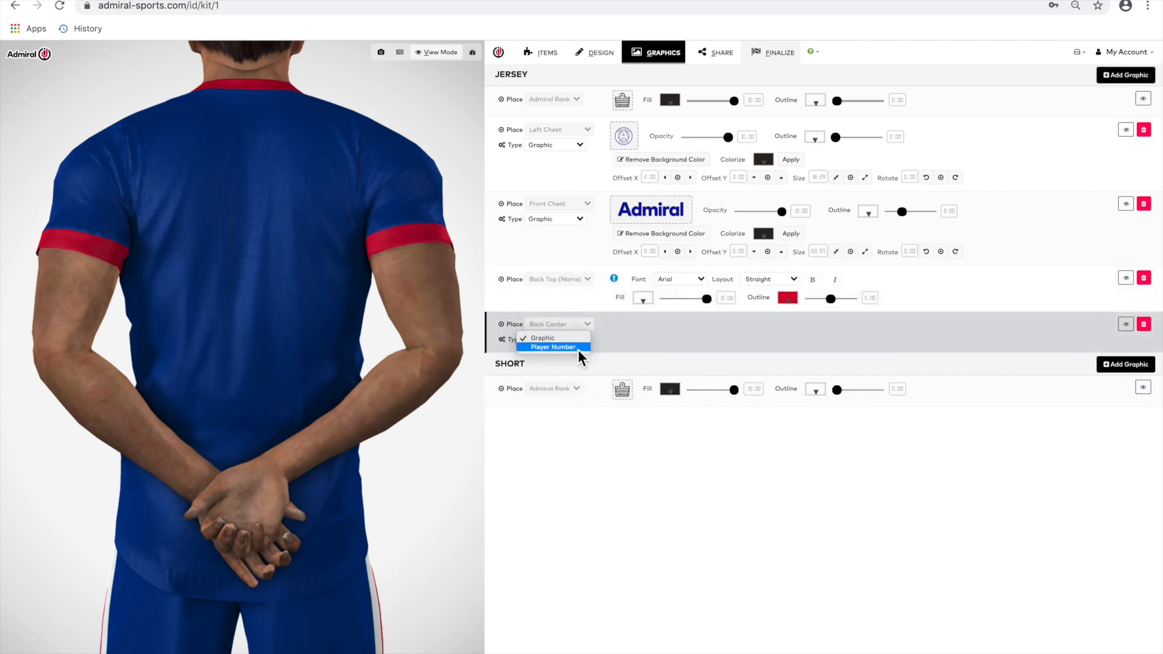
{"action": "left_click", "coordinate": [553, 347]}
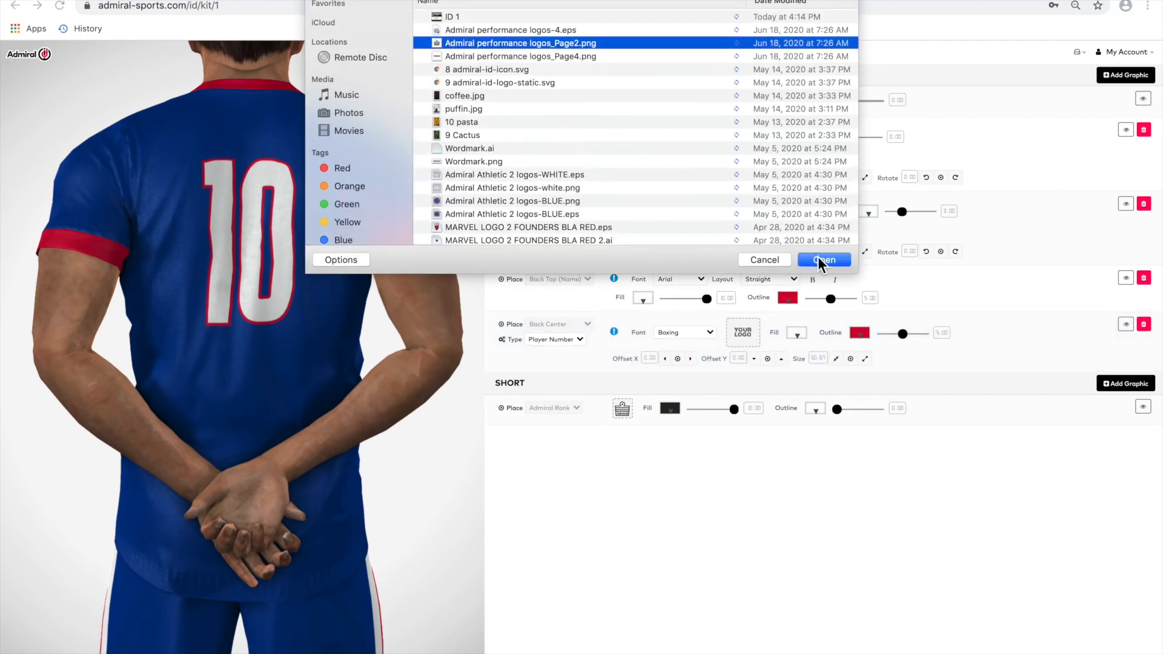
{"action": "left_click", "coordinate": [823, 260]}
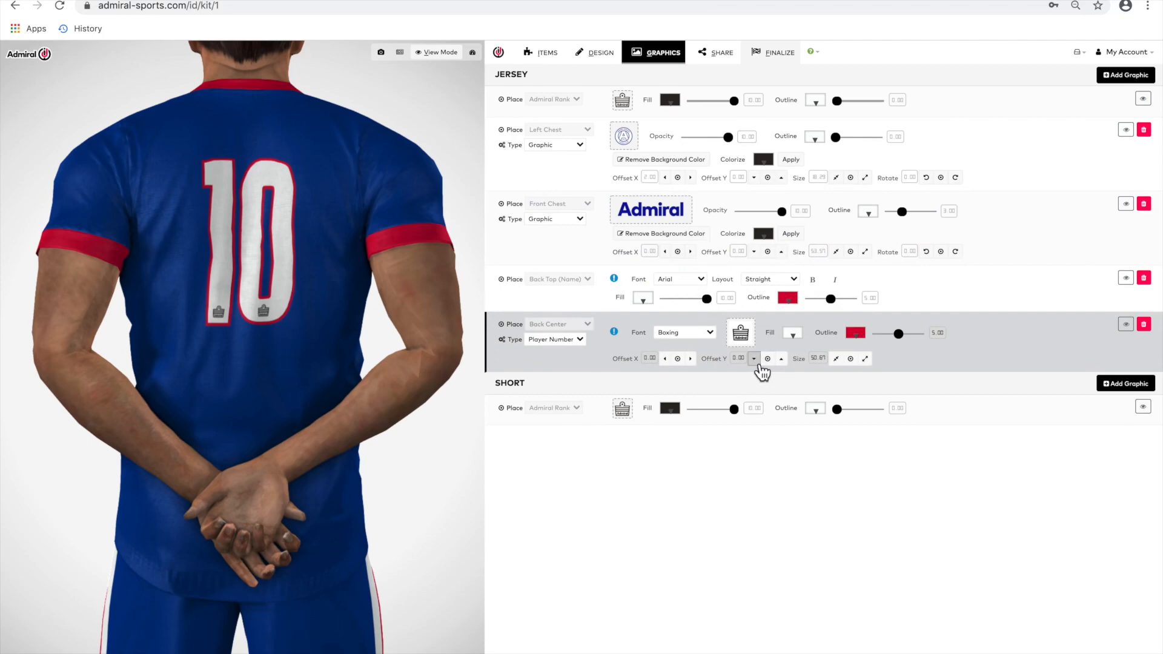
{"action": "left_click", "coordinate": [767, 357]}
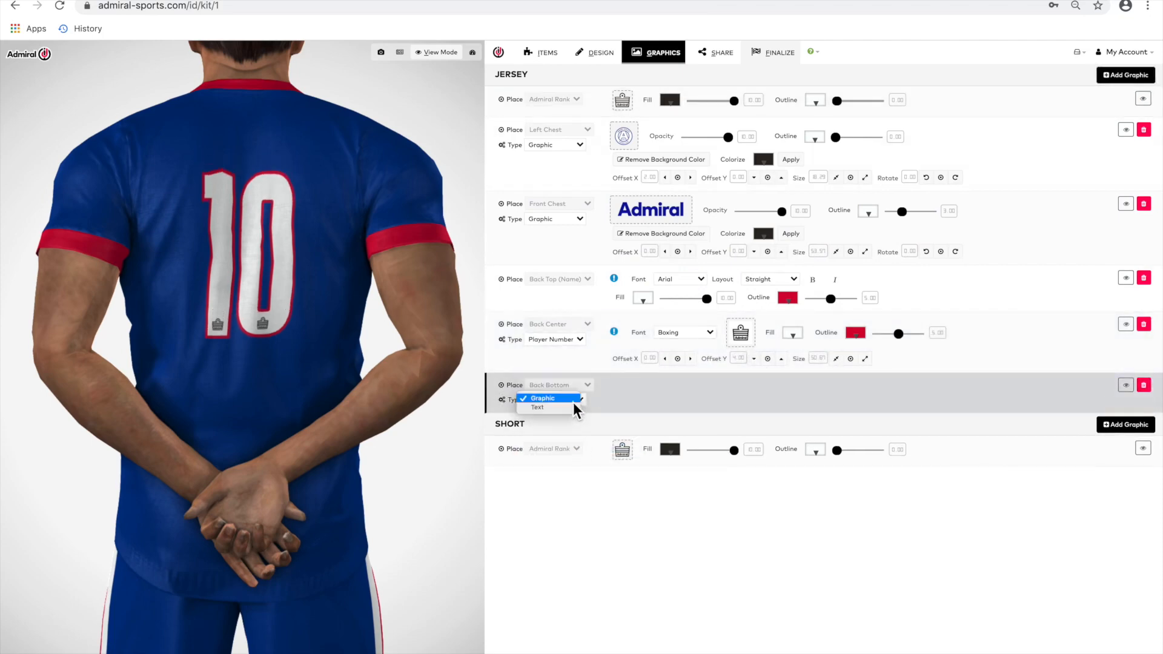
Keep the Back Bottom item as a graphic for the Admiral logo.
{"action": "left_click", "coordinate": [541, 399]}
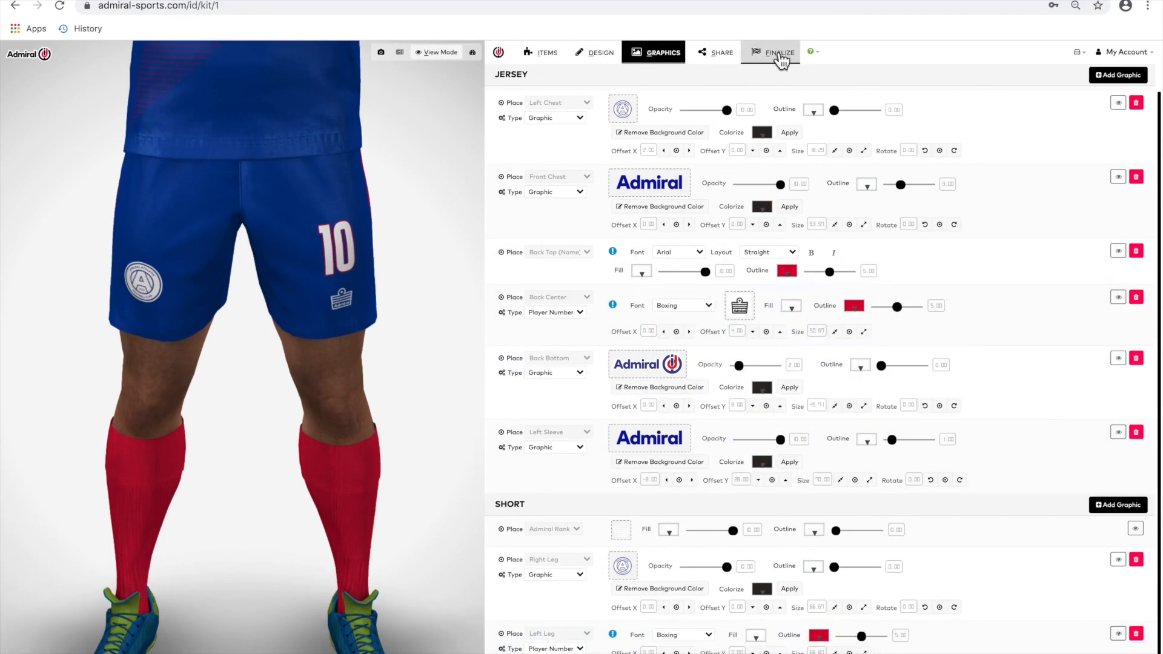
Visit Finalize, return to Graphics and view the kit in Front and Default camera presets.
{"action": "left_click", "coordinate": [779, 52]}
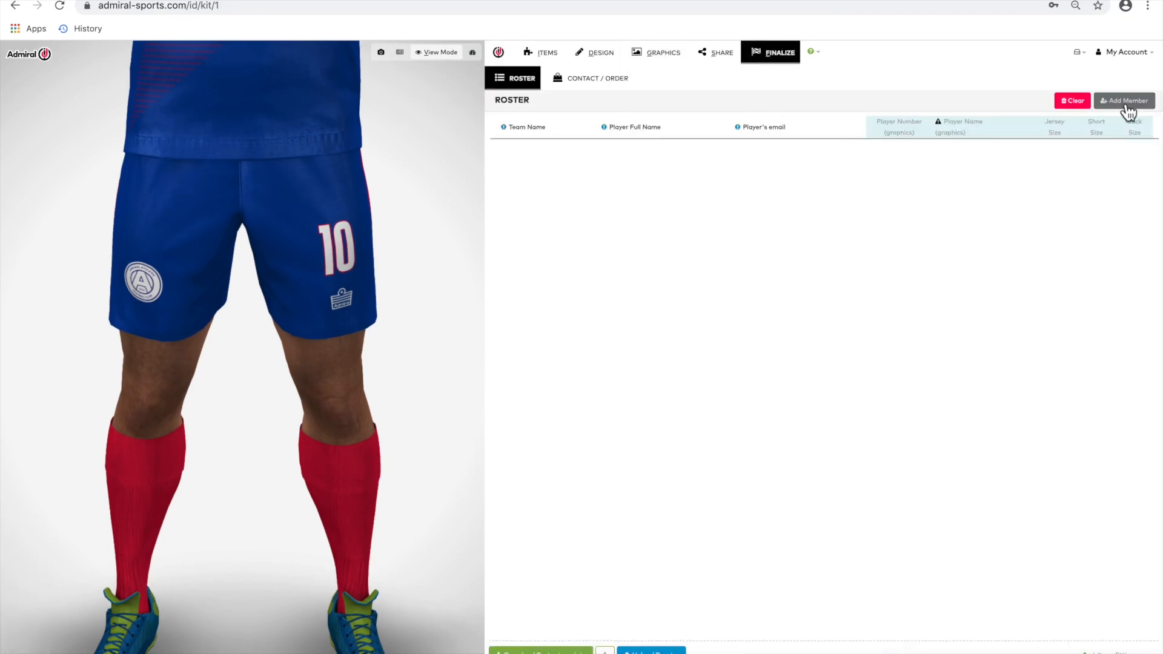
{"action": "left_click", "coordinate": [662, 52]}
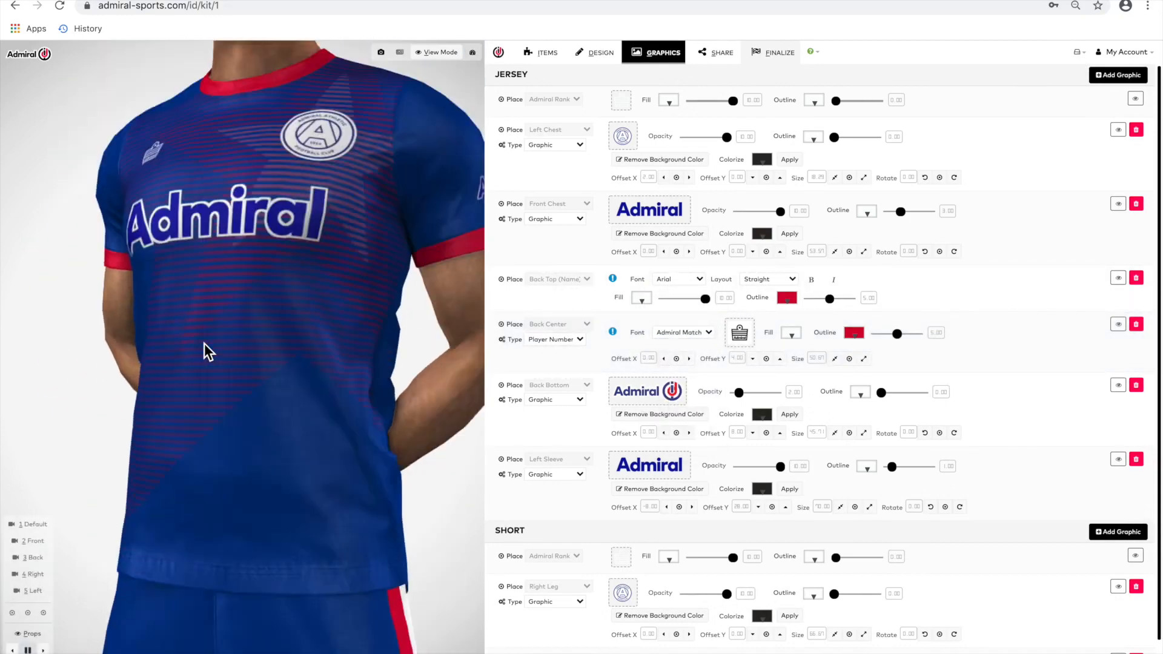
{"action": "left_click", "coordinate": [33, 541]}
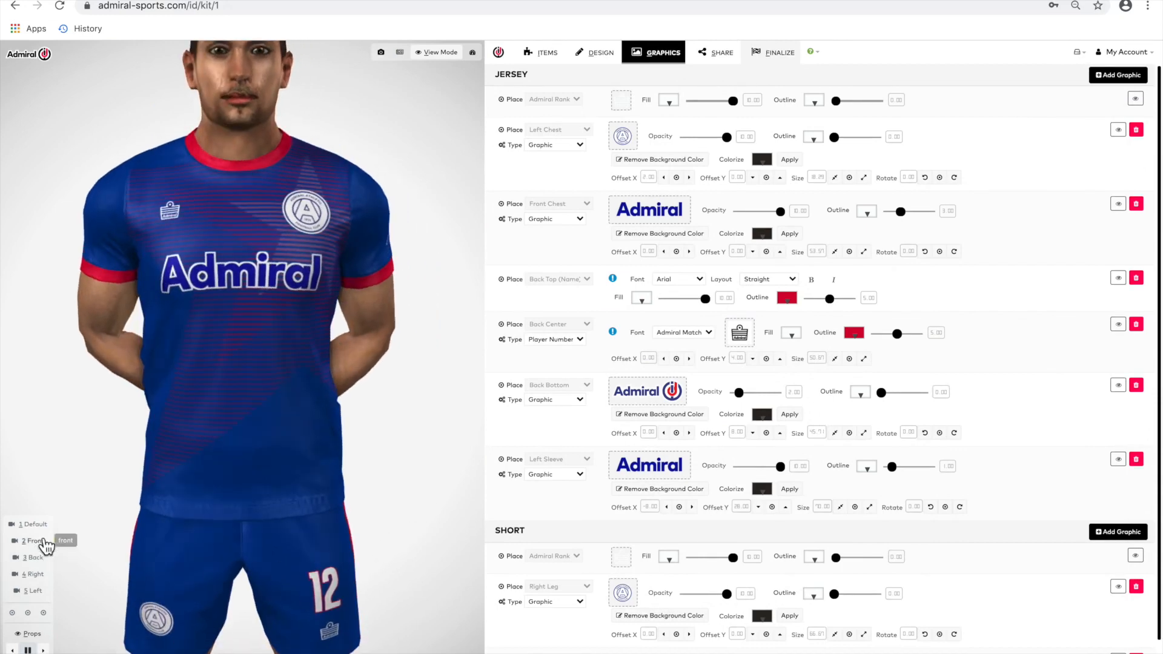
{"action": "left_click", "coordinate": [33, 541]}
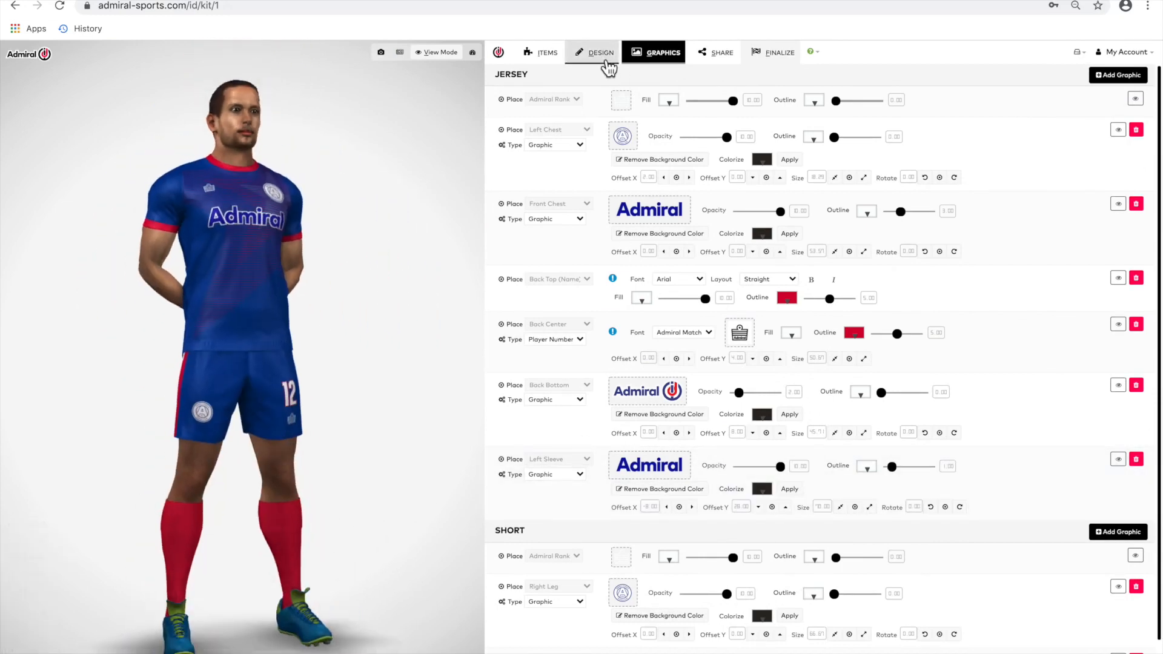
Return to the Design choices to recolour the socks blue.
{"action": "left_click", "coordinate": [602, 52]}
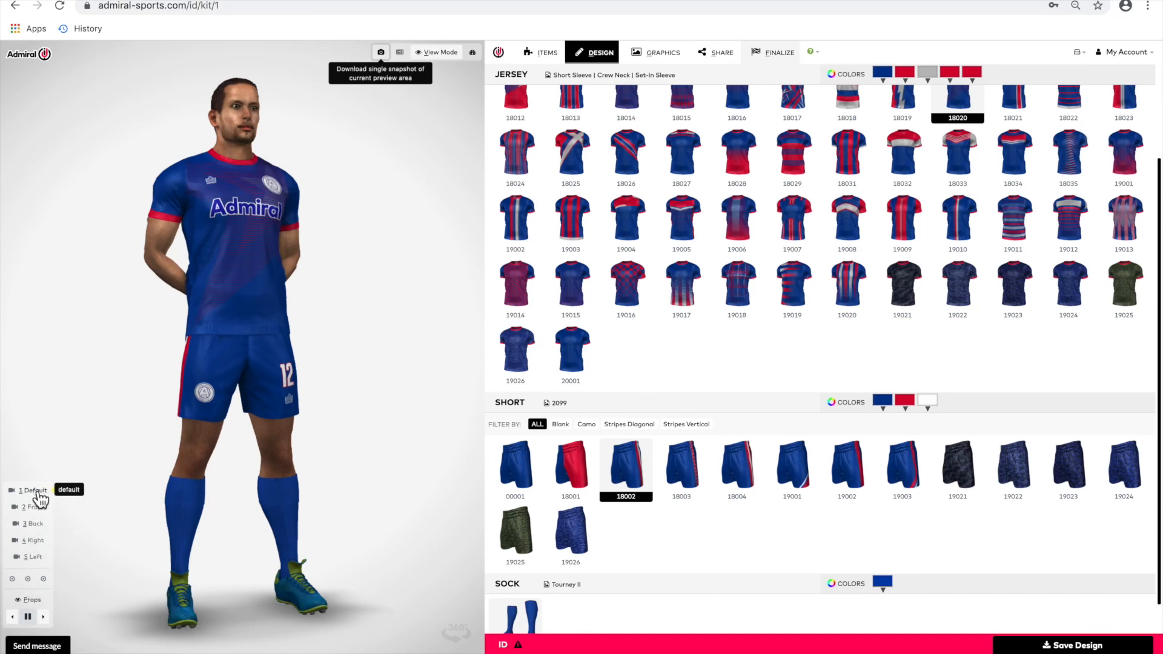
{"action": "mouse_move", "coordinate": [399, 52]}
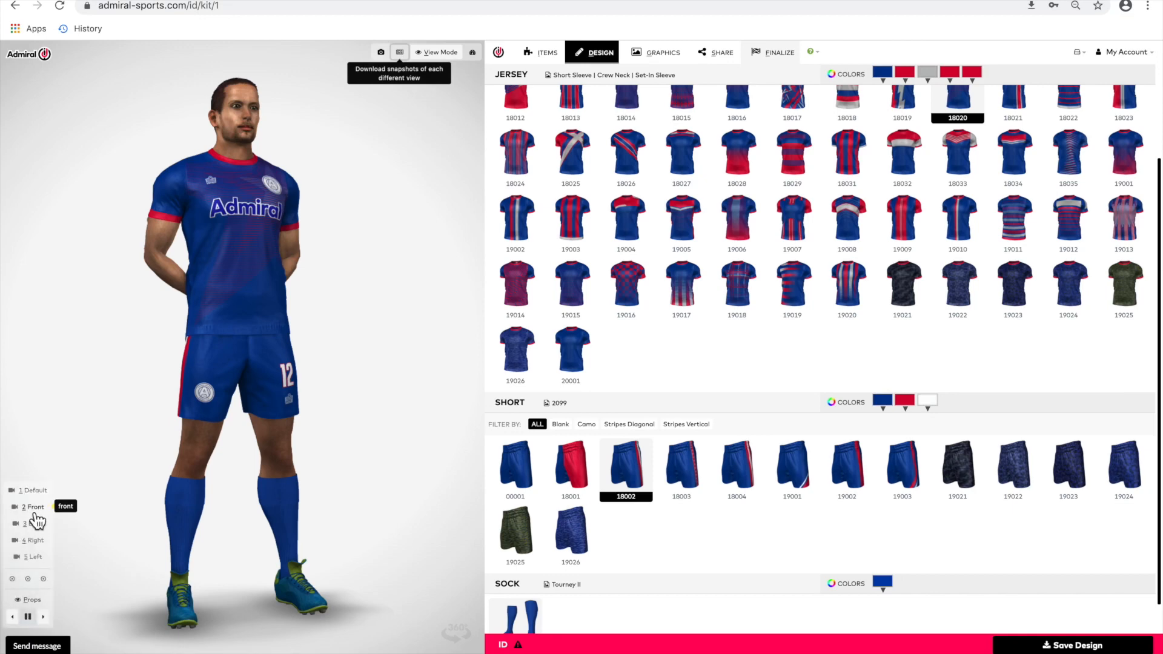
View the kit from the front, back (JONES 12), right and left camera presets.
{"action": "left_click", "coordinate": [33, 523]}
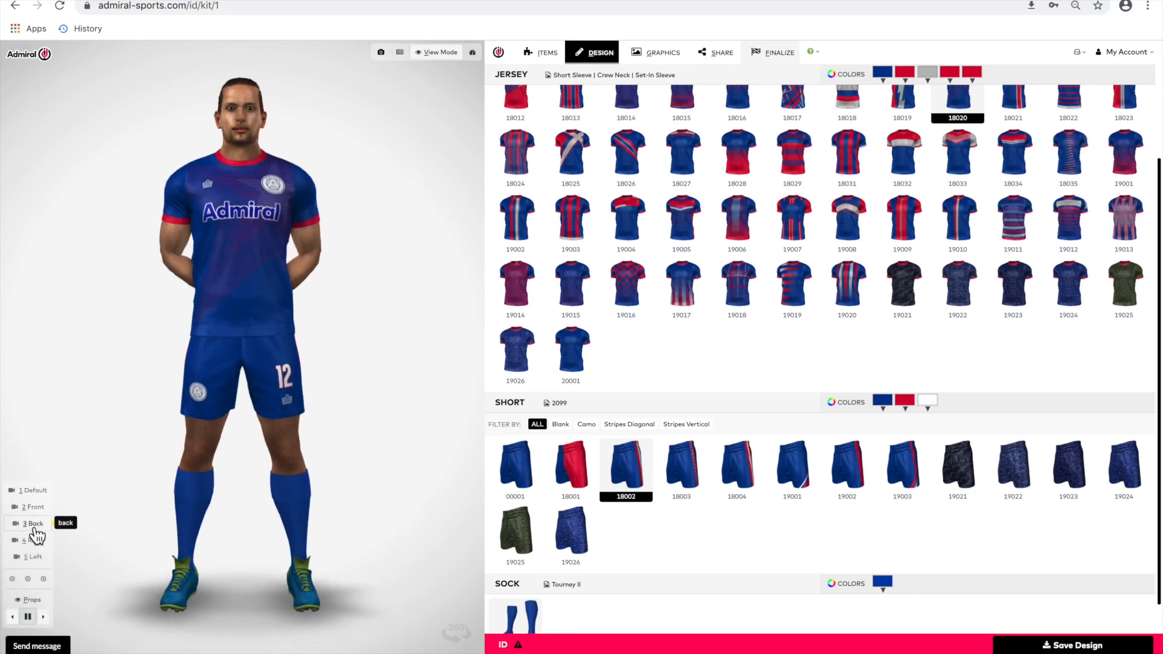
{"action": "left_click", "coordinate": [32, 522]}
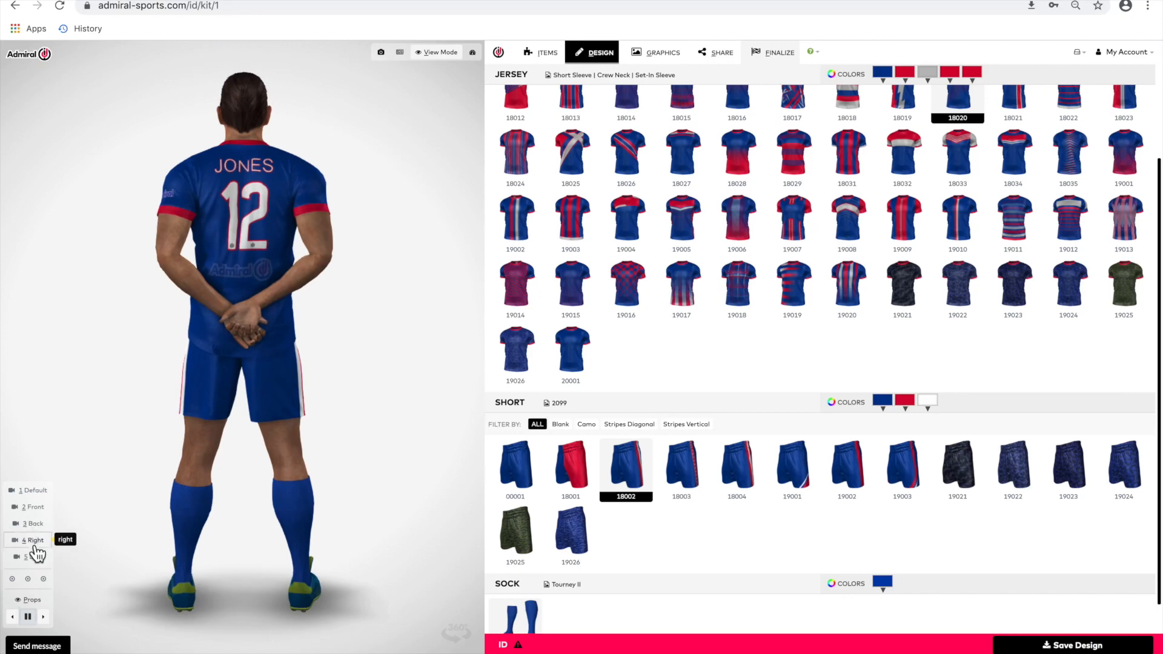
{"action": "left_click", "coordinate": [33, 558]}
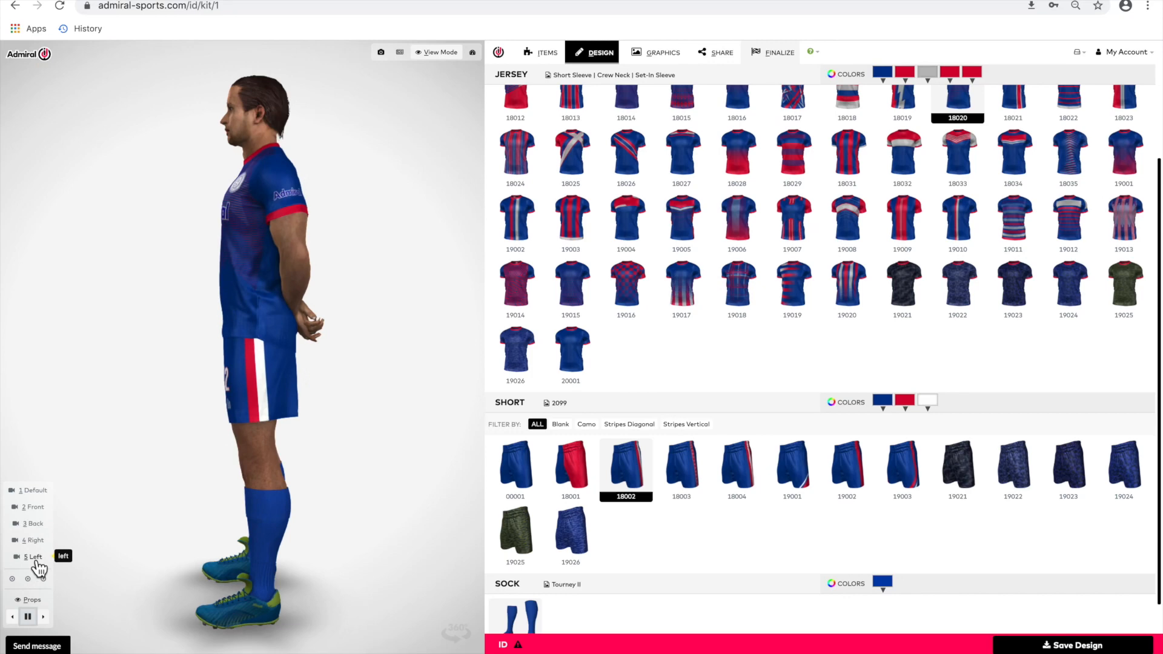
{"action": "left_click", "coordinate": [34, 489]}
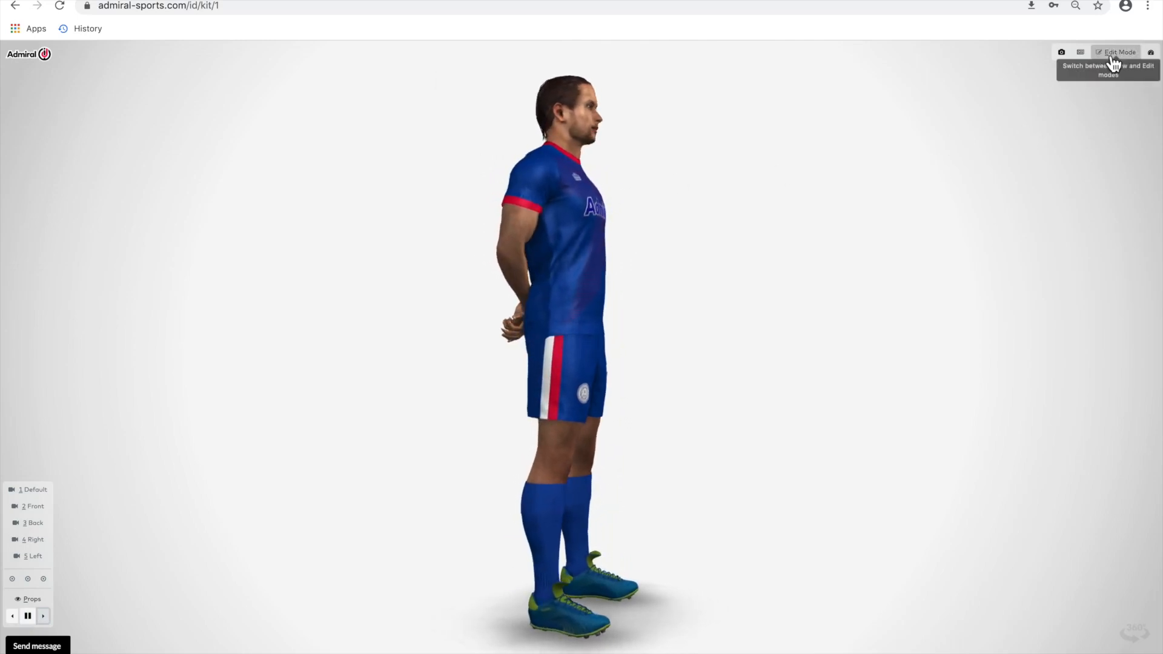
{"action": "left_click", "coordinate": [1119, 52]}
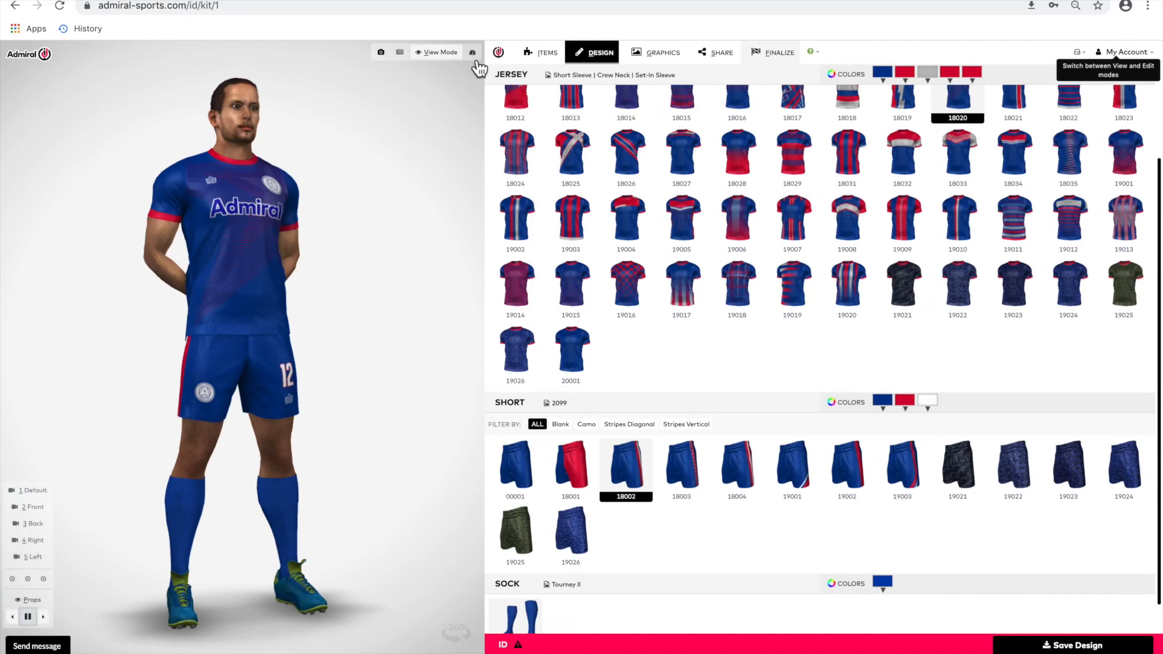
{"action": "mouse_move", "coordinate": [481, 65]}
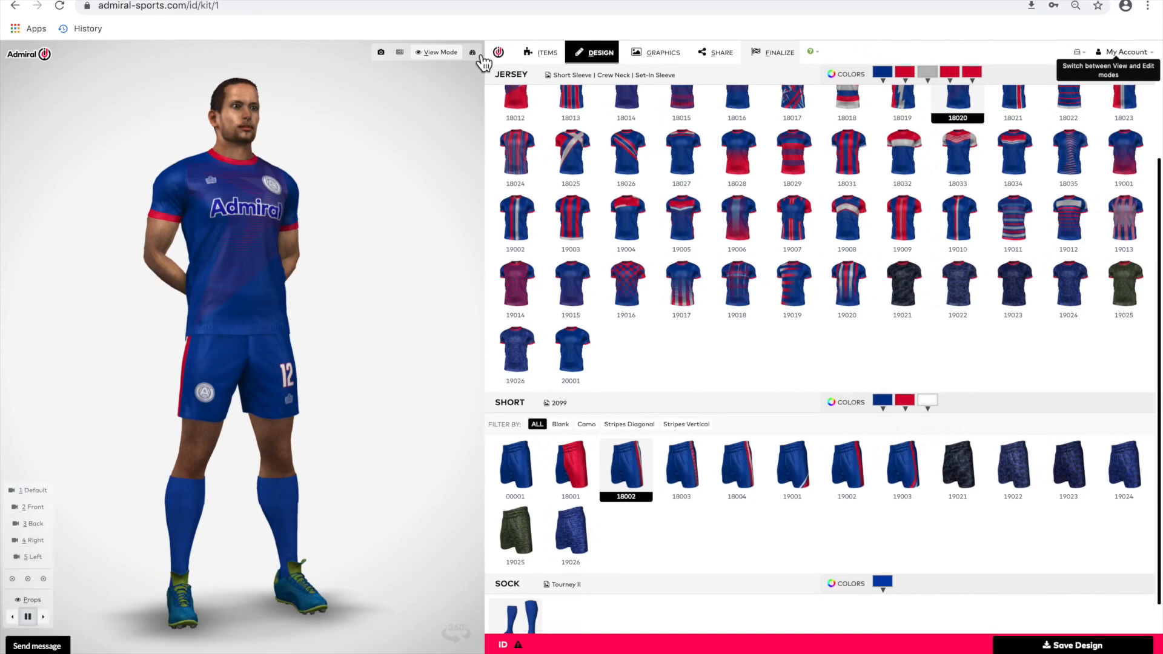
{"action": "mouse_move", "coordinate": [473, 52]}
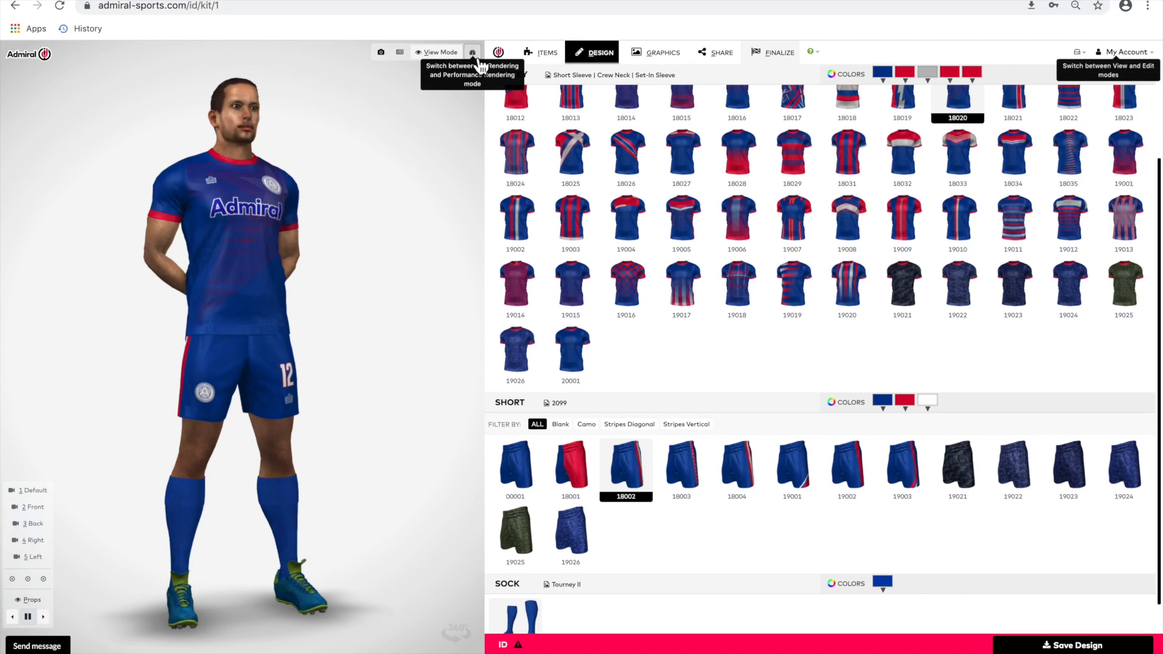
{"action": "mouse_move", "coordinate": [473, 63]}
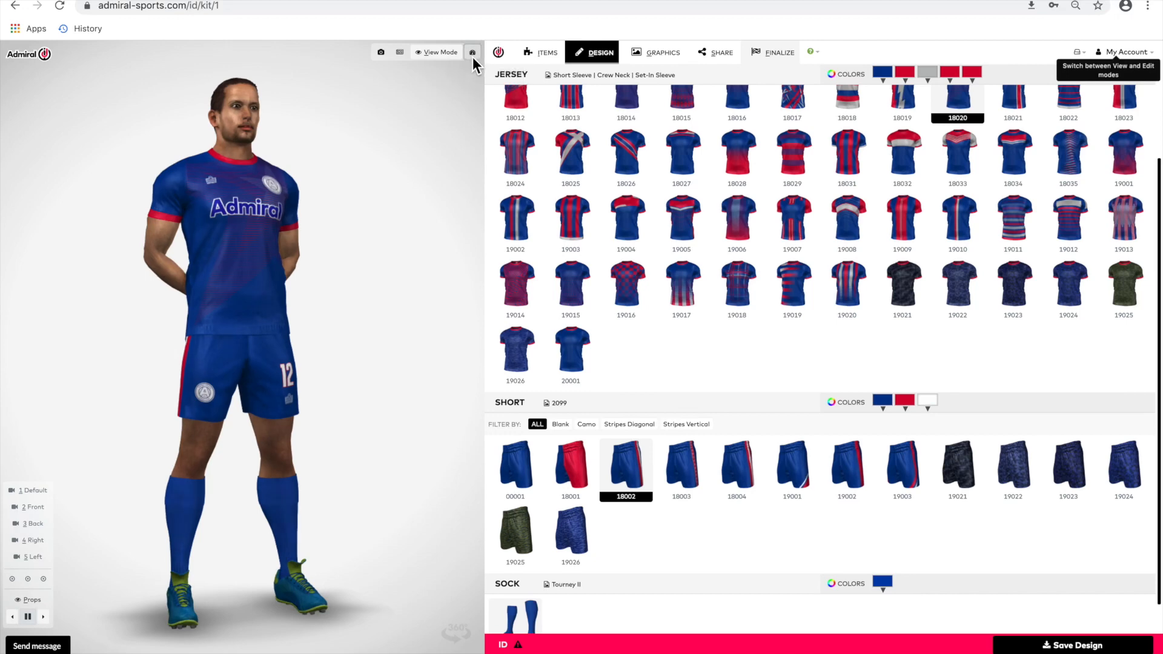
{"action": "mouse_move", "coordinate": [452, 126]}
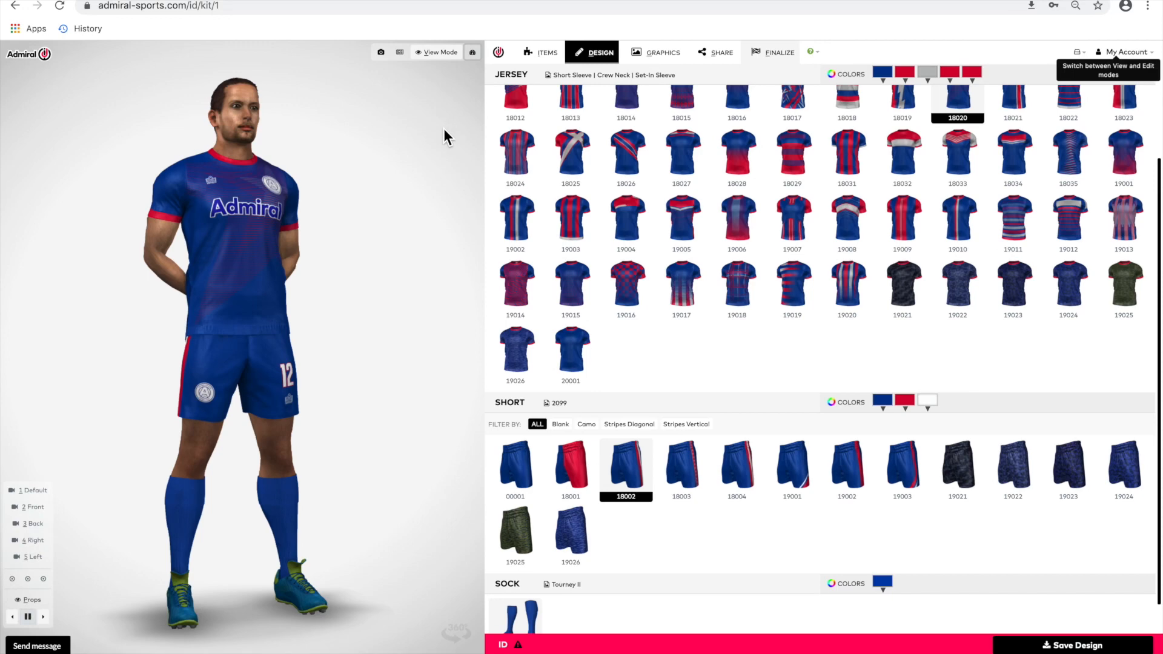
{"action": "mouse_move", "coordinate": [32, 599]}
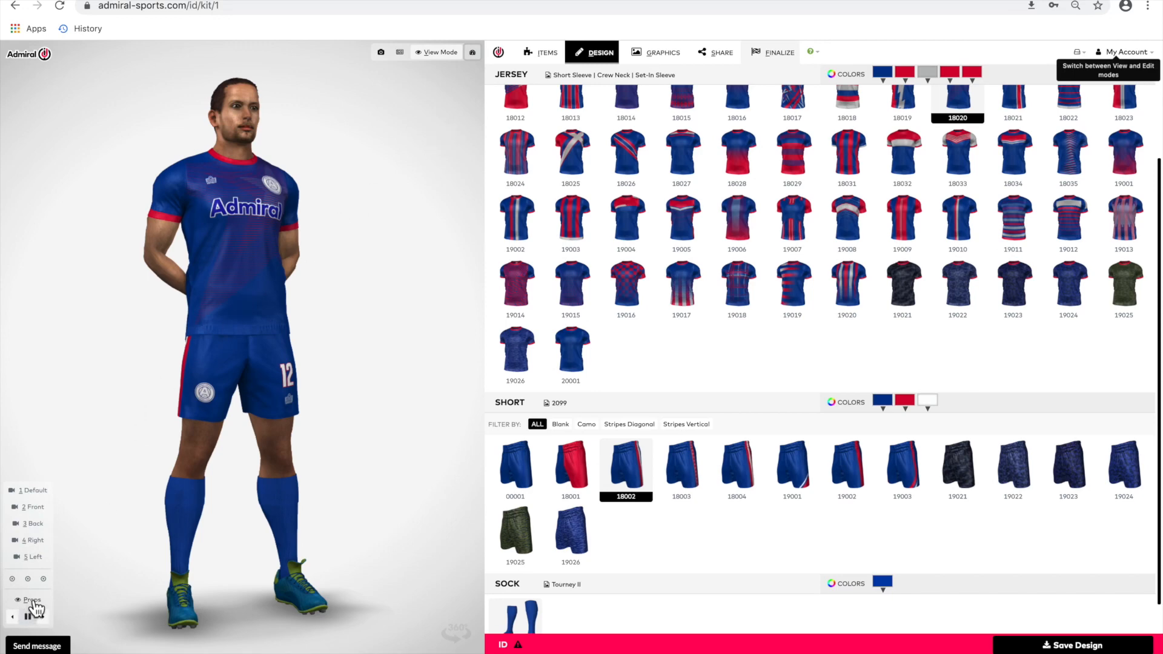
{"action": "left_click", "coordinate": [31, 599]}
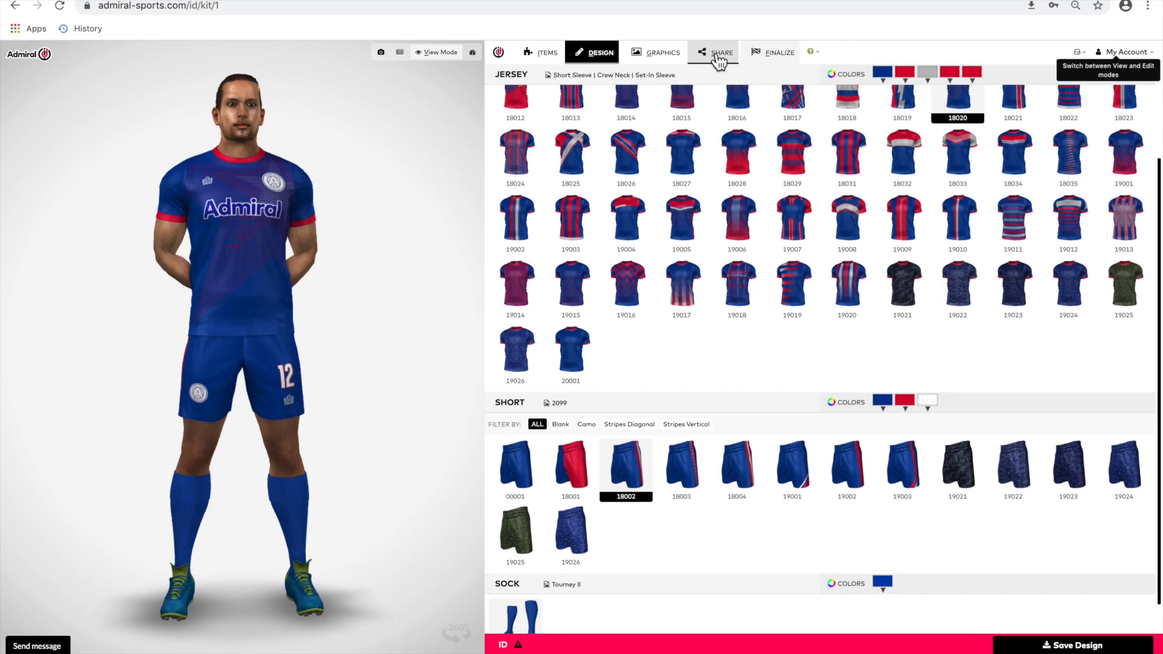
Tag the design with the surname JONES in the sharing settings.
{"action": "left_click", "coordinate": [715, 52]}
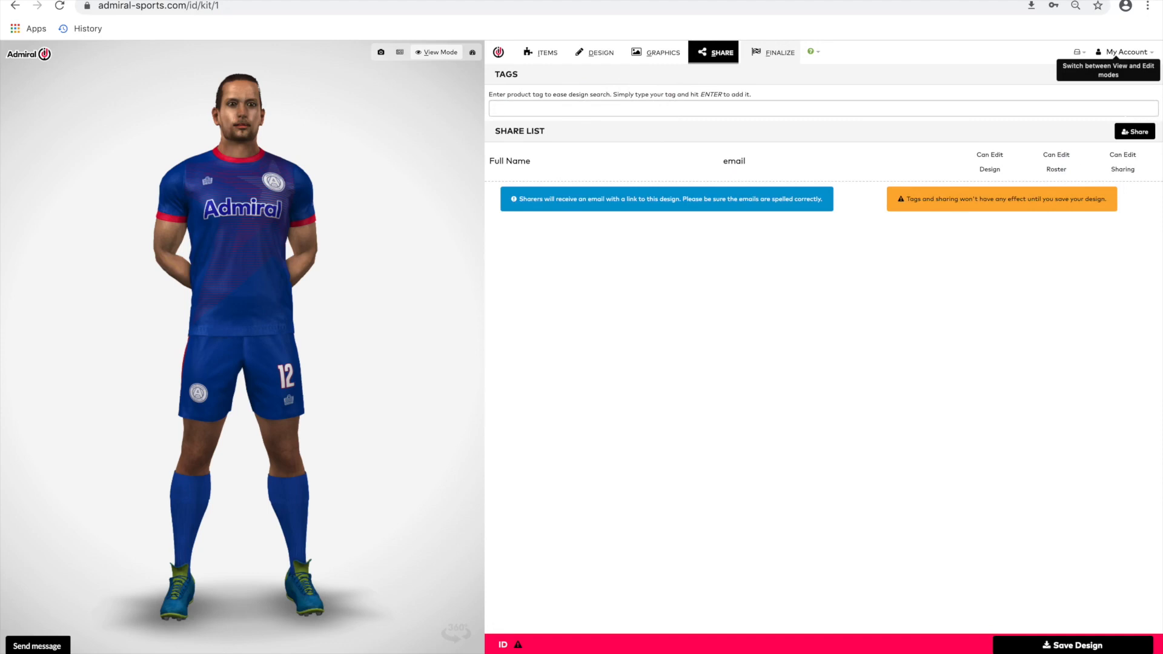
{"action": "type", "text": "JON"}
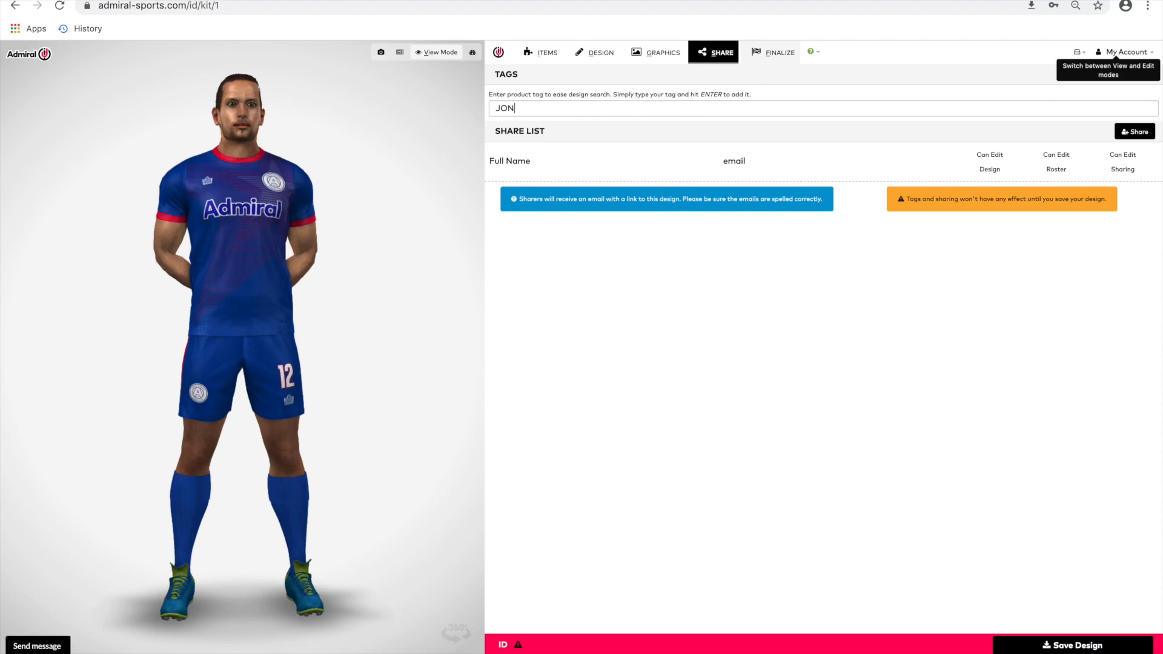
{"action": "type", "text": "ES"}
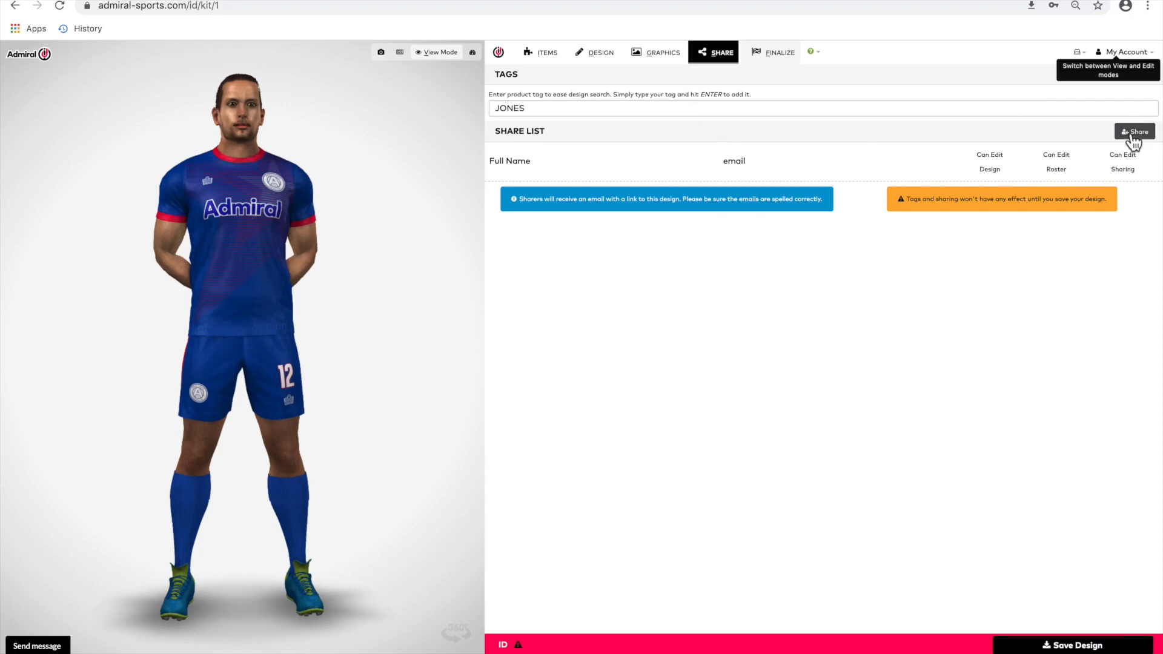
{"action": "left_click", "coordinate": [1134, 132]}
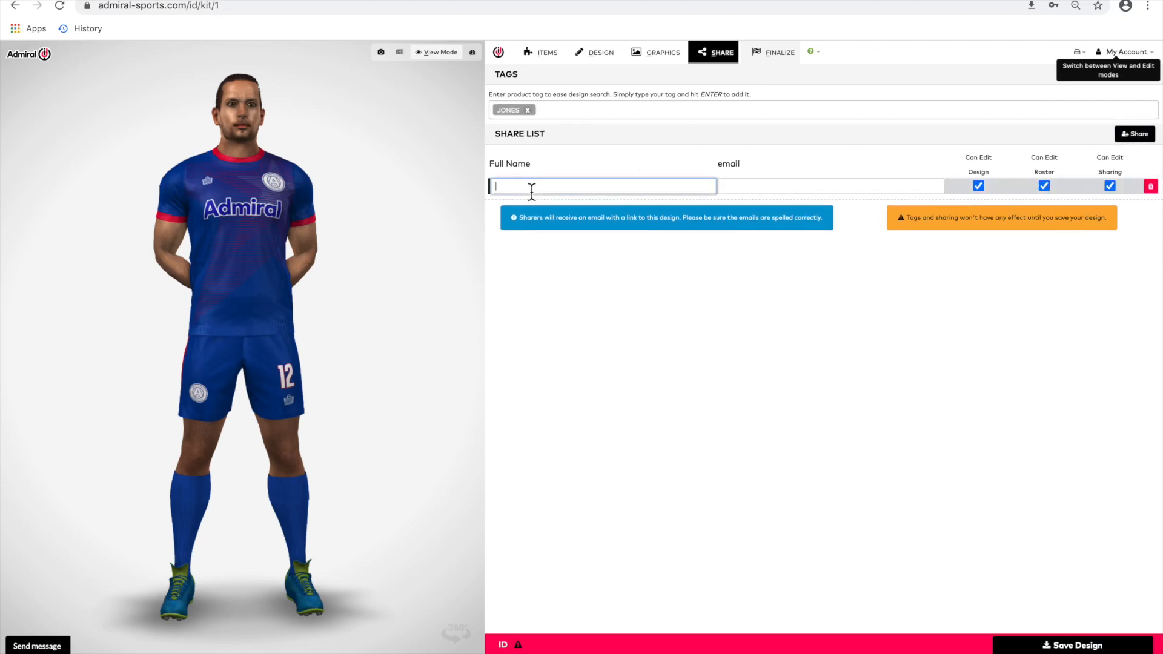
{"action": "type", "text": "JOHN J"}
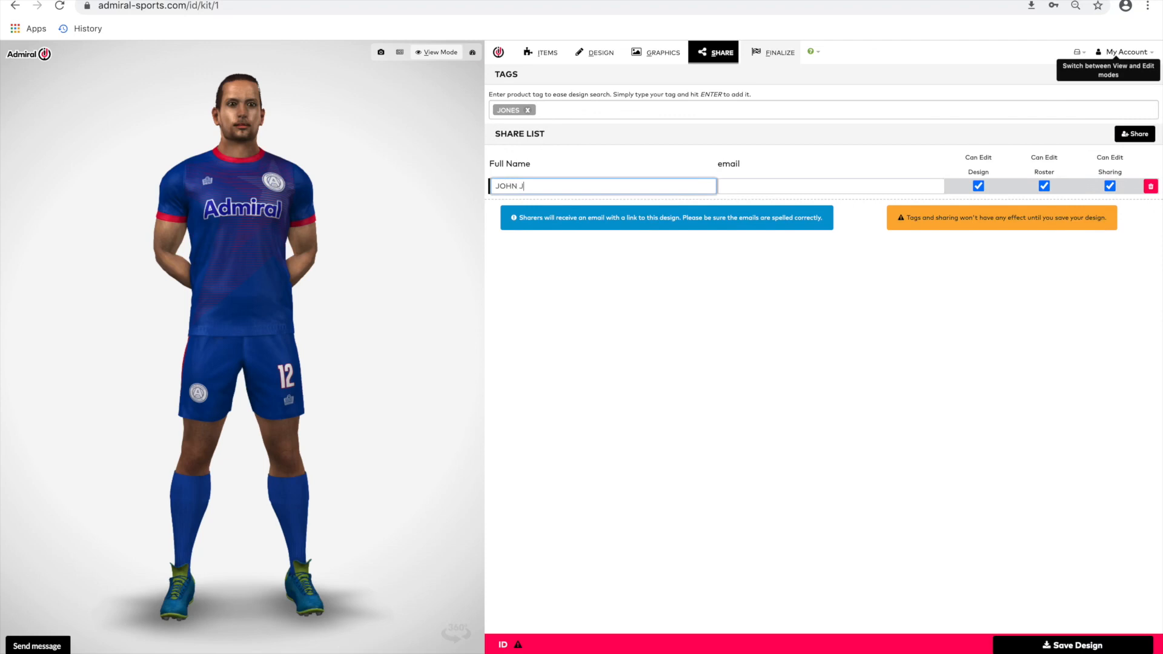
{"action": "left_click", "coordinate": [830, 185]}
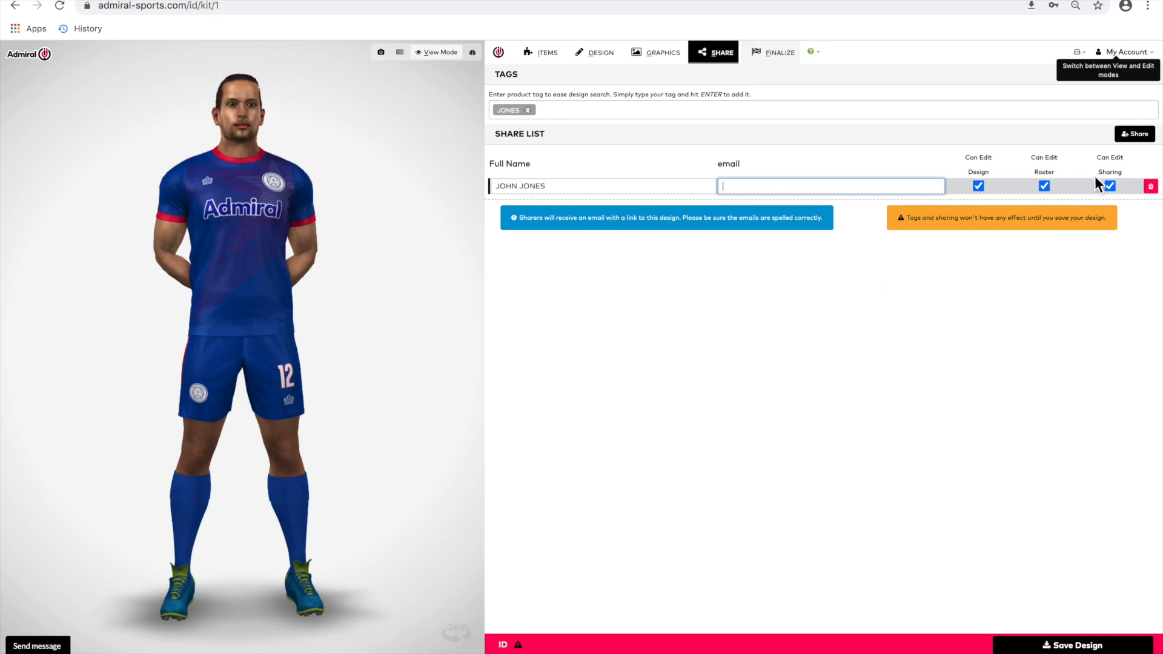
{"action": "left_click", "coordinate": [978, 186]}
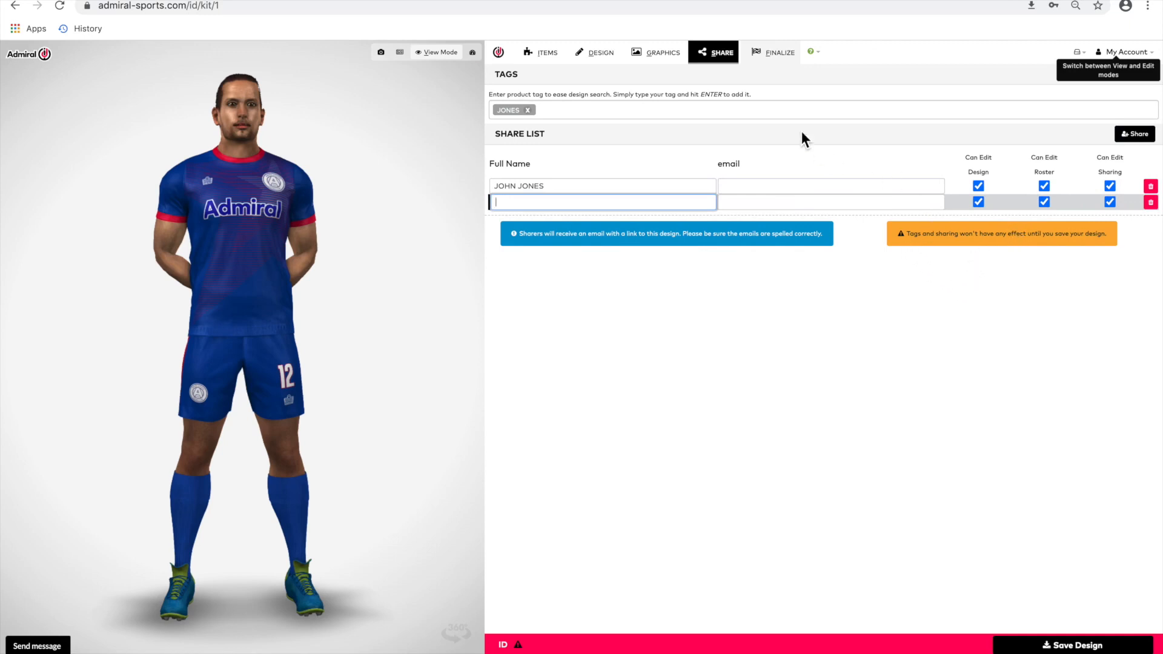
Bring up the finalize roster listing Paul Smith #11 and John Jones #12, and get the blank roster template.
{"action": "left_click", "coordinate": [779, 52]}
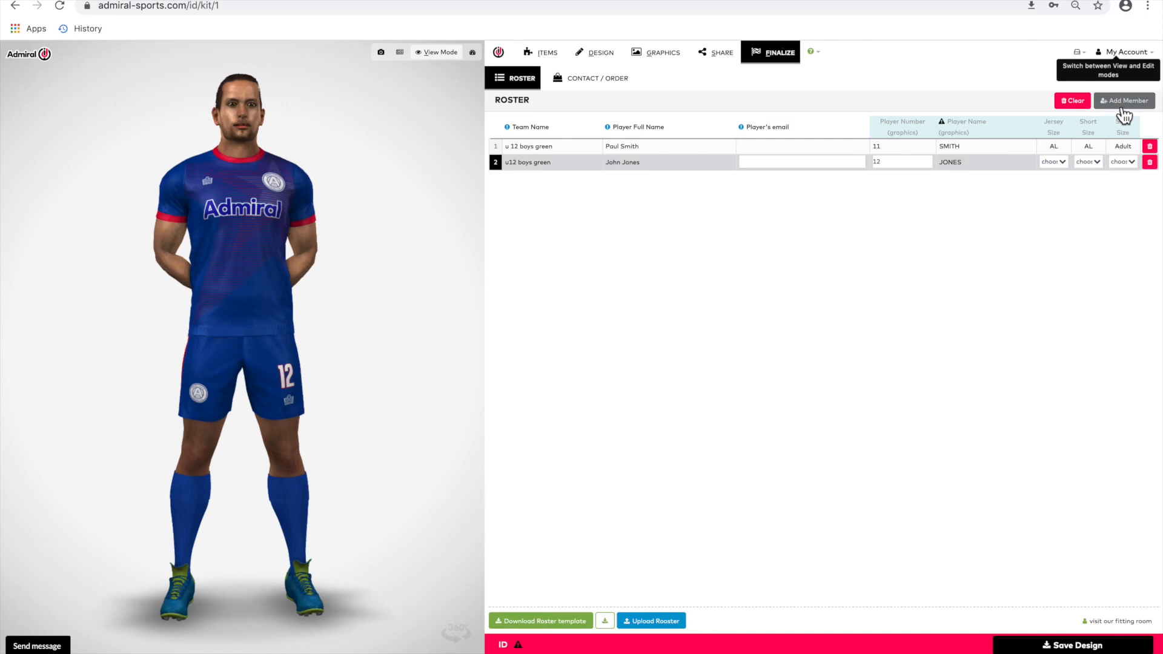
{"action": "mouse_move", "coordinate": [1123, 135]}
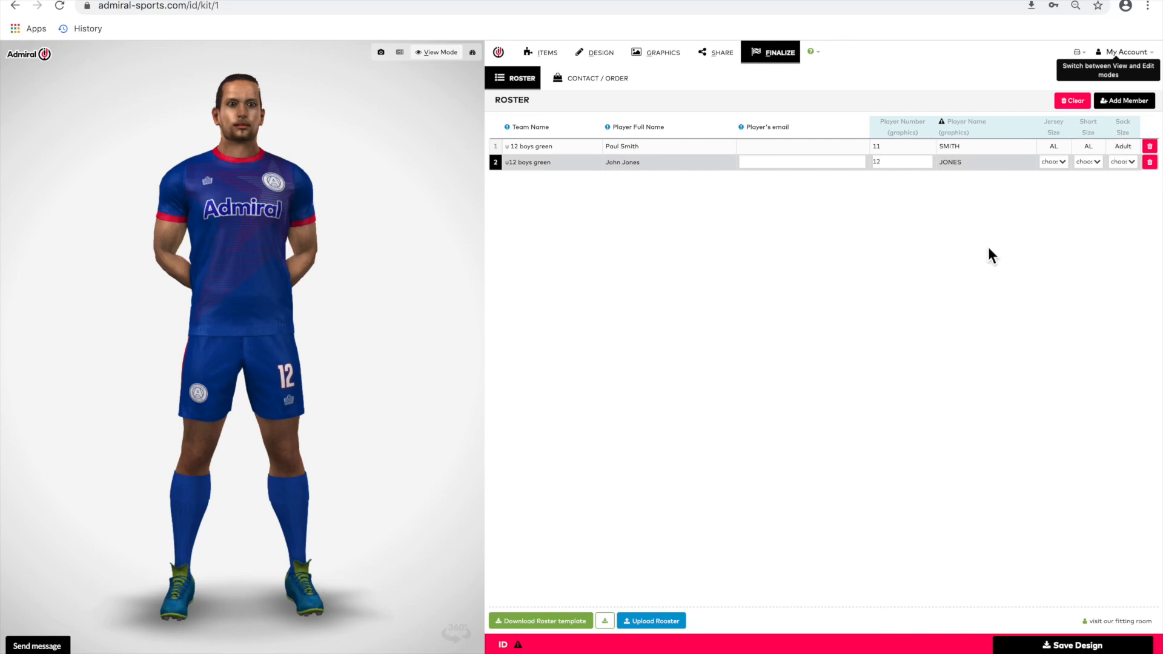
{"action": "mouse_move", "coordinate": [540, 620]}
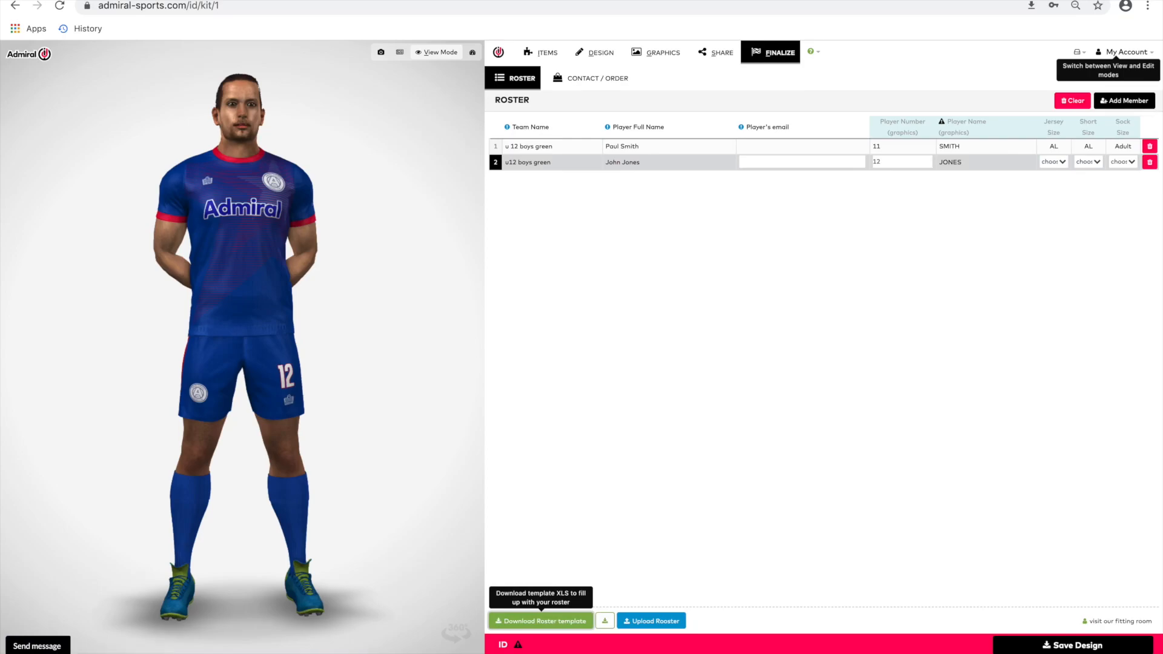
{"action": "left_click", "coordinate": [539, 621]}
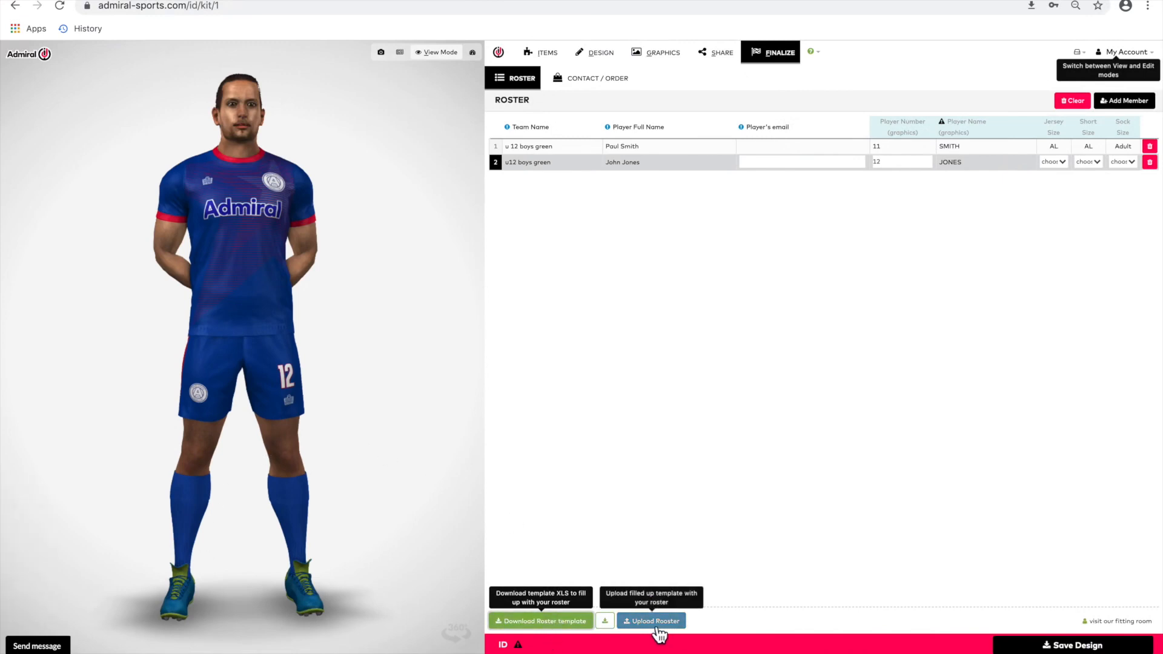
{"action": "mouse_move", "coordinate": [658, 618]}
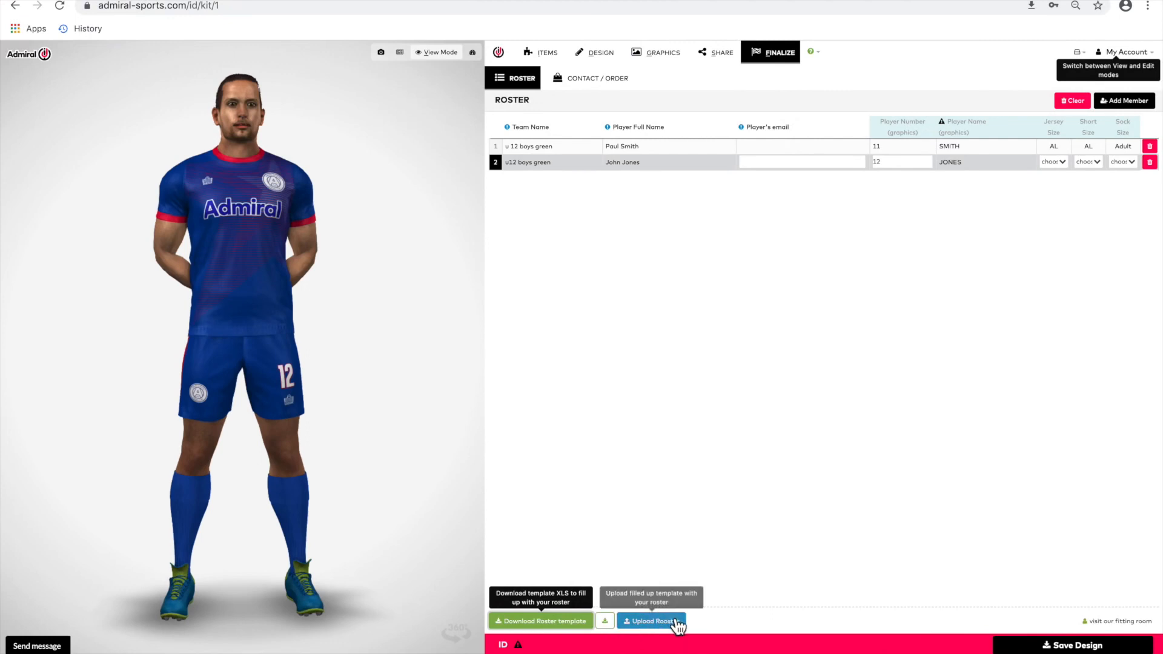
{"action": "mouse_move", "coordinate": [661, 640]}
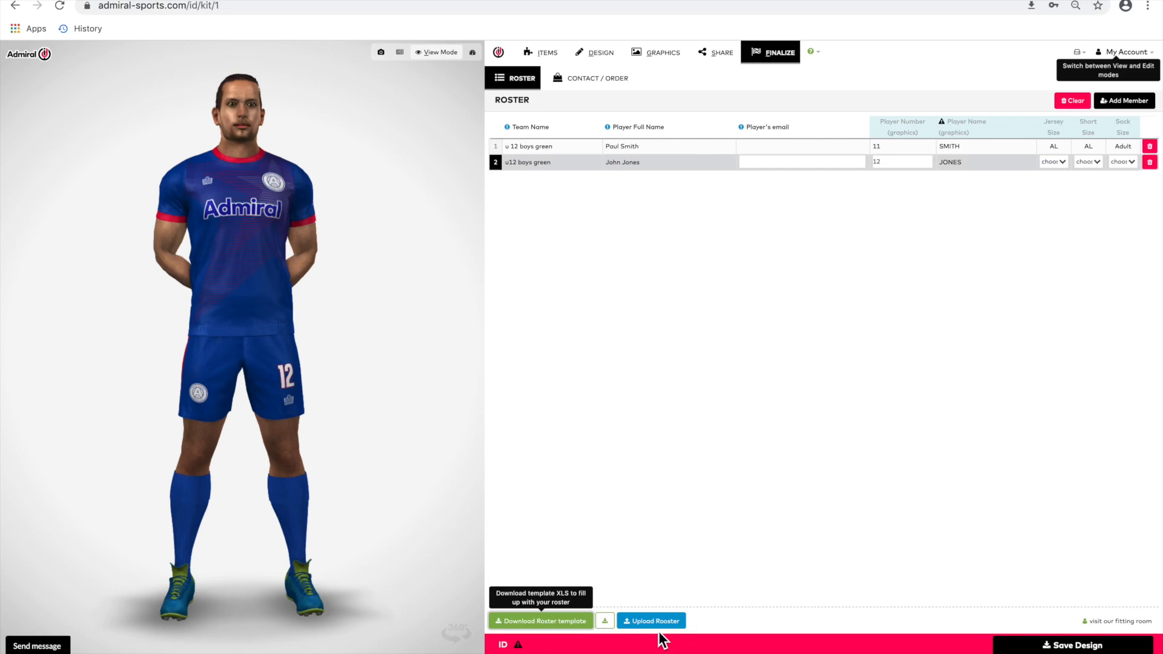
{"action": "mouse_move", "coordinate": [760, 113]}
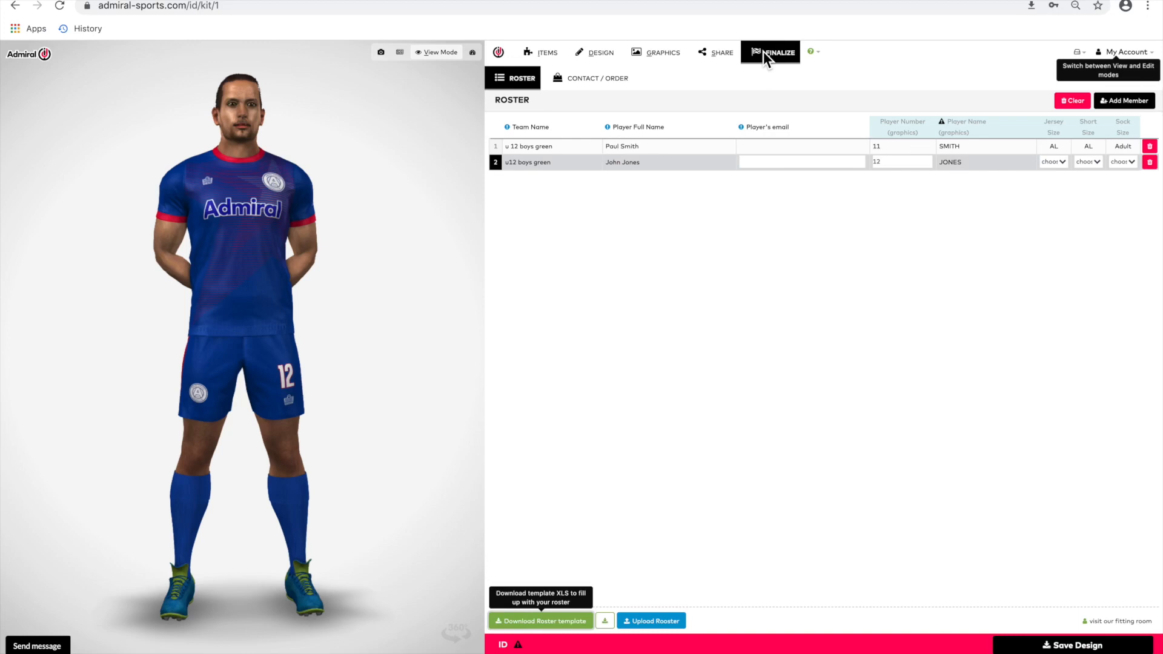
{"action": "mouse_move", "coordinate": [1029, 503]}
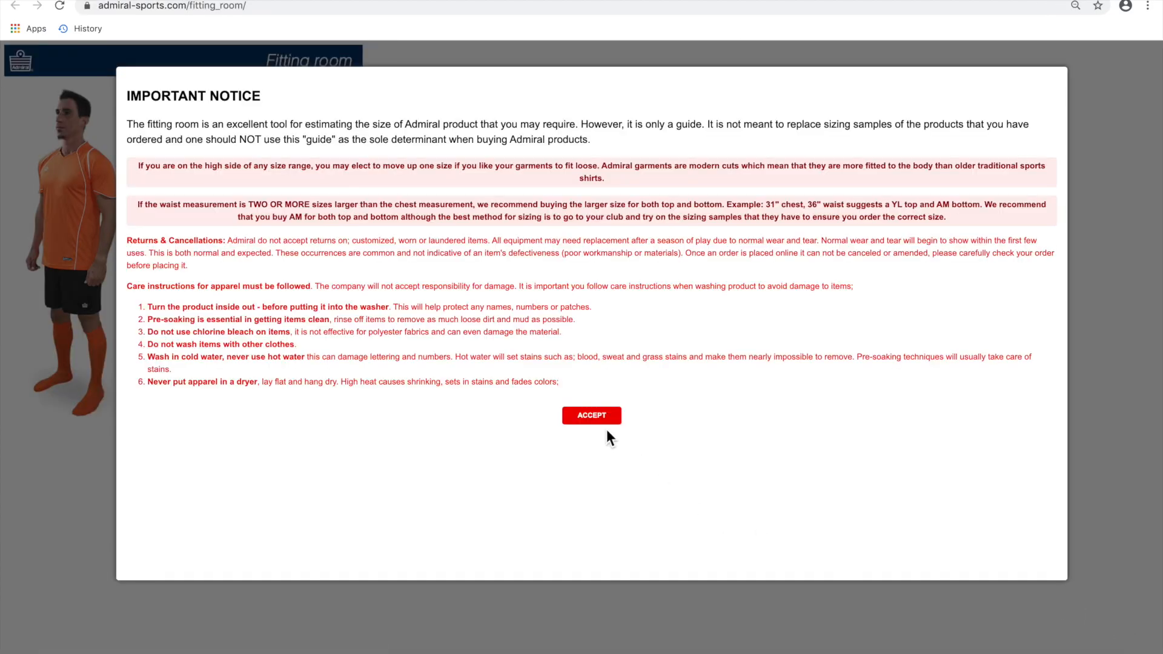
Accept the fitting room notice and set the chest measurement to 34 inches.
{"action": "left_click", "coordinate": [591, 416]}
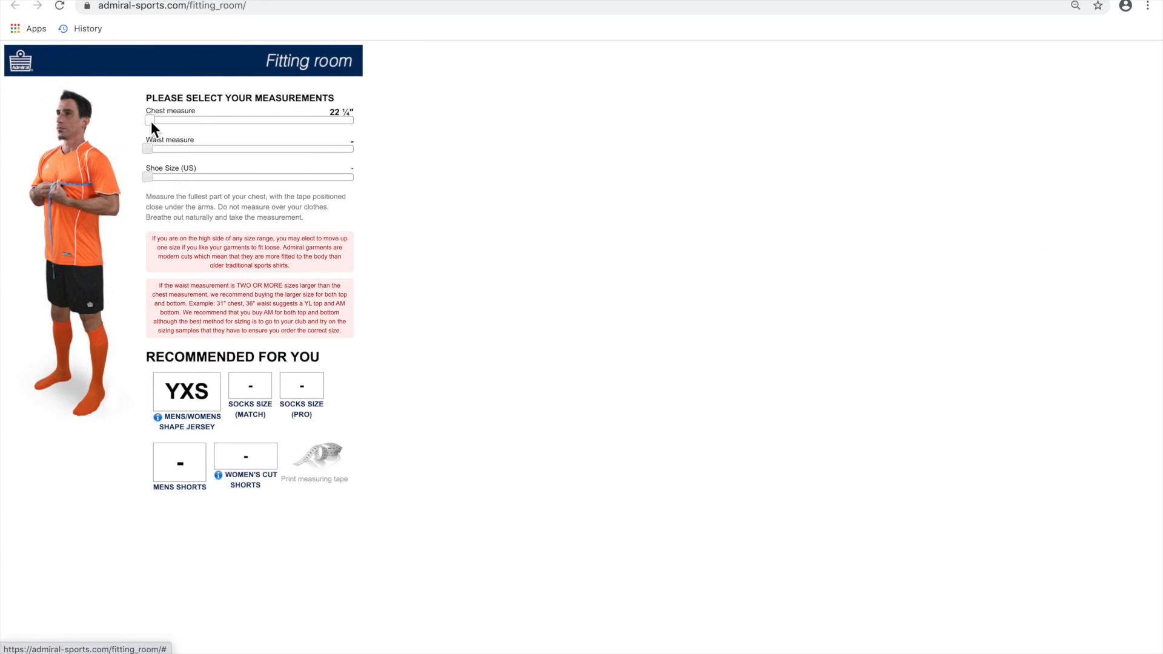
{"action": "left_click_drag", "start_coordinate": [148, 120], "coordinate": [205, 120]}
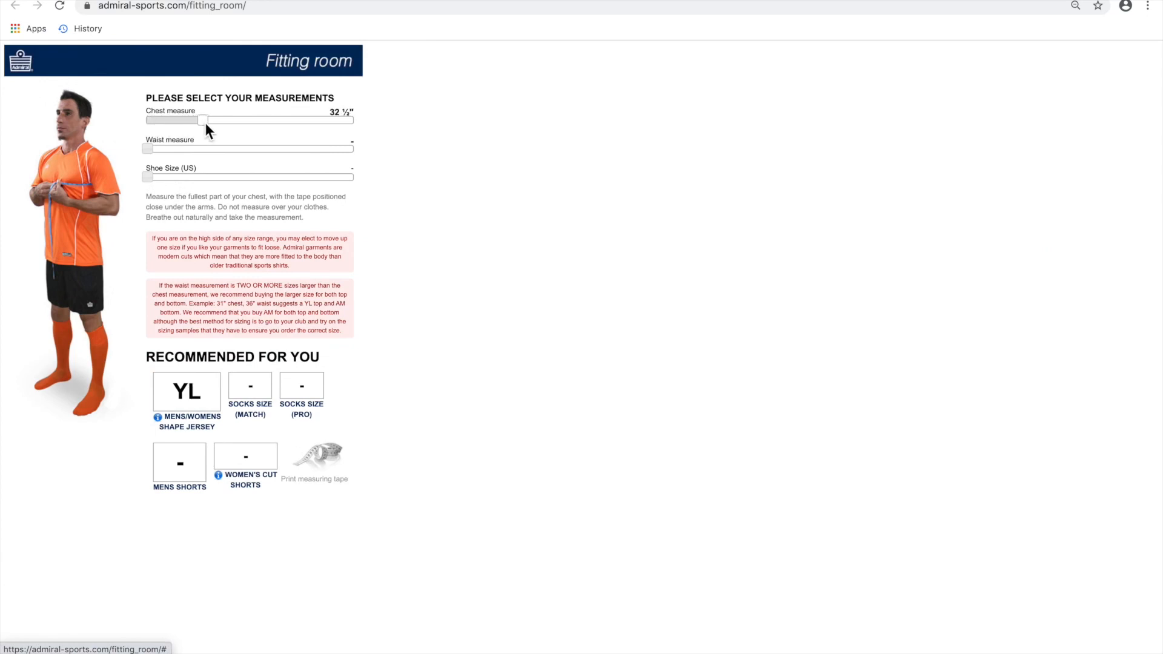
{"action": "left_click_drag", "start_coordinate": [199, 119], "coordinate": [210, 120]}
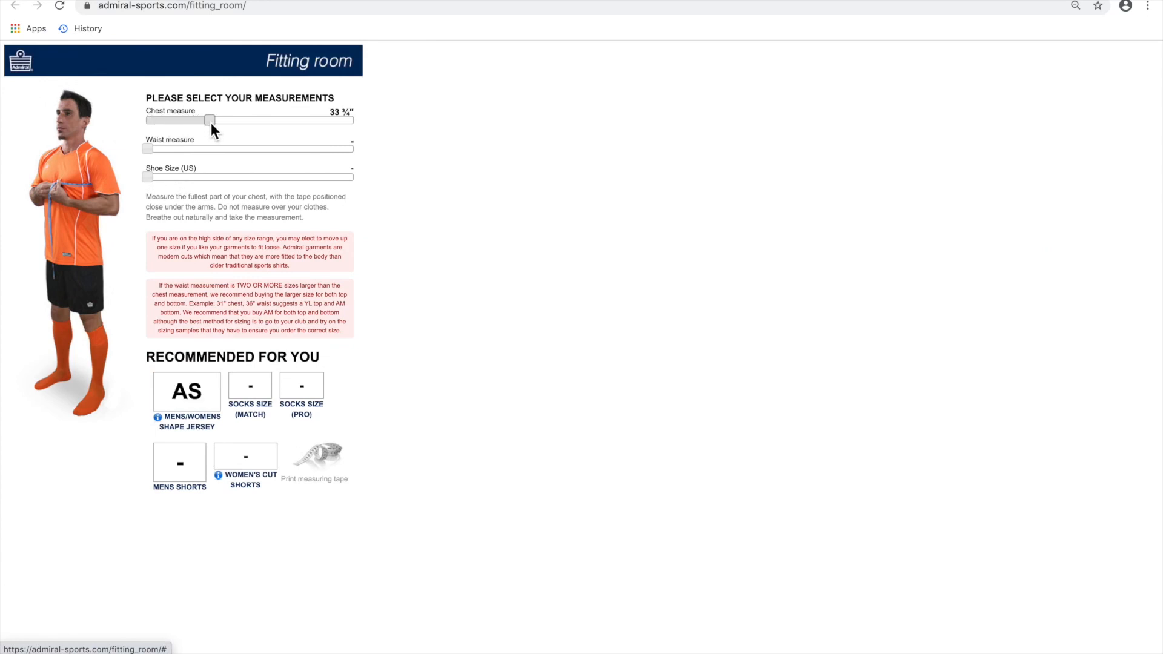
{"action": "left_click_drag", "start_coordinate": [207, 120], "coordinate": [214, 120]}
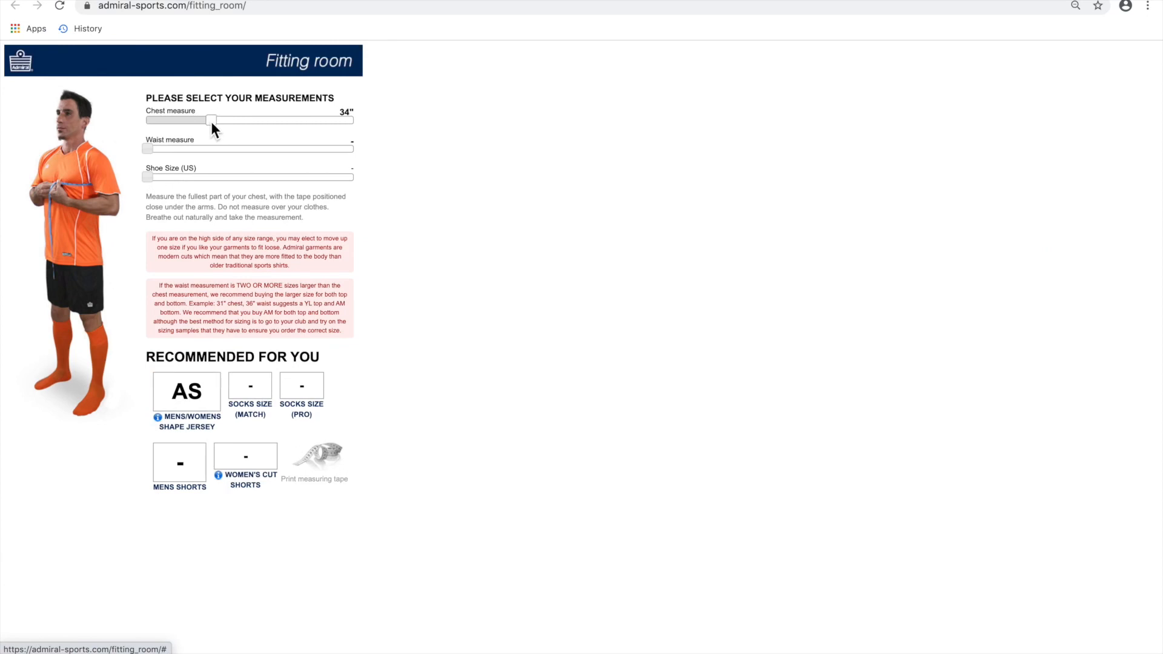
Set the waist to 31 inches and shoe size to men's 6–9.5 for recommended sizes.
{"action": "left_click_drag", "start_coordinate": [146, 149], "coordinate": [175, 149]}
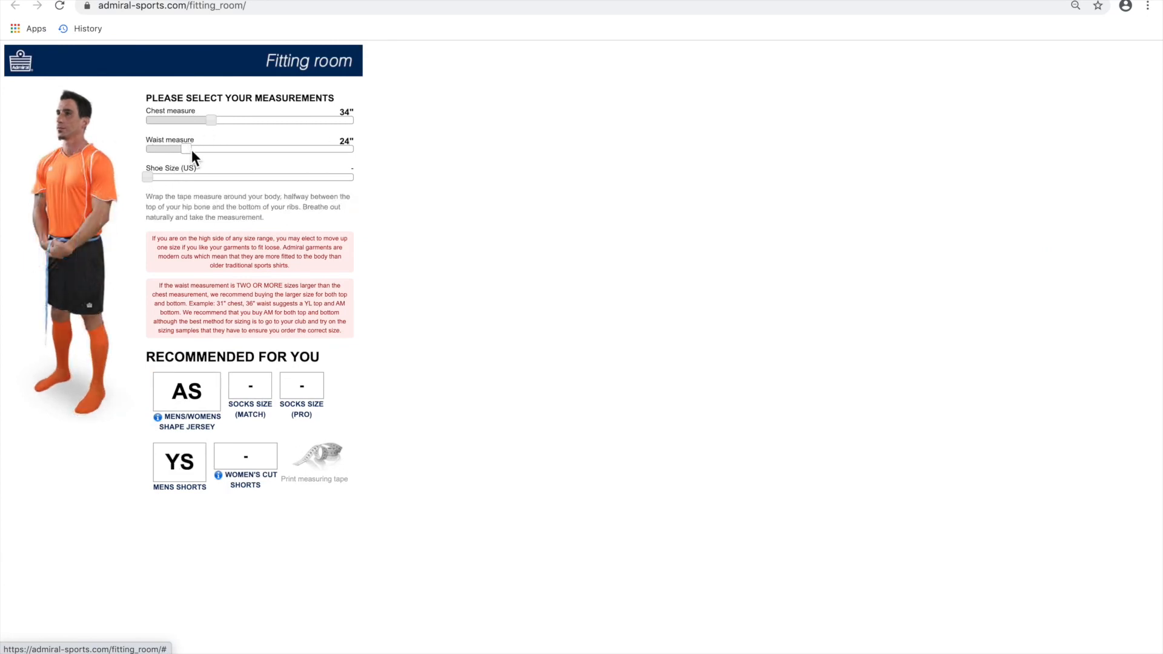
{"action": "left_click_drag", "start_coordinate": [181, 149], "coordinate": [225, 148]}
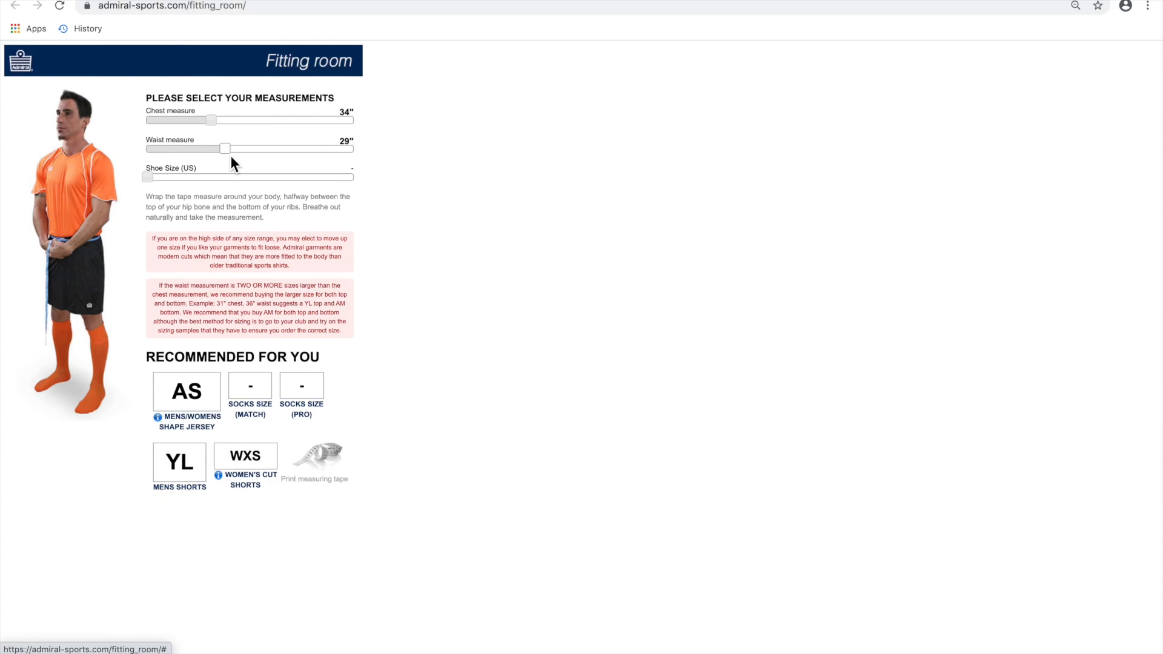
{"action": "left_click_drag", "start_coordinate": [225, 148], "coordinate": [236, 148]}
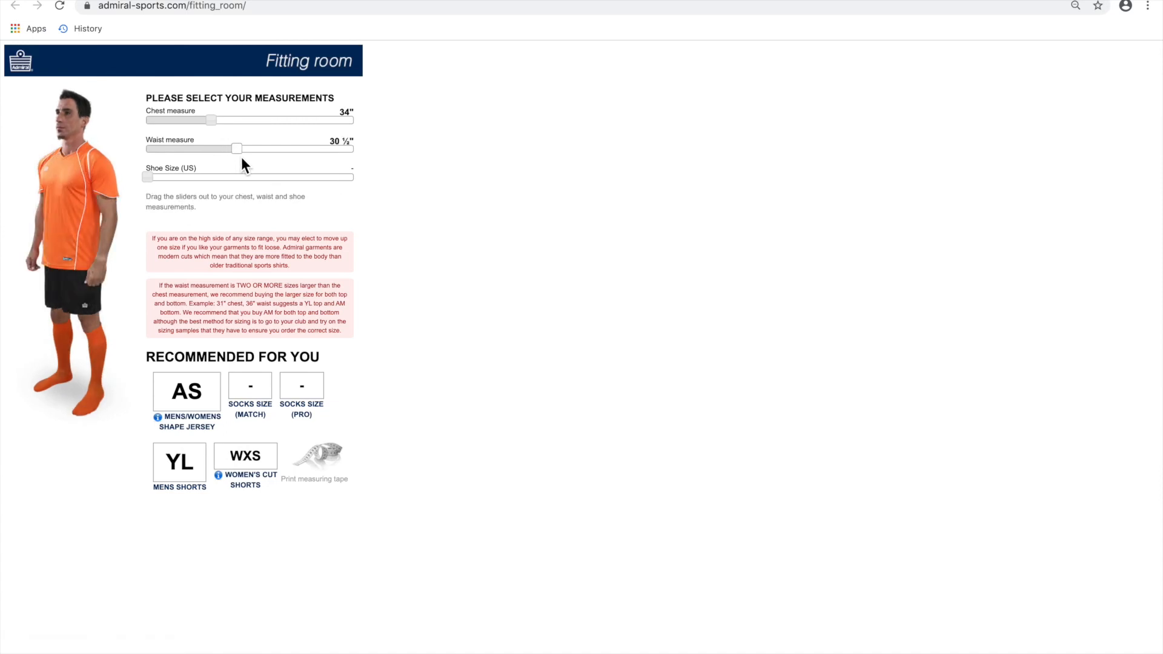
{"action": "left_click_drag", "start_coordinate": [235, 148], "coordinate": [241, 148]}
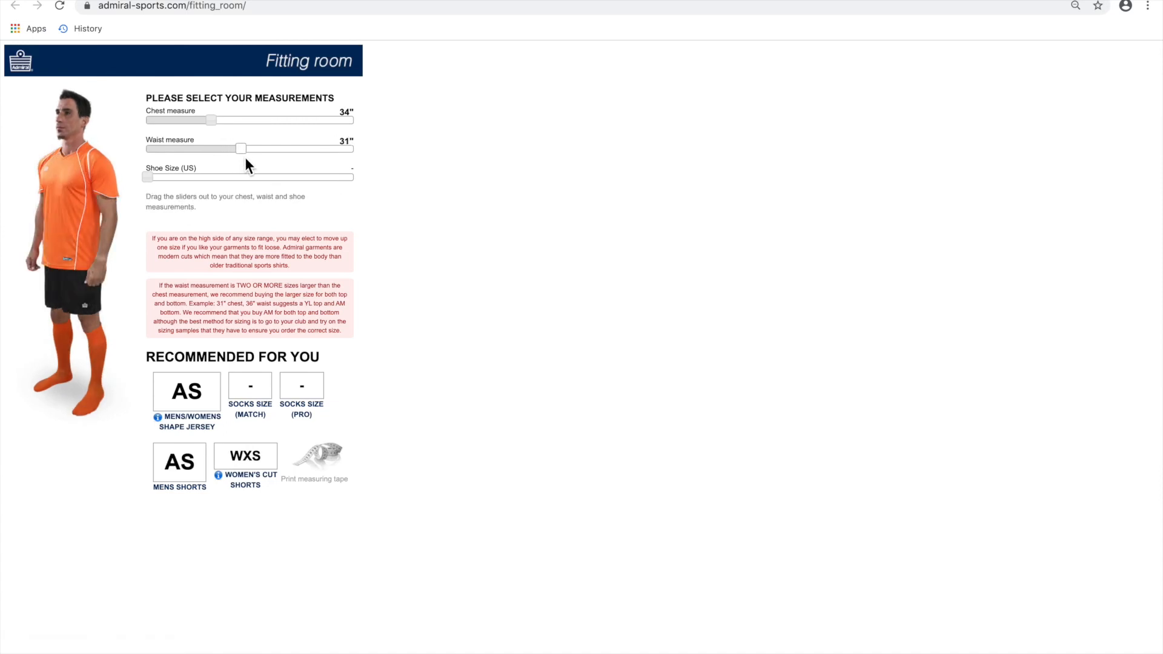
{"action": "left_click_drag", "start_coordinate": [146, 177], "coordinate": [252, 176]}
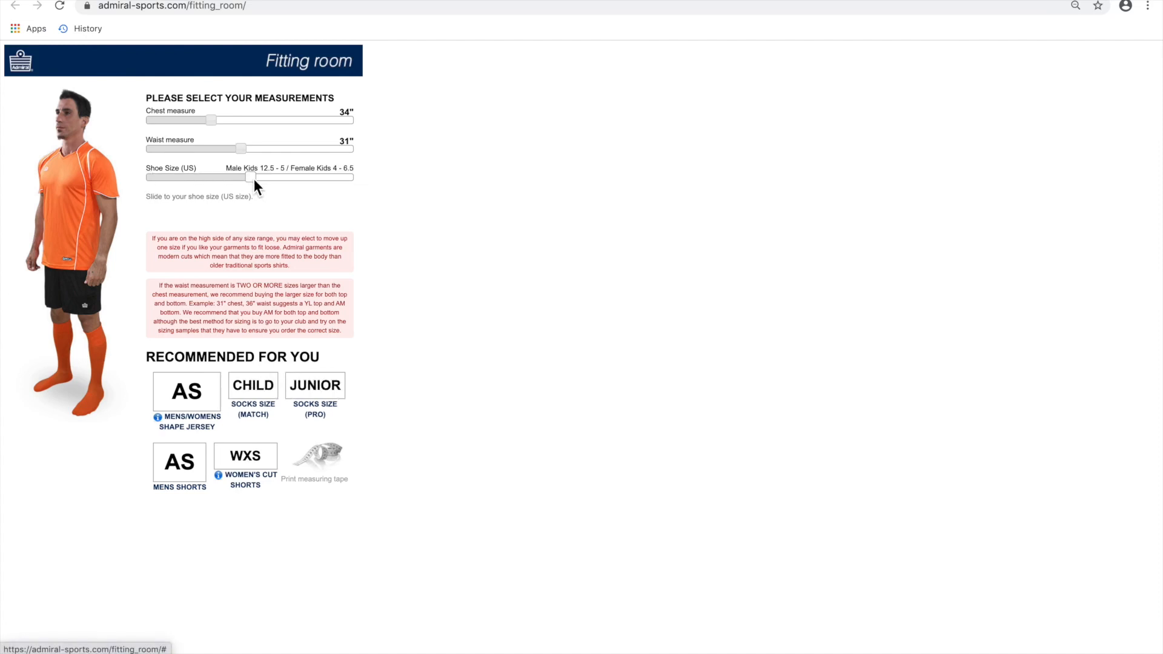
{"action": "left_click_drag", "start_coordinate": [244, 176], "coordinate": [300, 177]}
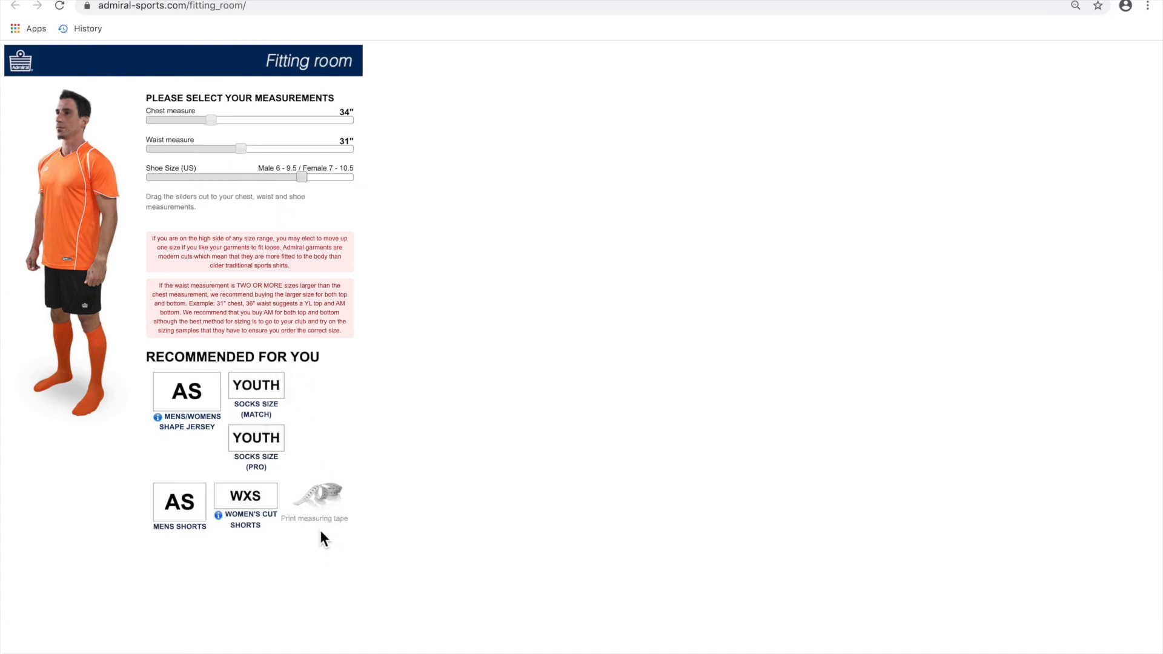
{"action": "mouse_move", "coordinate": [322, 536]}
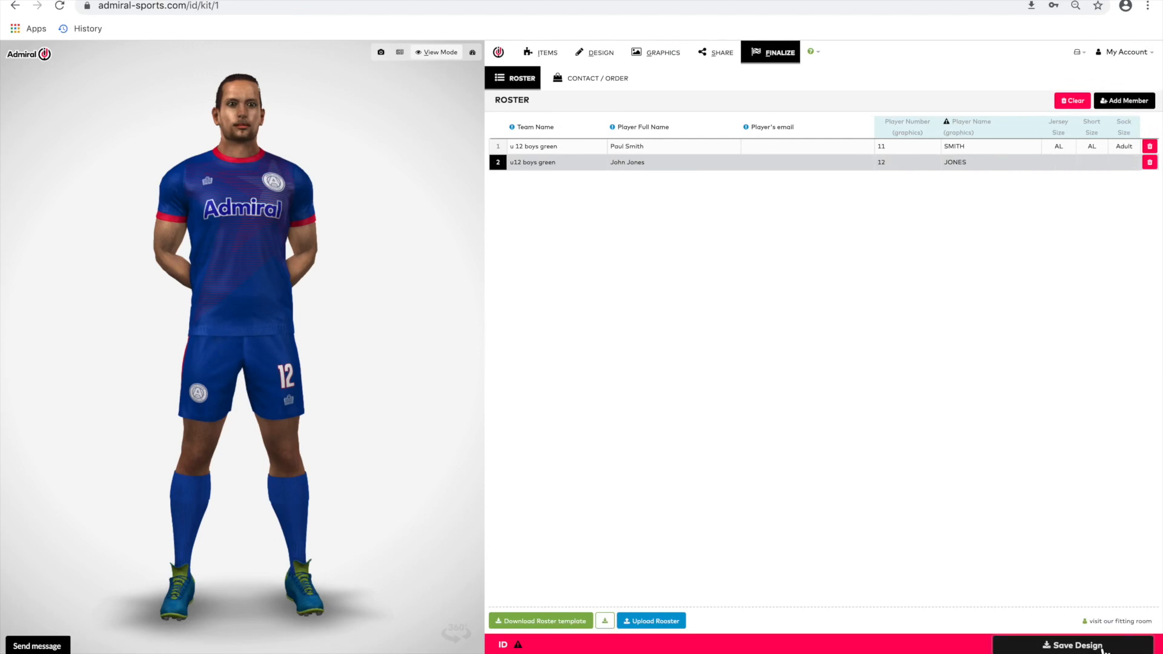
Save the kit design, check it in recent designs, and copy its share link.
{"action": "left_click", "coordinate": [1068, 644]}
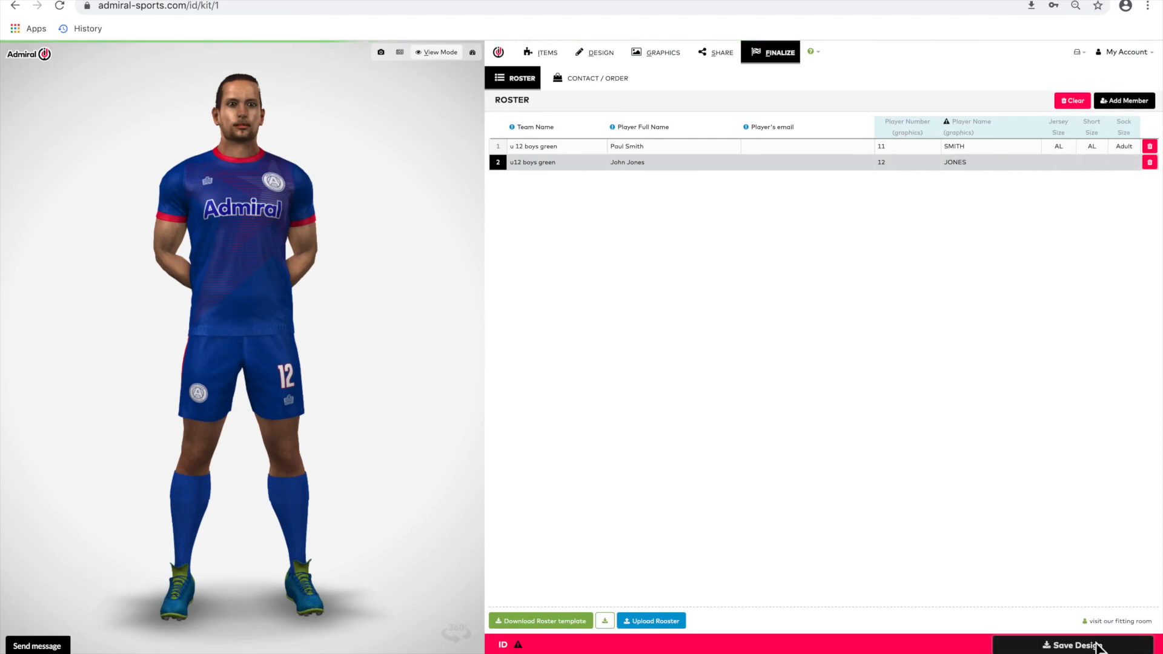
{"action": "left_click", "coordinate": [1068, 645]}
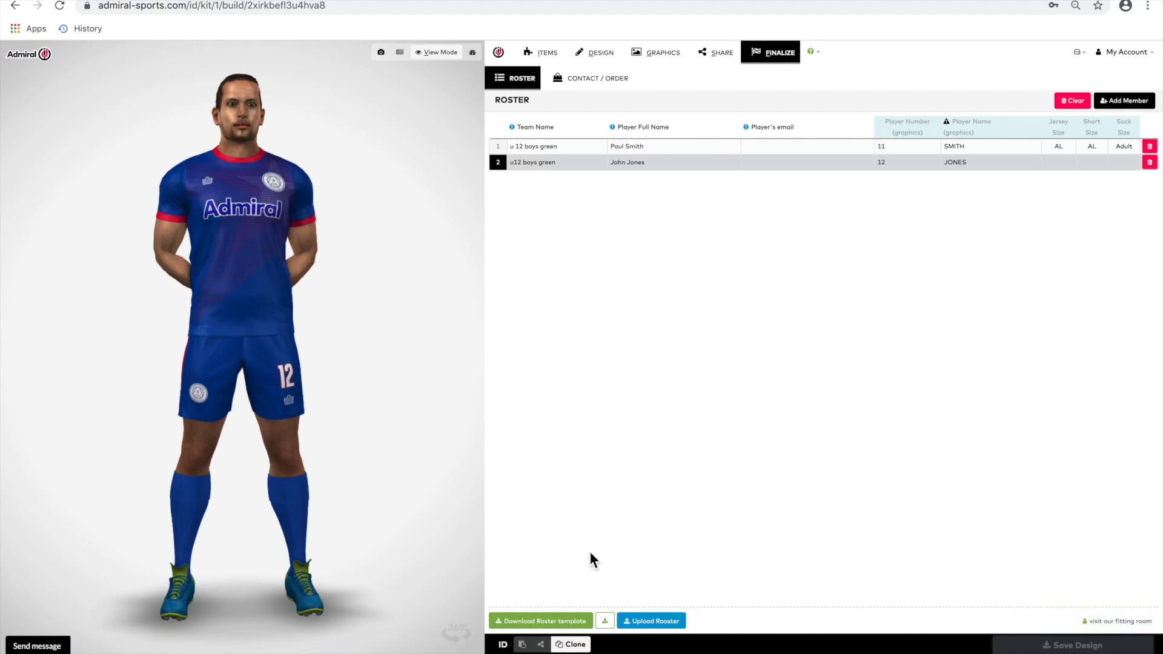
{"action": "left_click", "coordinate": [1077, 52]}
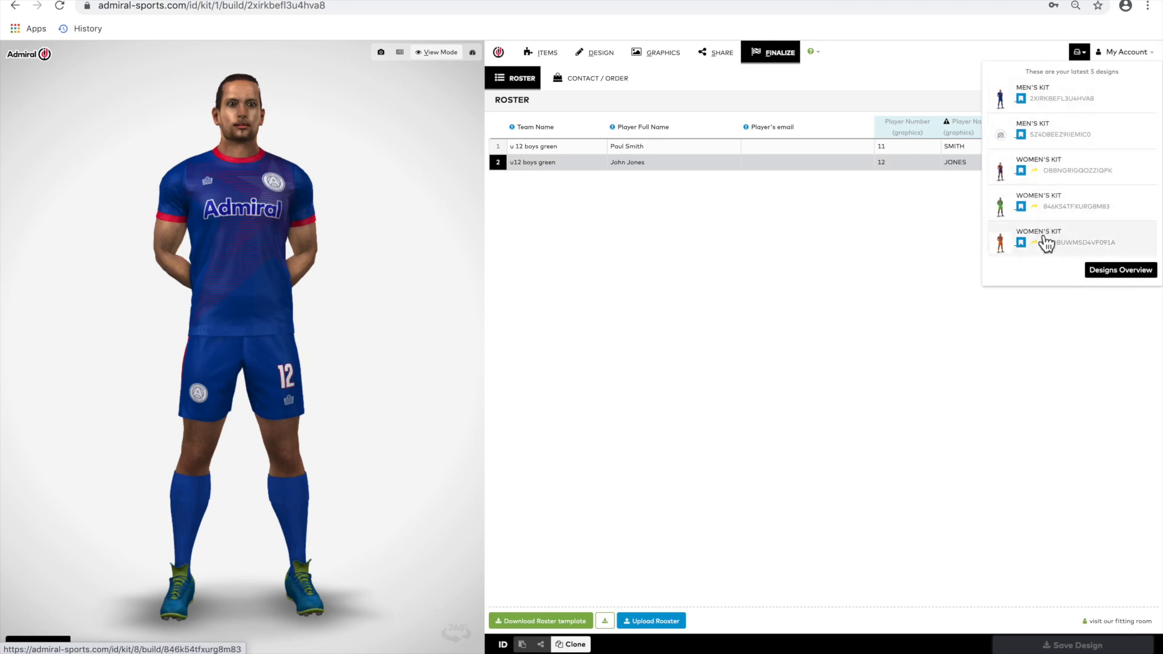
{"action": "left_click", "coordinate": [1078, 52]}
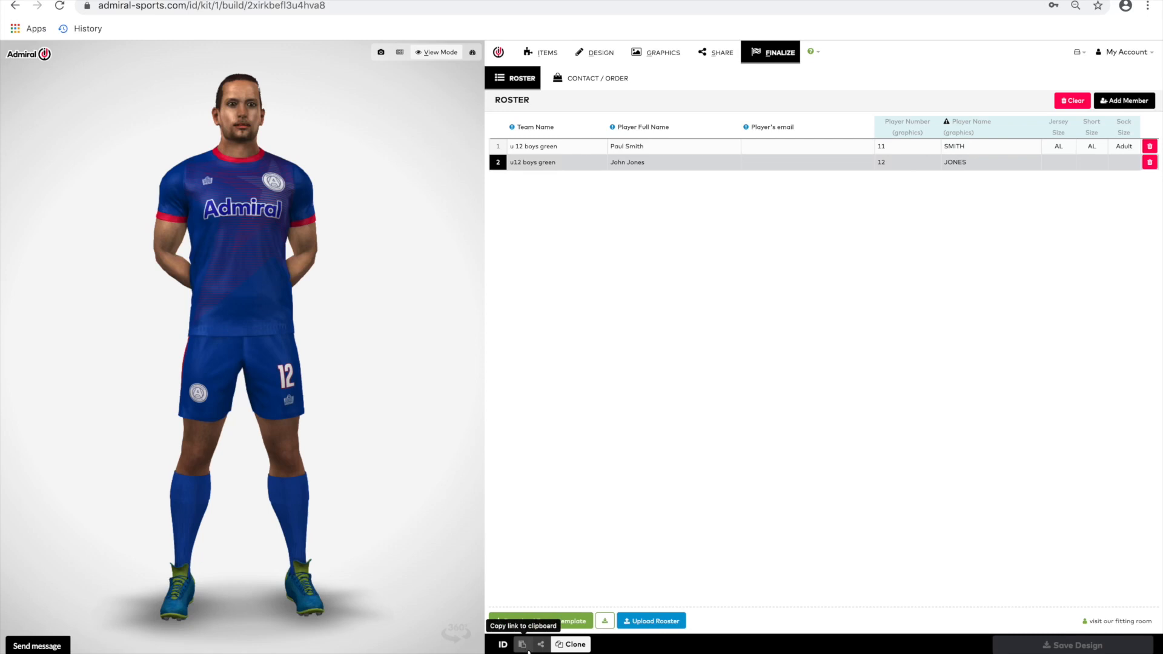
{"action": "left_click", "coordinate": [522, 644]}
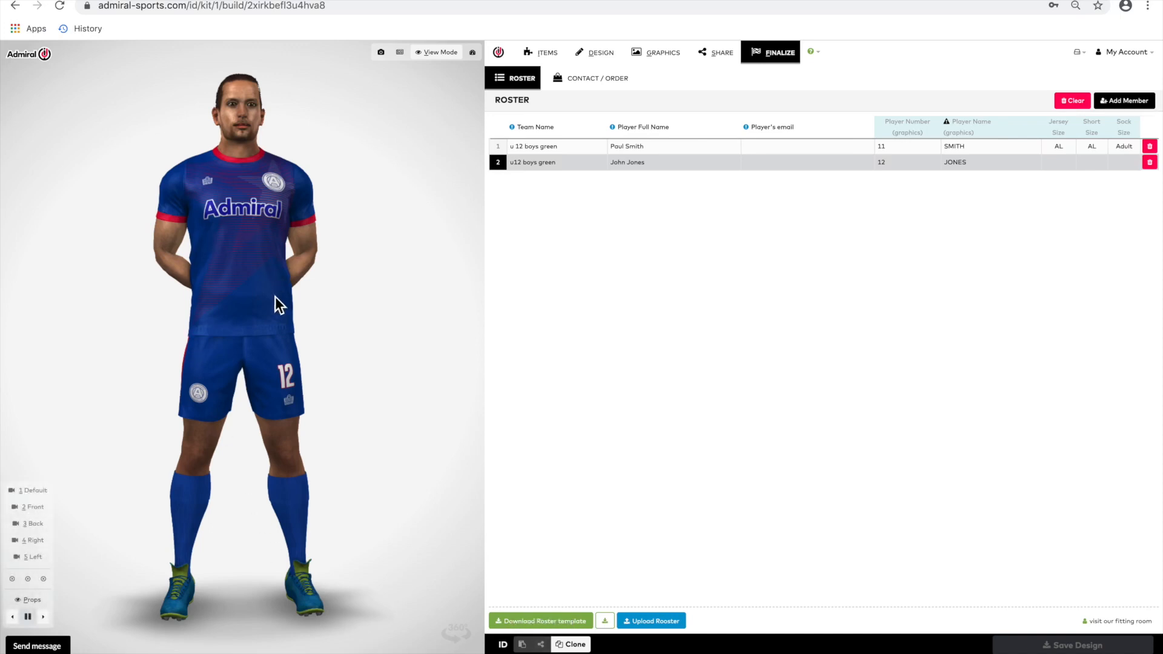
{"action": "mouse_move", "coordinate": [529, 544]}
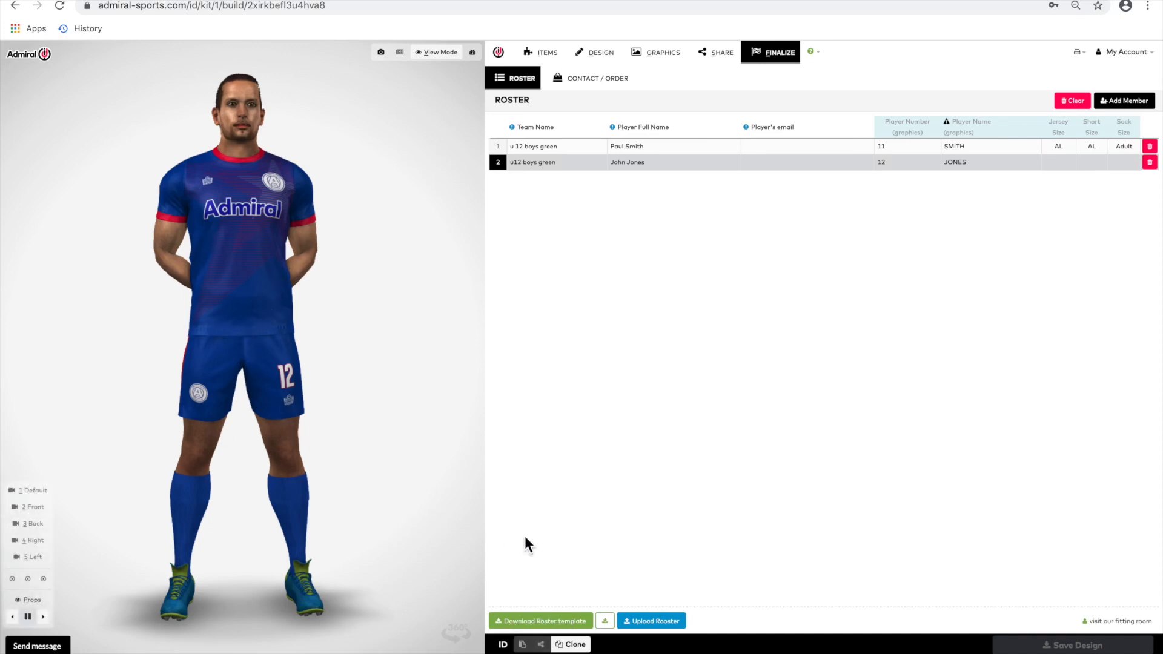
{"action": "mouse_move", "coordinate": [571, 644]}
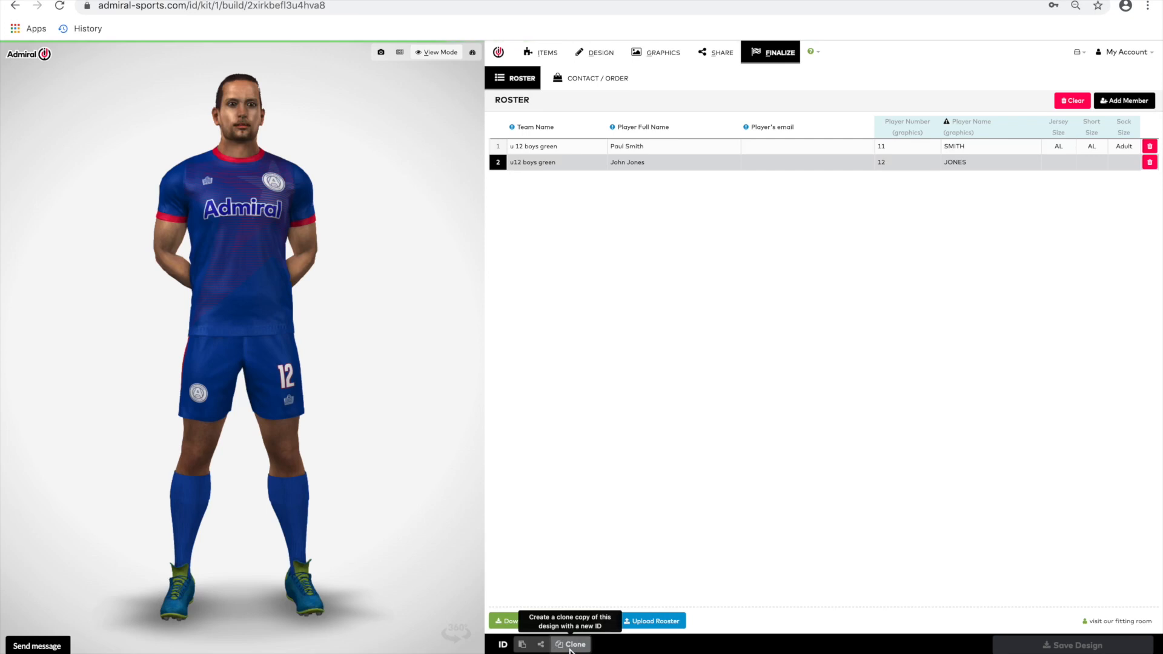
Clone the saved men's kit under a new design ID.
{"action": "left_click", "coordinate": [570, 644]}
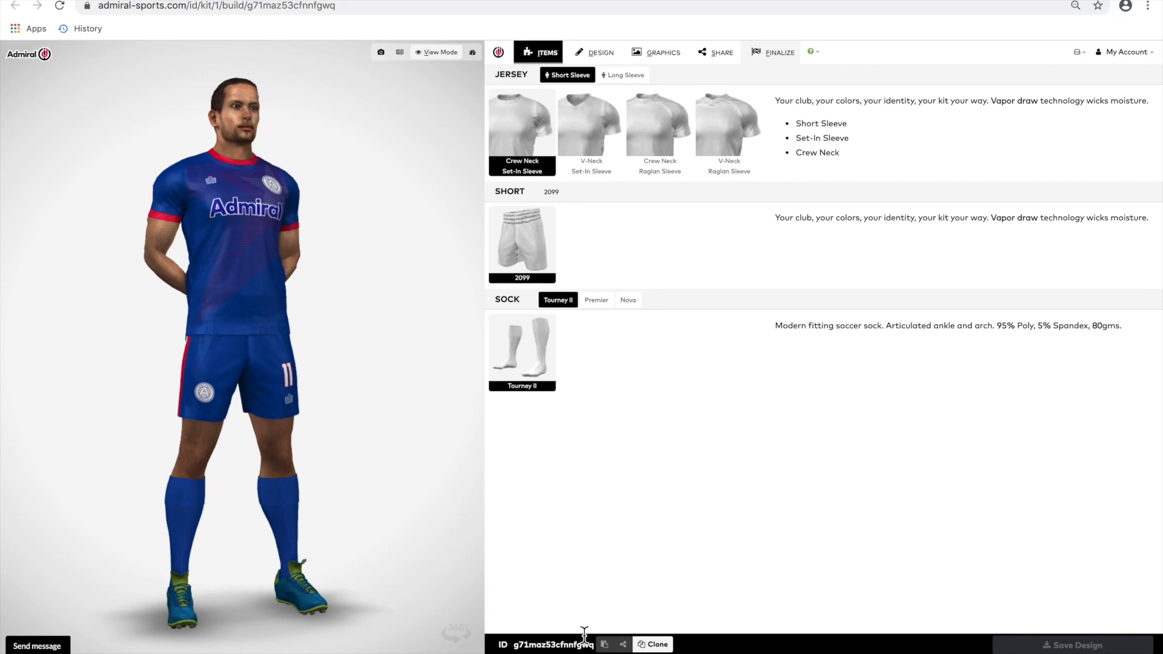
Try jersey patterns 18015 and 19018, keep 18020, and bring up the cloned kit's roster.
{"action": "left_click", "coordinate": [600, 52]}
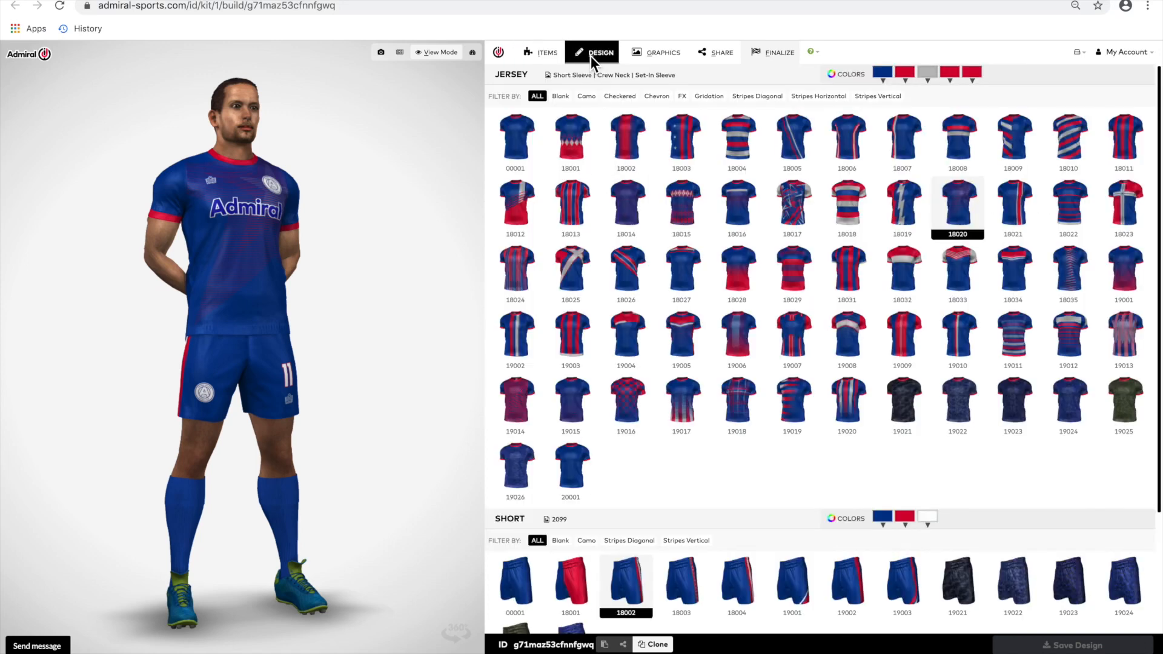
{"action": "left_click", "coordinate": [681, 206]}
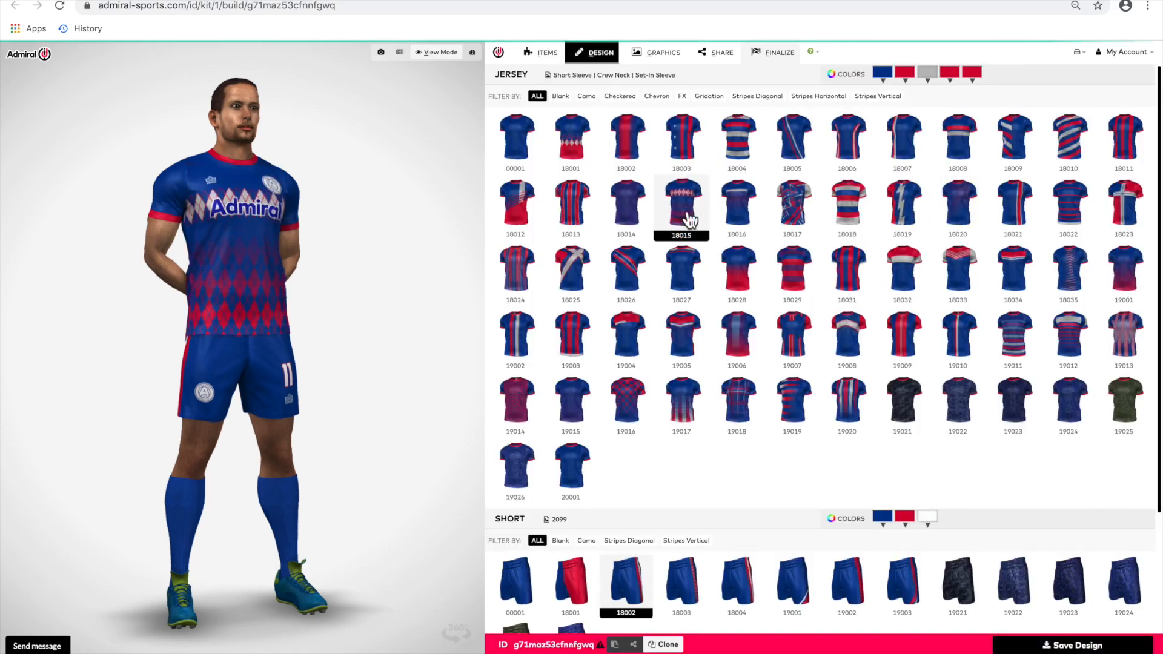
{"action": "left_click", "coordinate": [792, 206]}
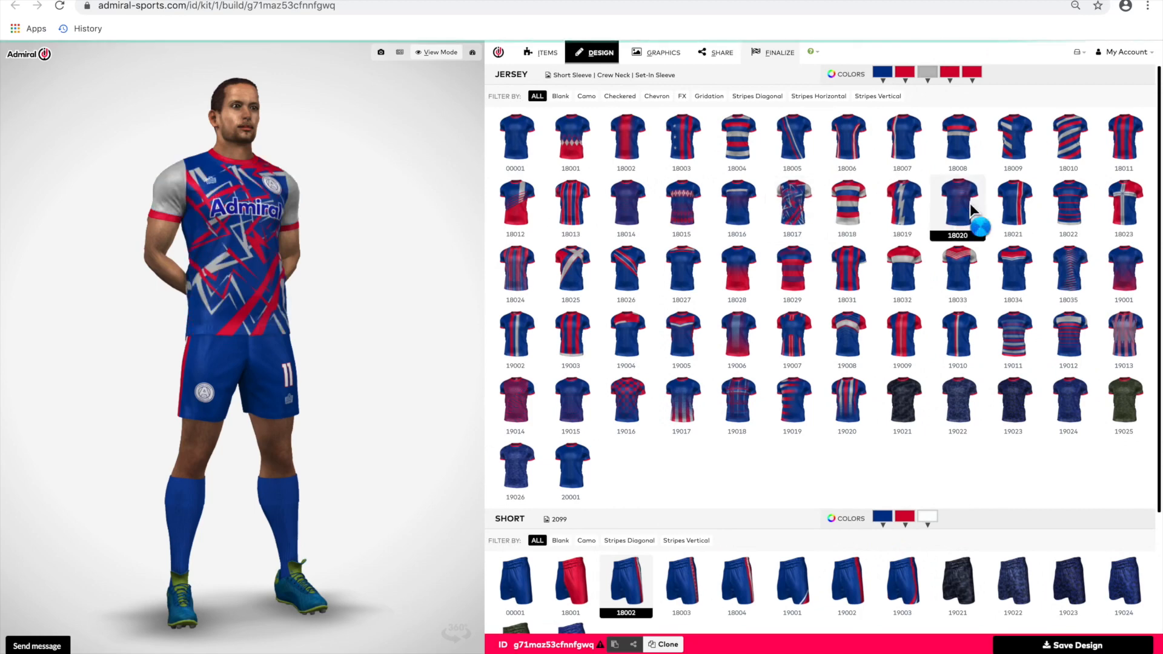
{"action": "left_click", "coordinate": [958, 206]}
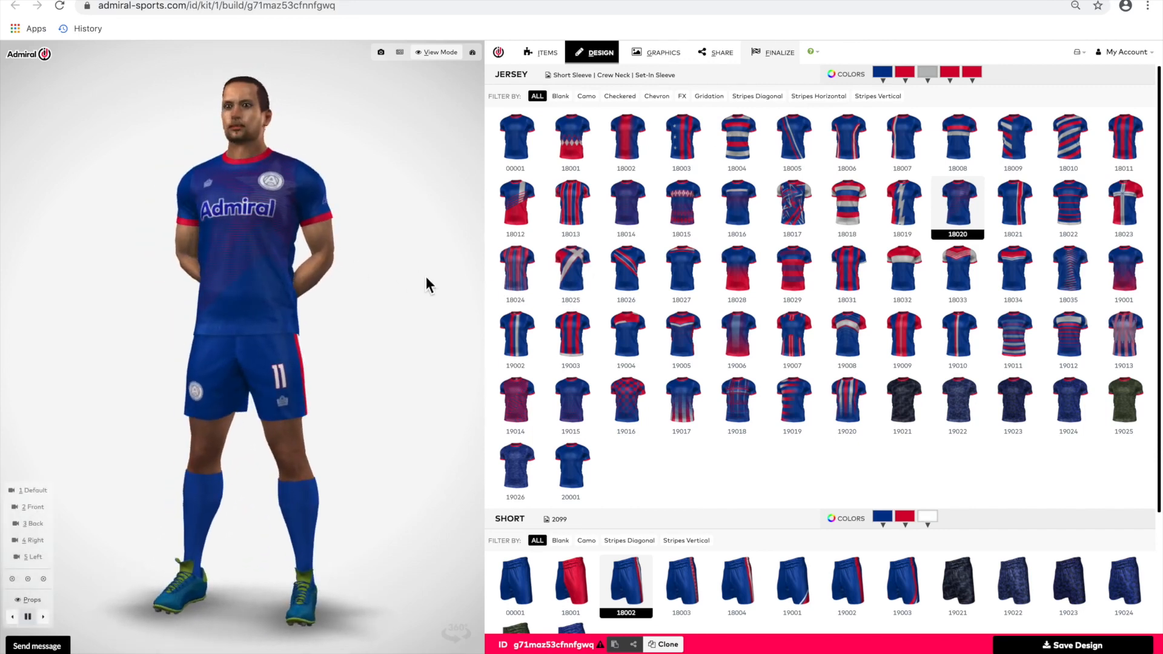
{"action": "left_click", "coordinate": [681, 337]}
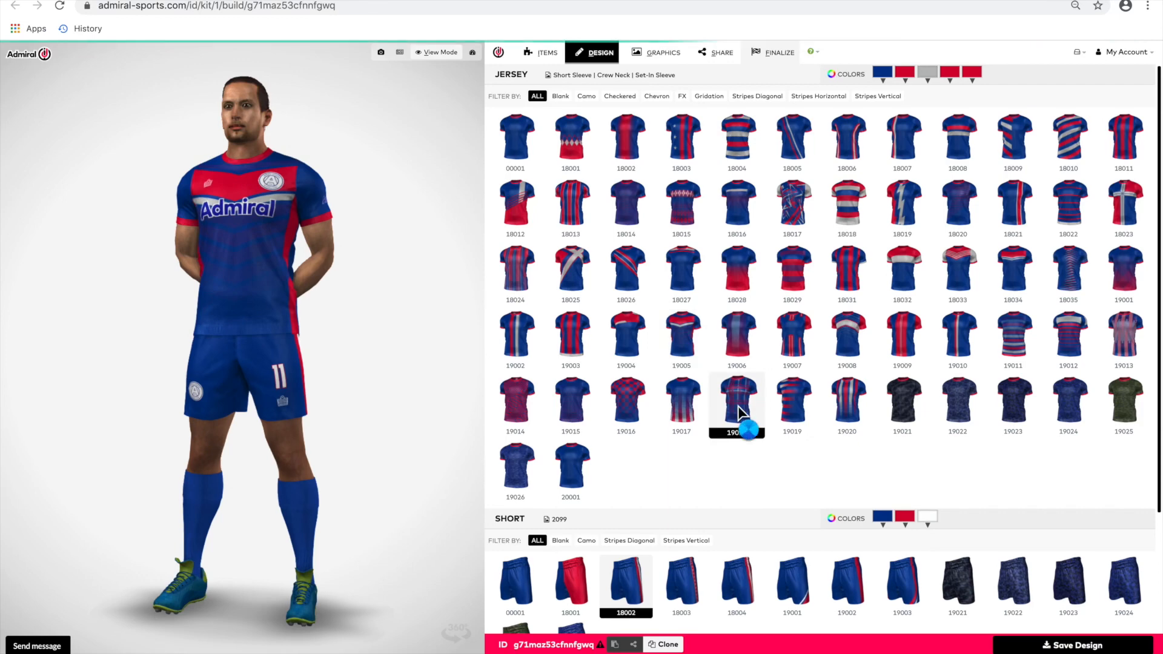
{"action": "left_click", "coordinate": [736, 404]}
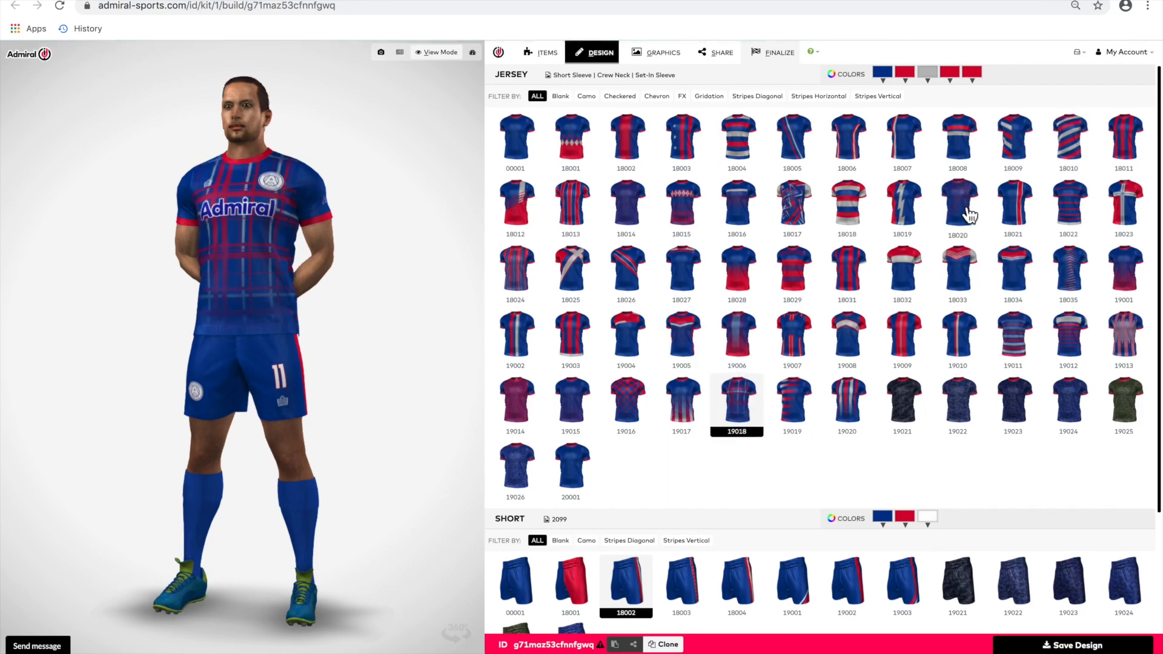
{"action": "left_click", "coordinate": [957, 204]}
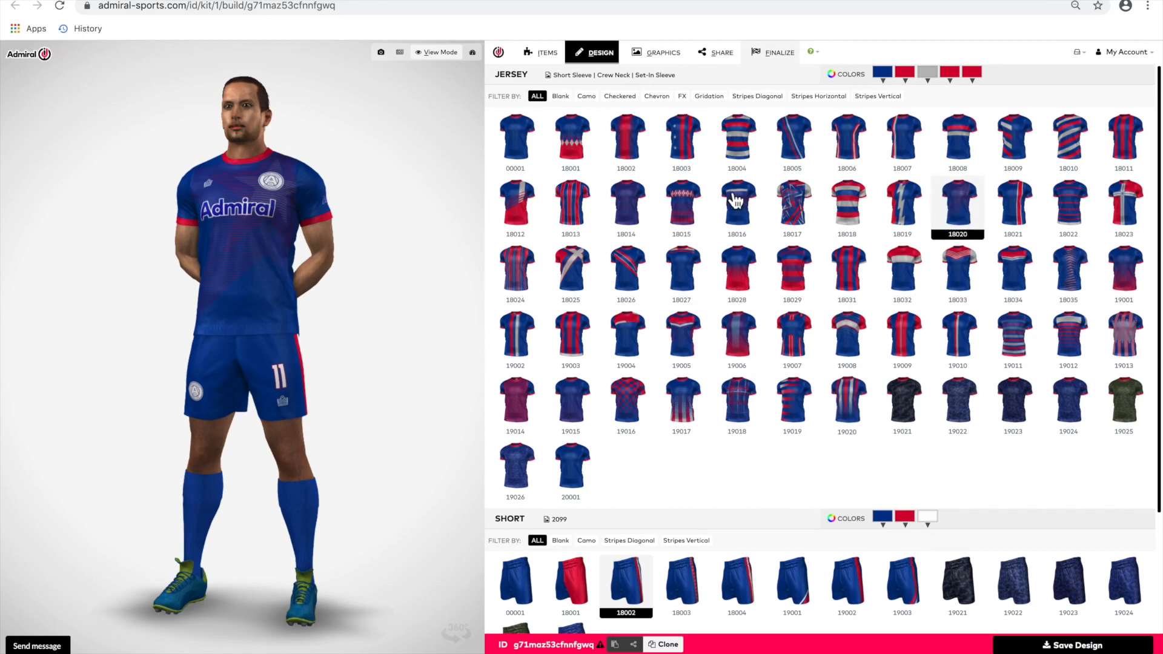
{"action": "left_click", "coordinate": [776, 52]}
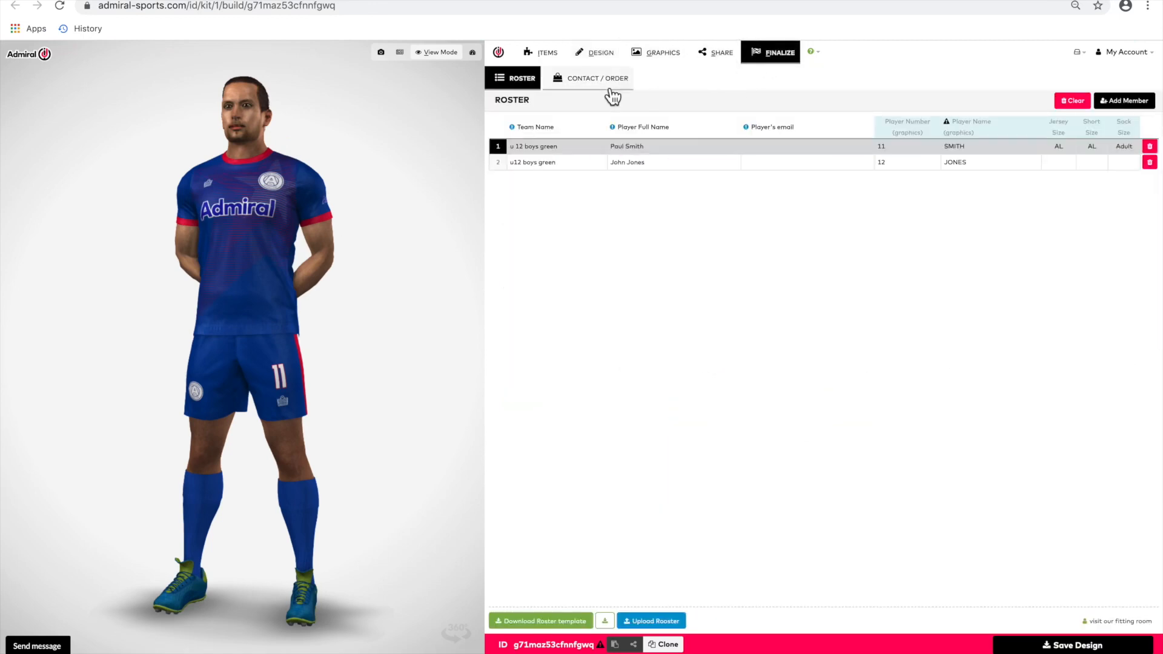
View the Contact / Order form, then return to the jersey and shorts pattern catalogue.
{"action": "left_click", "coordinate": [596, 78]}
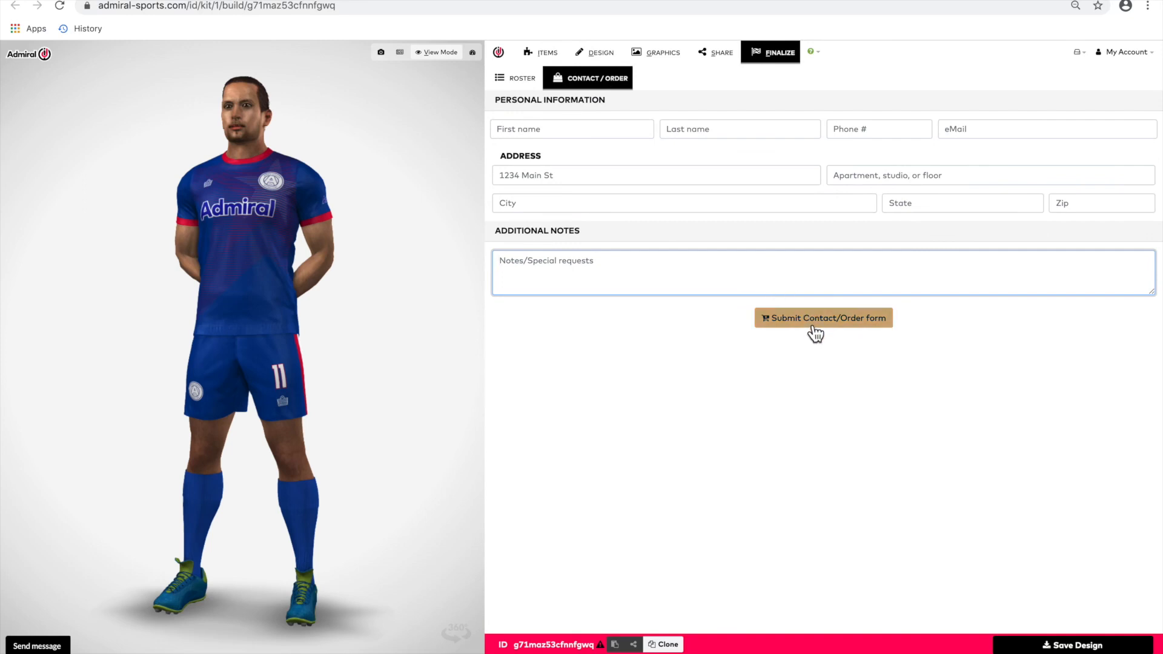
{"action": "mouse_move", "coordinate": [828, 163]}
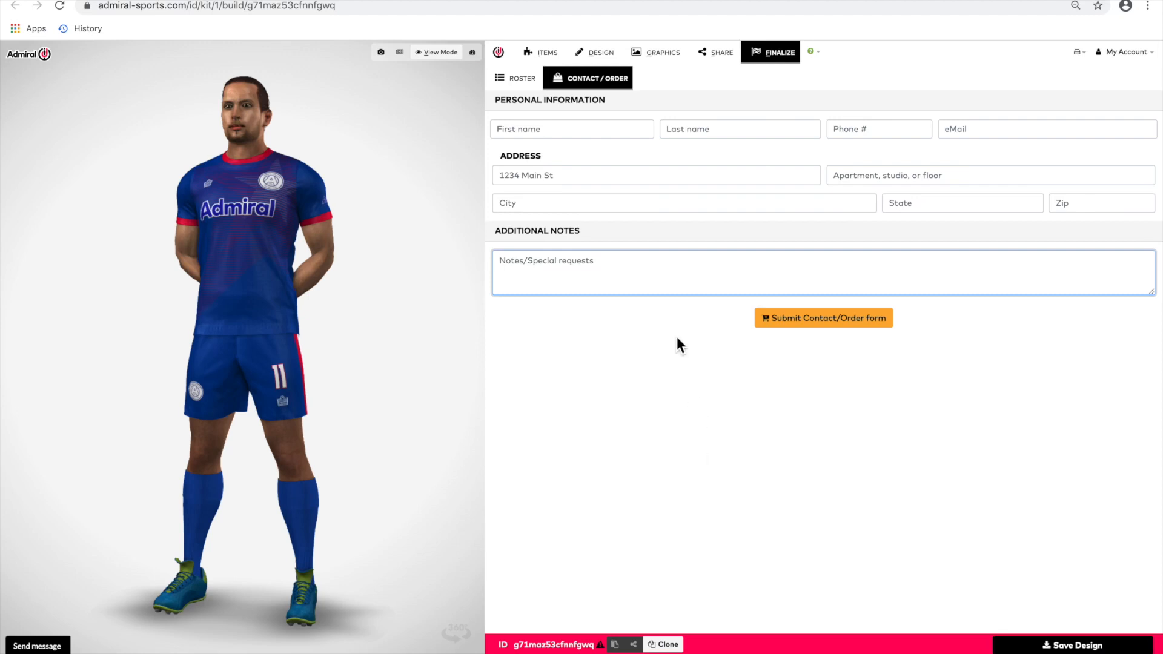
{"action": "mouse_move", "coordinate": [594, 52]}
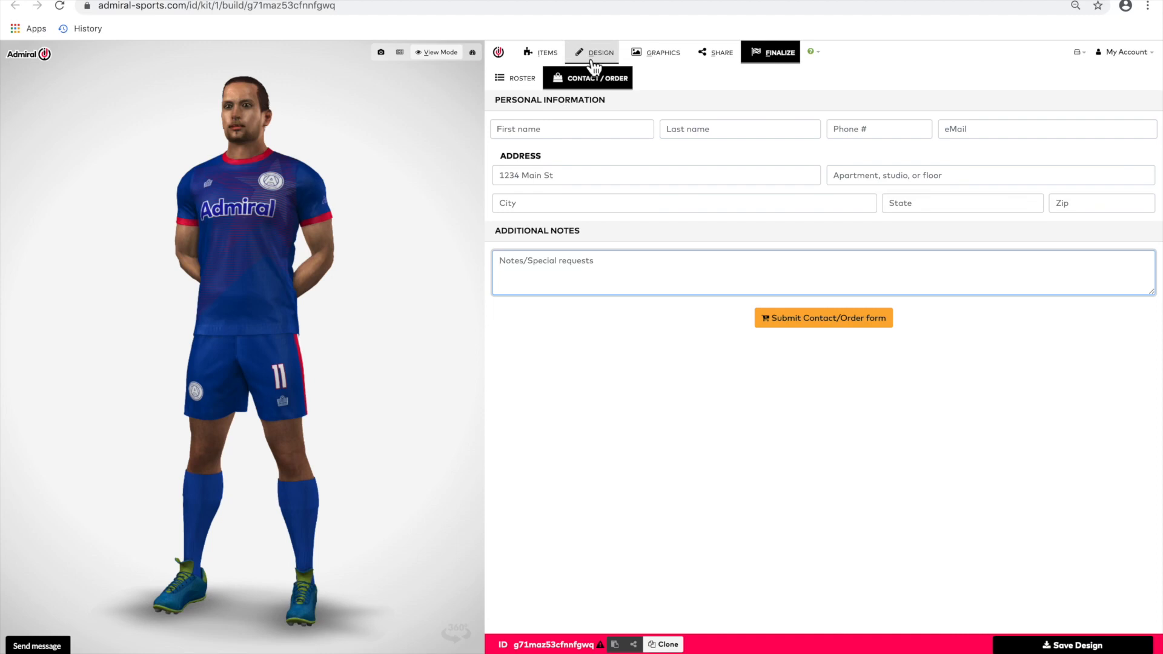
{"action": "left_click", "coordinate": [601, 53]}
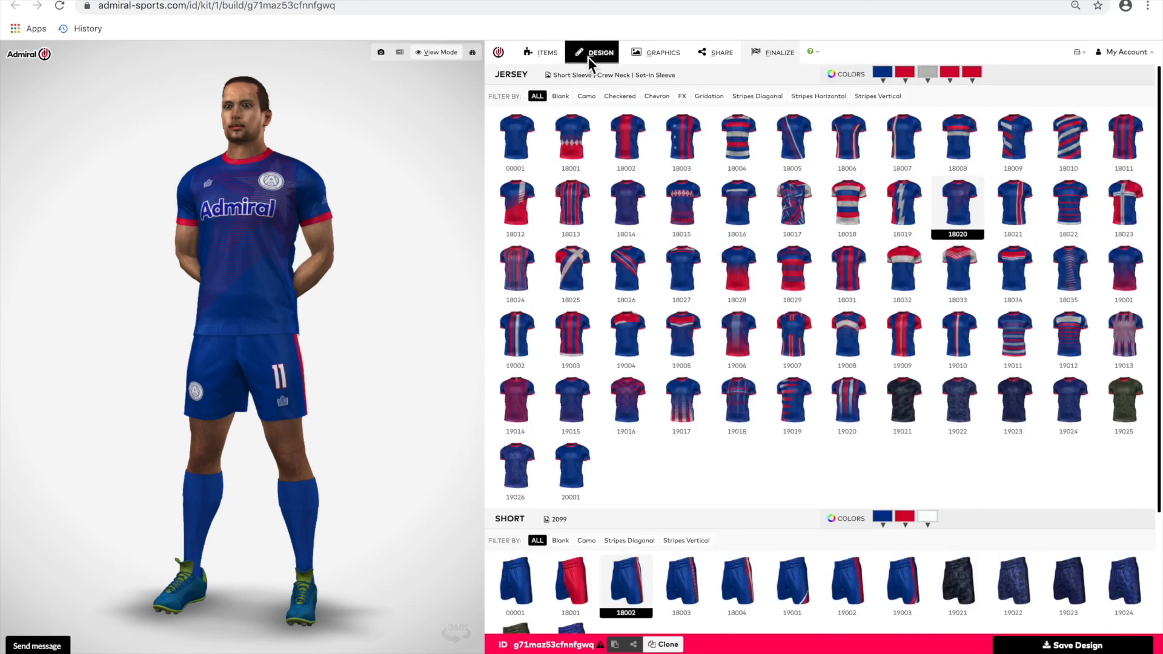